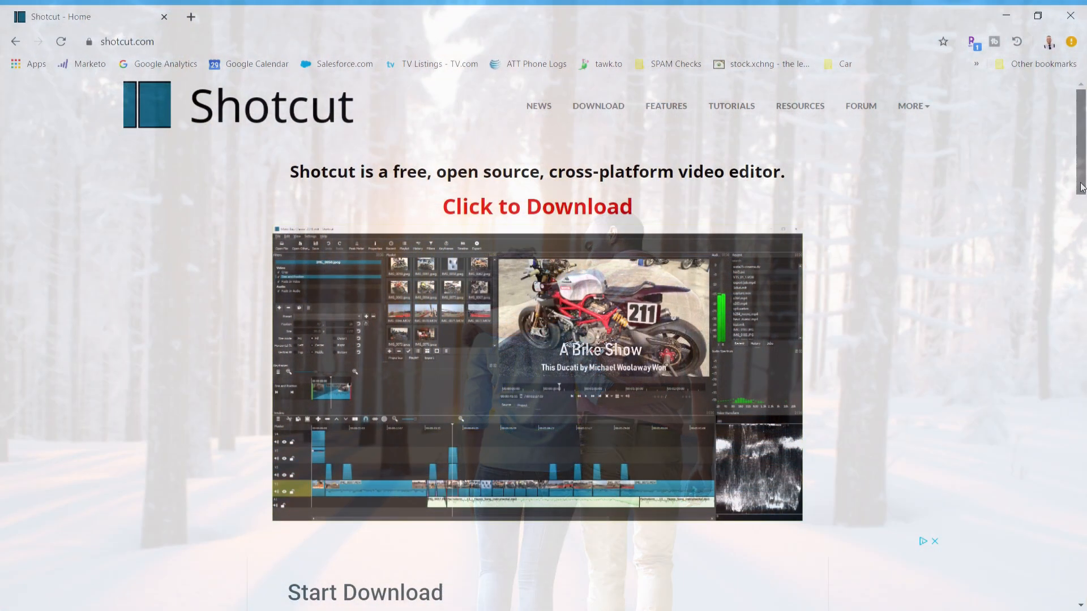
Scroll through the shotcut.com home page to the credits, then go to the Features page
scroll(down, 3)
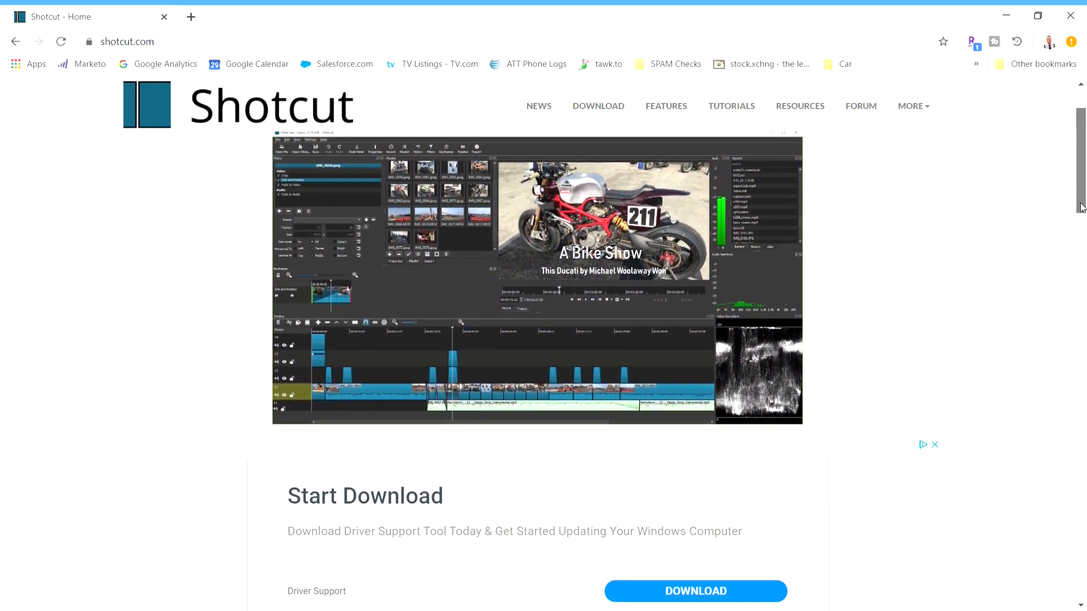
scroll(down, 3)
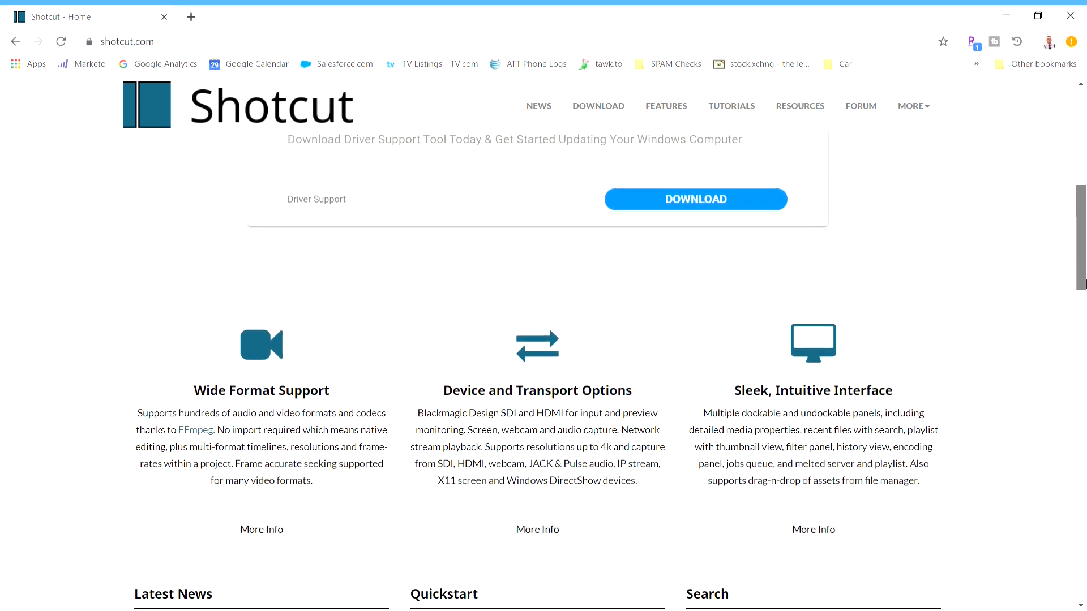
scroll(down, 3)
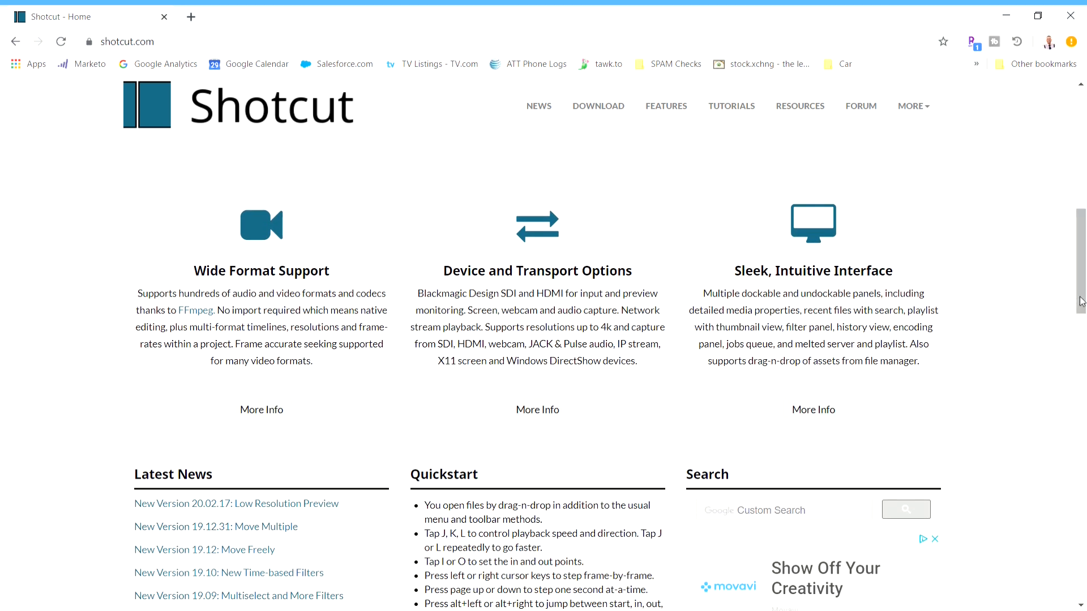
scroll(down, 3)
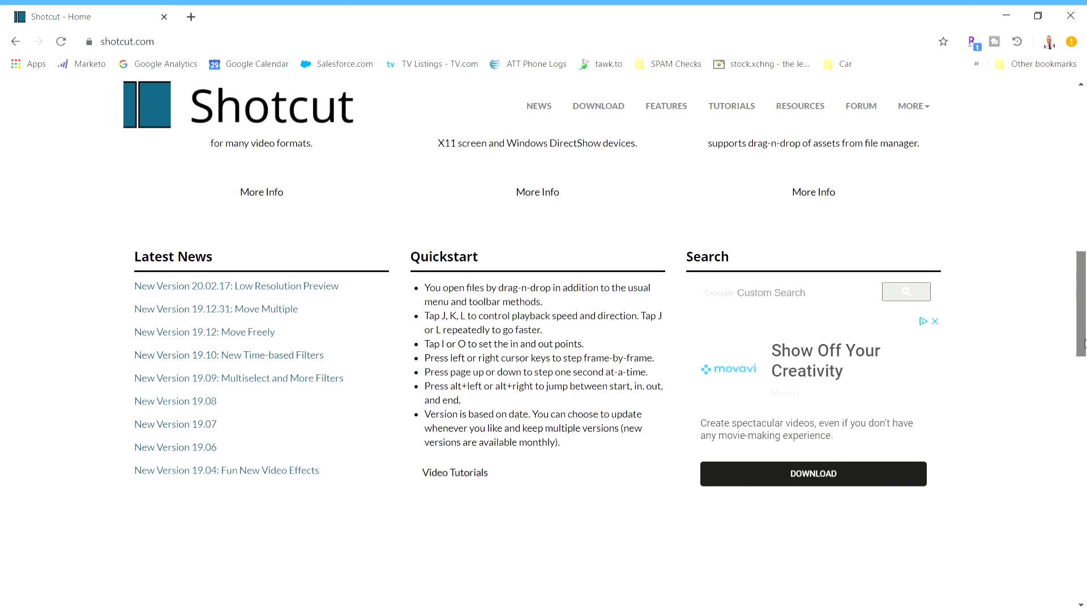
scroll(down, 3)
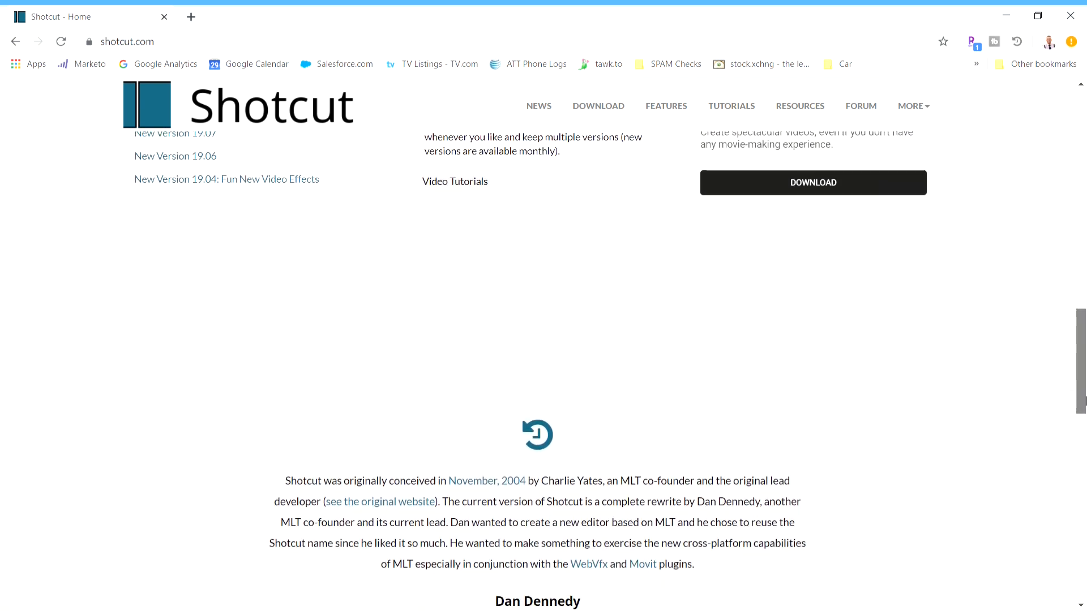
scroll(down, 3)
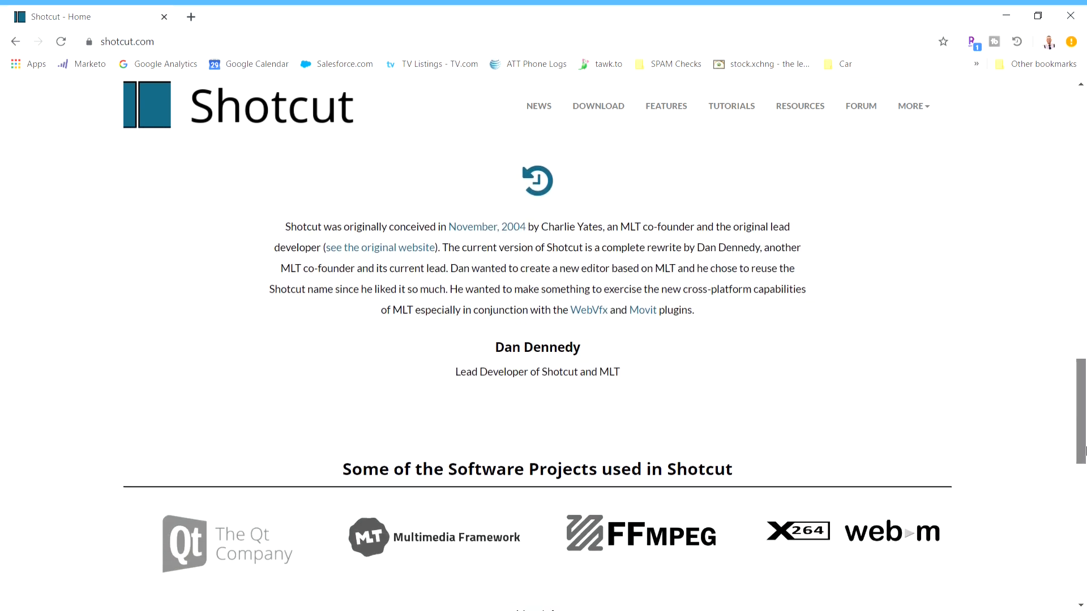
scroll(down, 3)
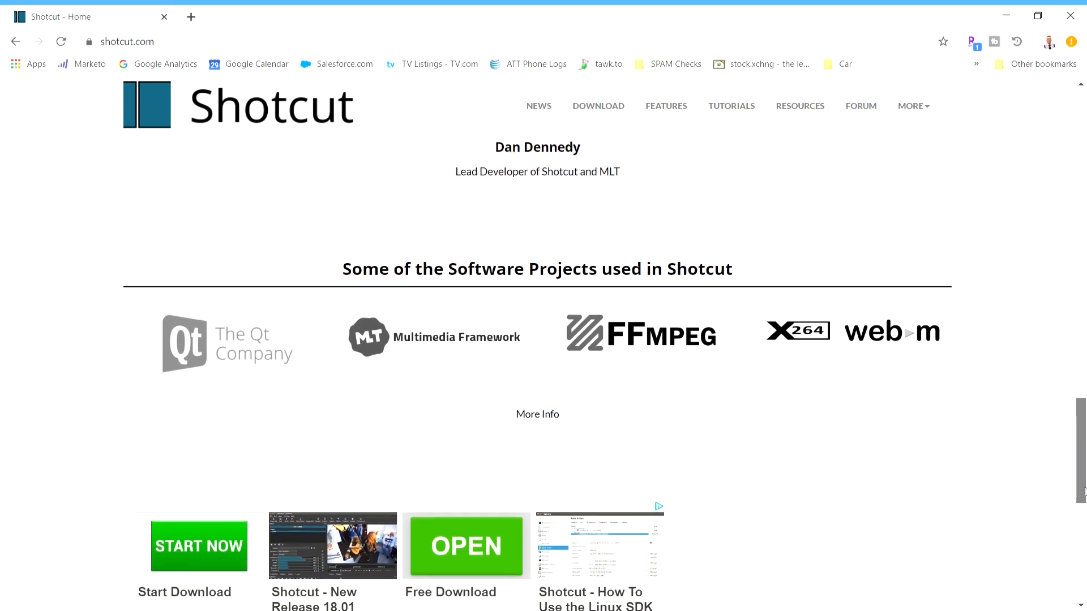
scroll(down, 3)
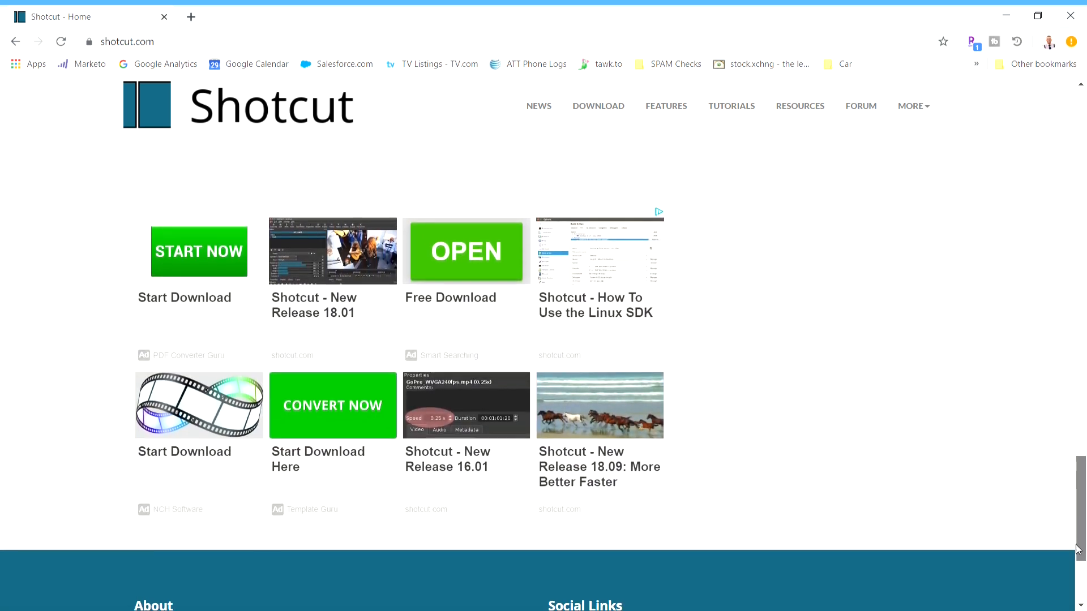
click(665, 106)
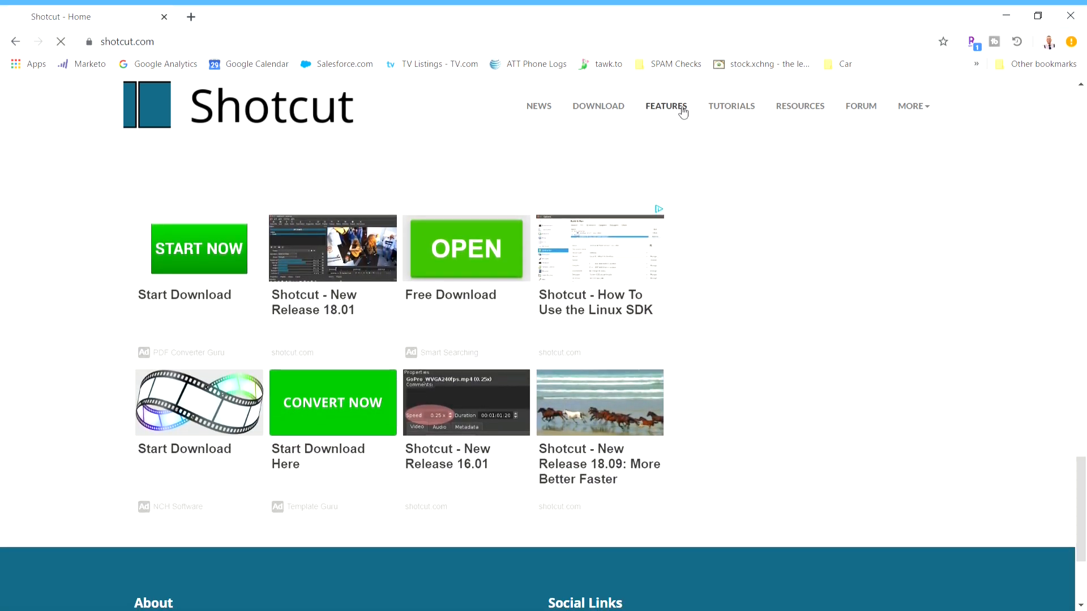
Read the Shotcut features page from format support down to hardware support
click(665, 106)
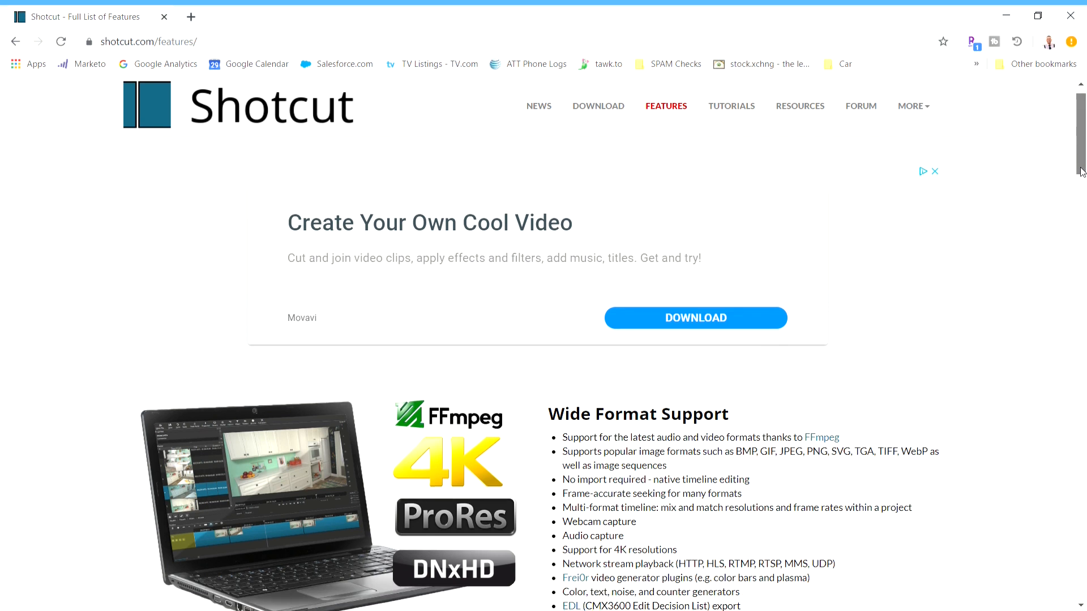
scroll(down, 3)
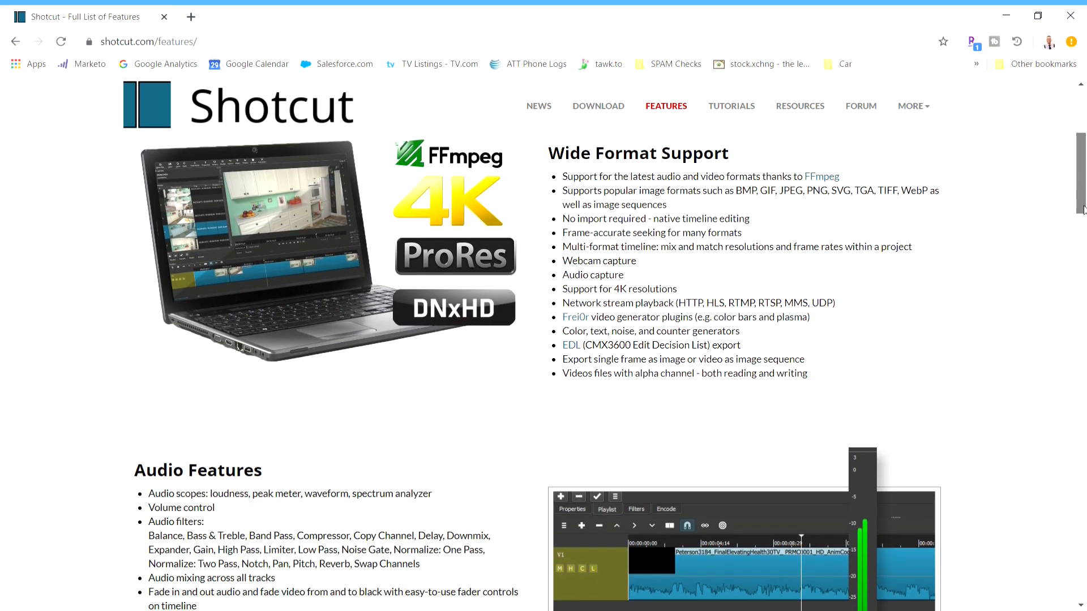
scroll(down, 3)
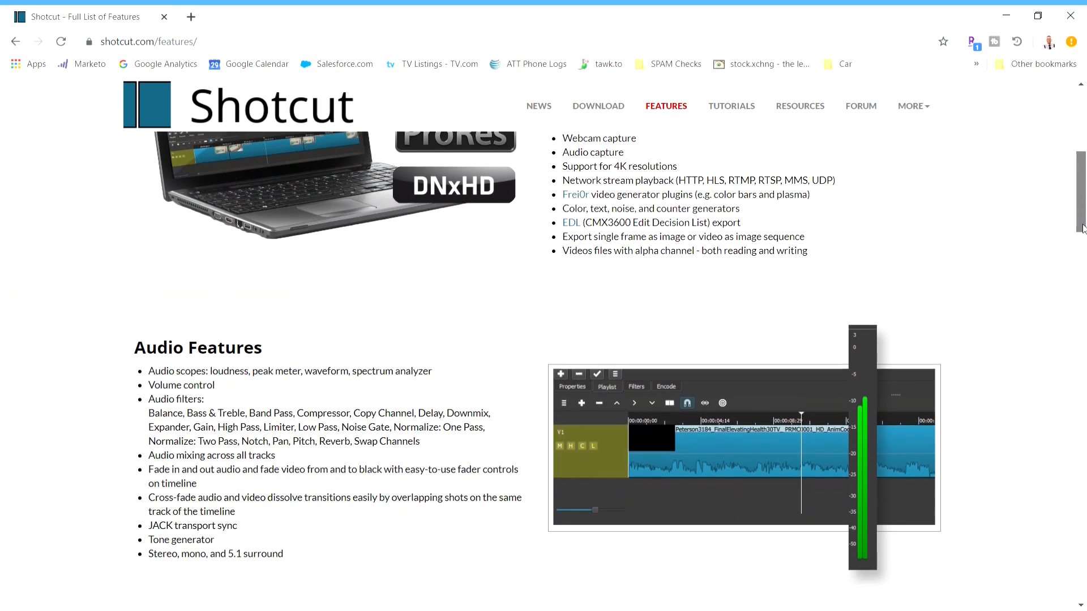
scroll(down, 3)
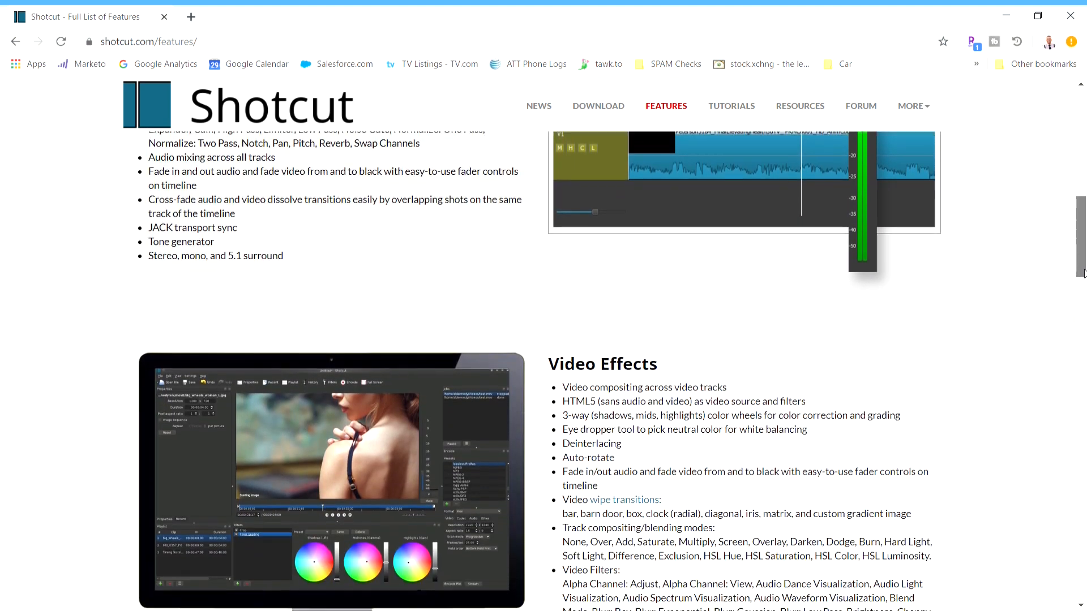
scroll(down, 3)
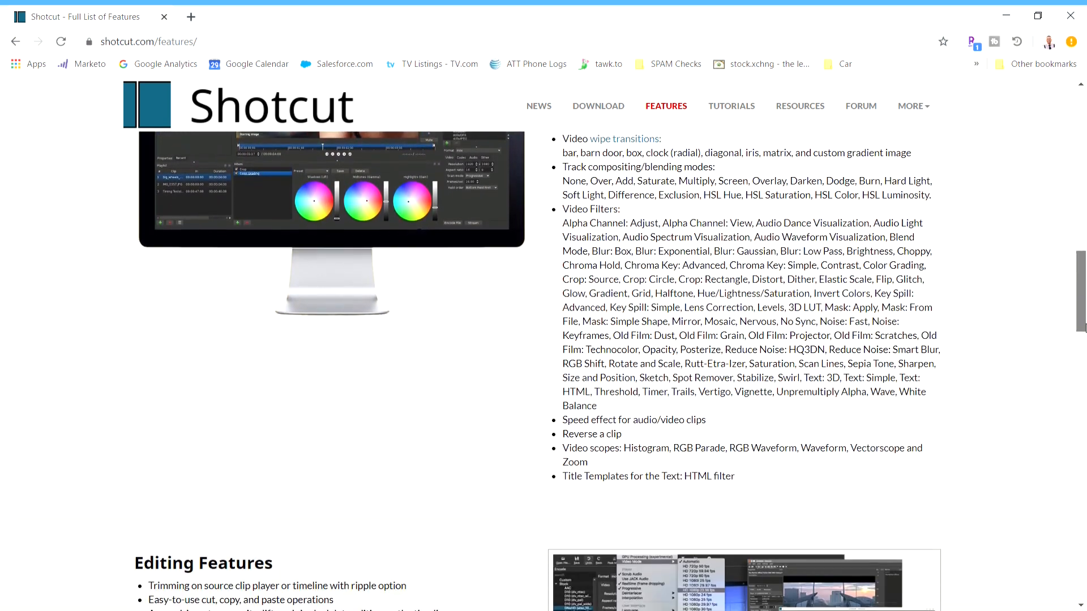
scroll(down, 3)
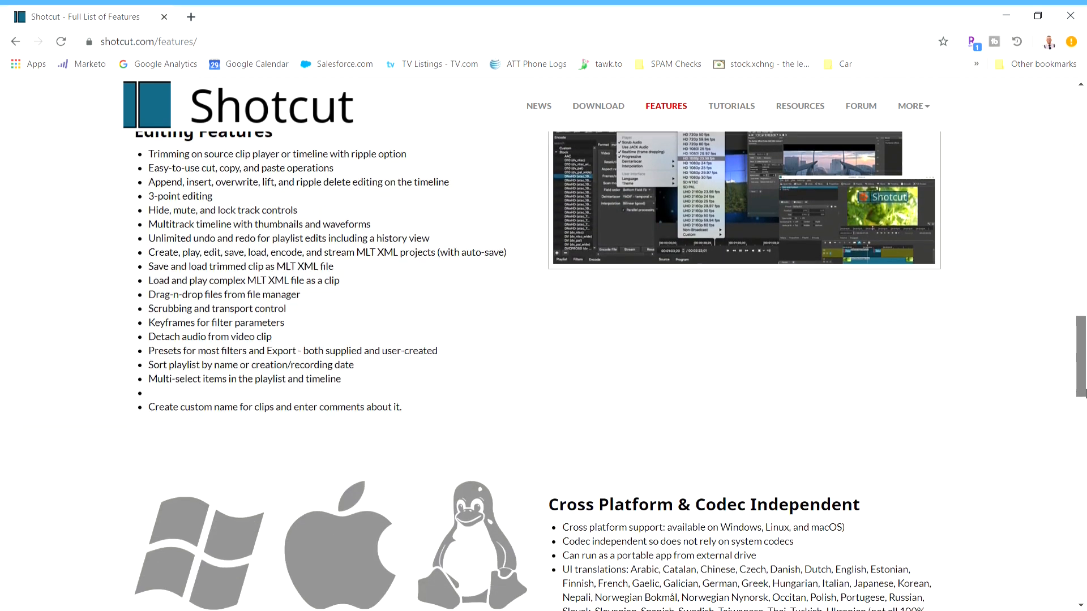
scroll(down, 3)
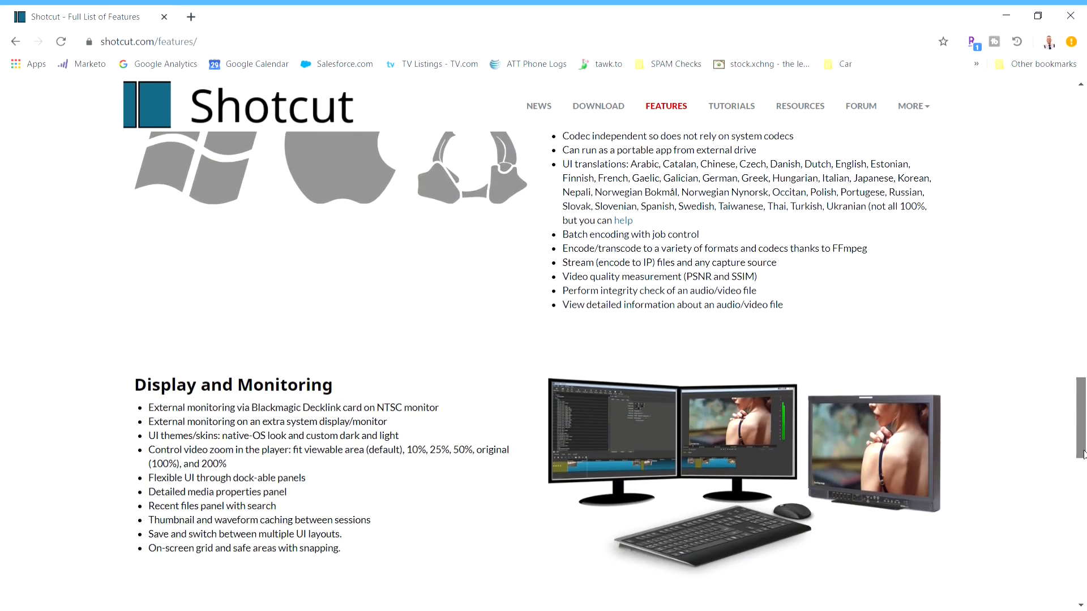
scroll(down, 3)
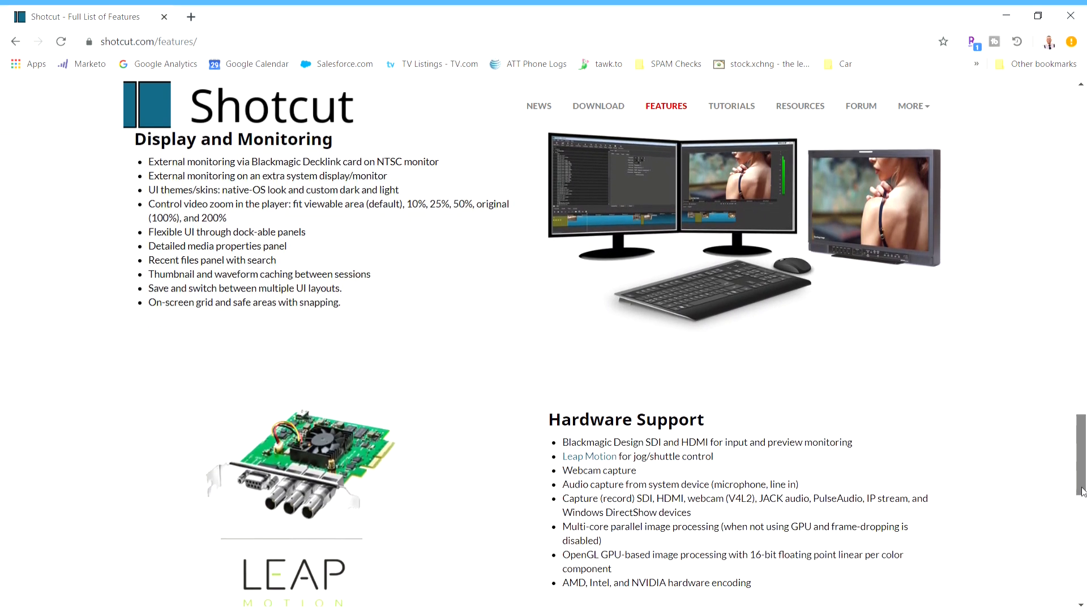
scroll(down, 3)
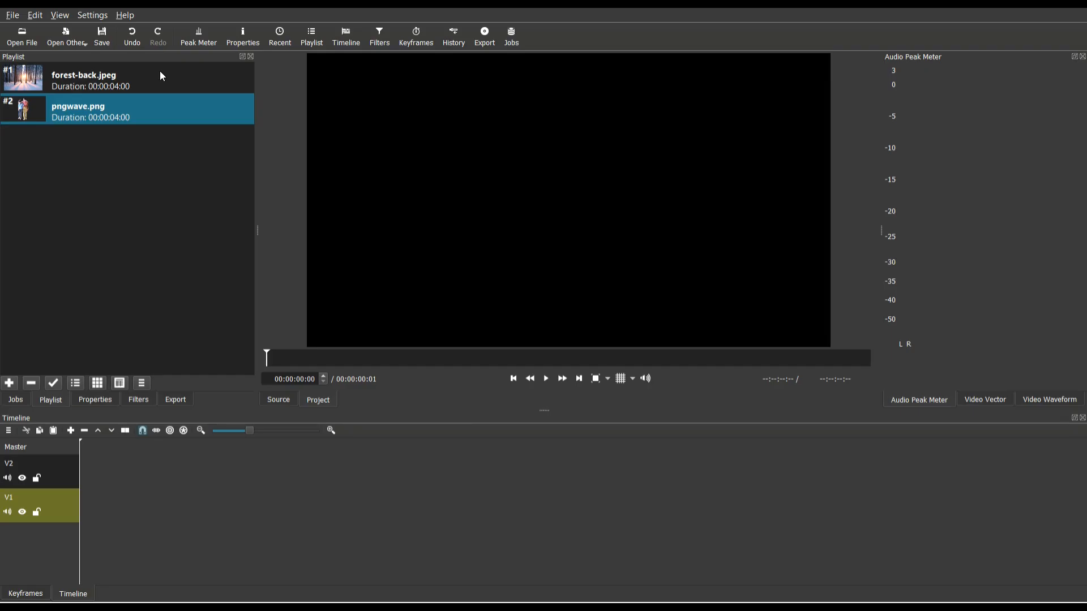
mouse_move(205, 69)
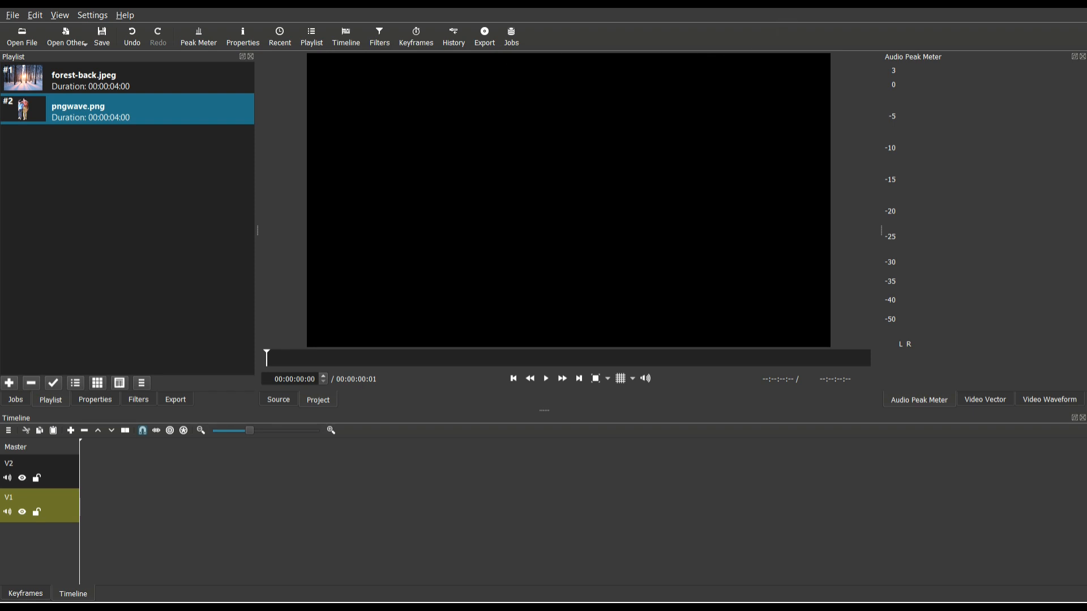
mouse_move(262, 260)
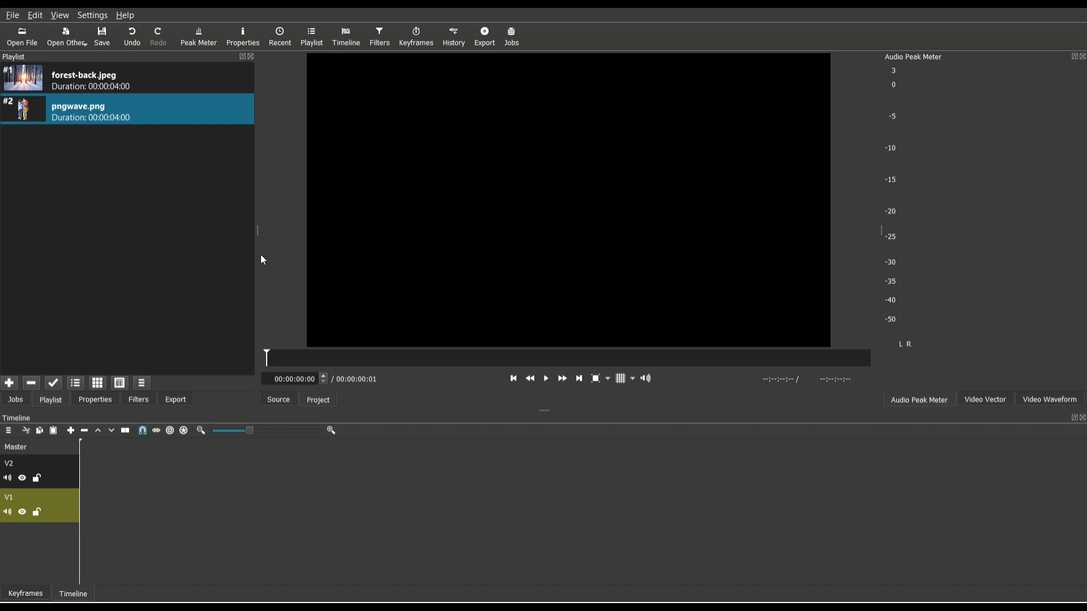
mouse_move(3, 463)
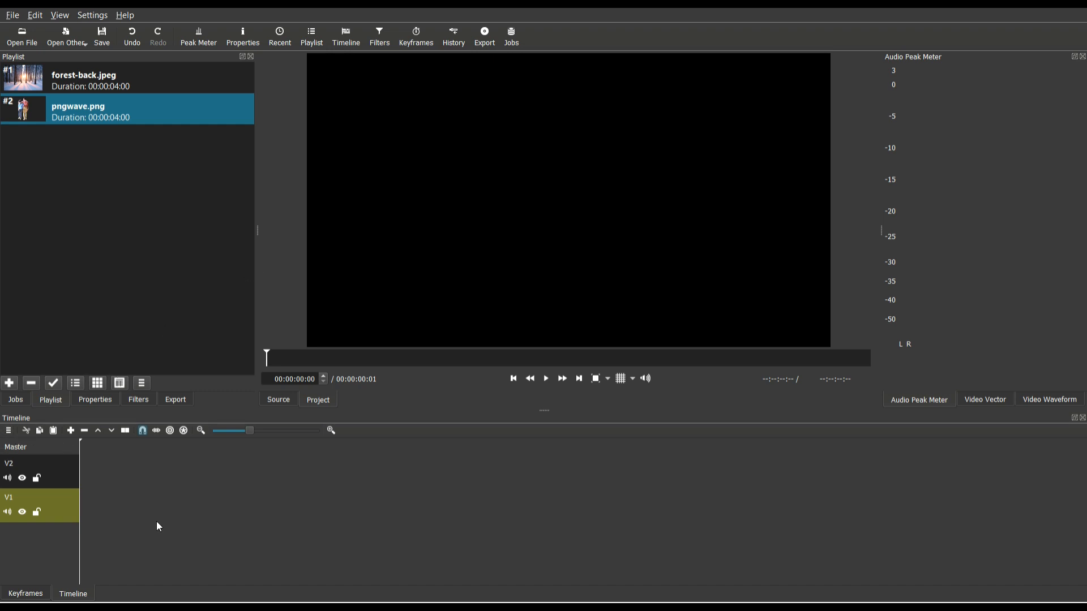
mouse_move(159, 378)
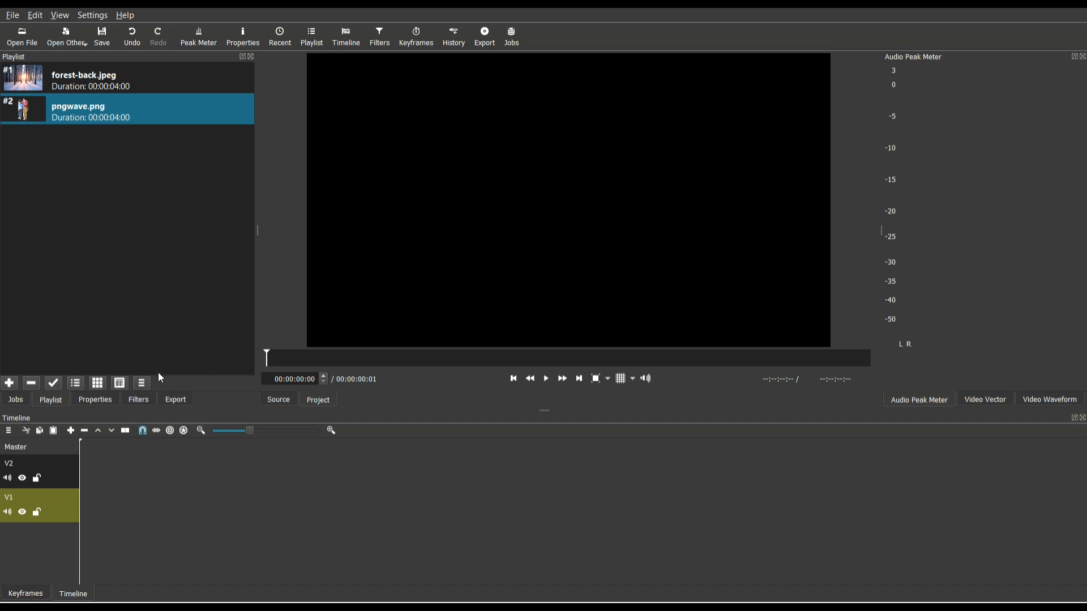
mouse_move(37, 91)
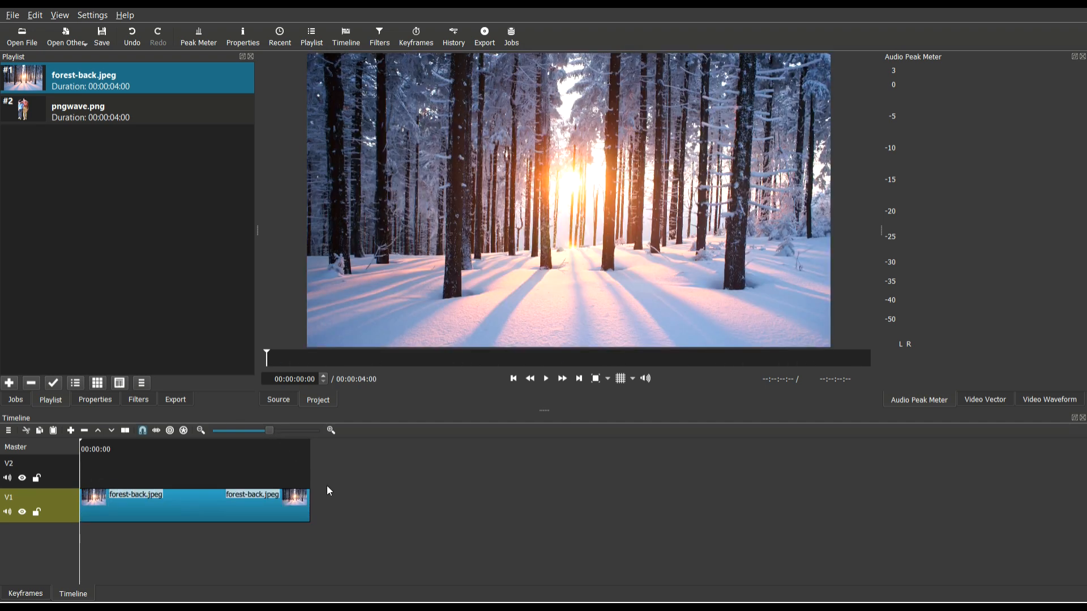
mouse_move(356, 514)
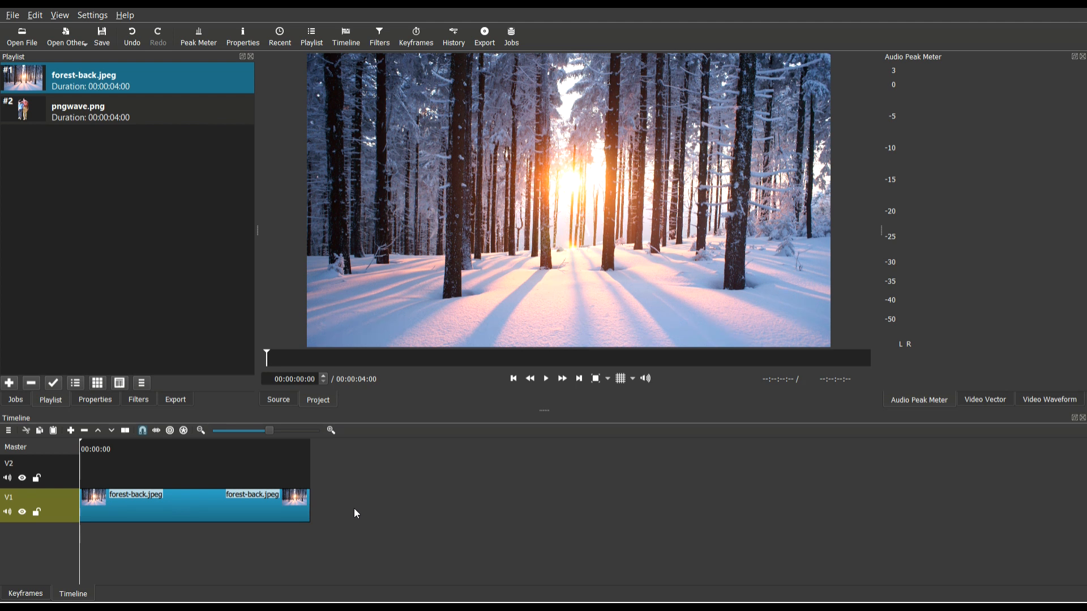
mouse_move(312, 517)
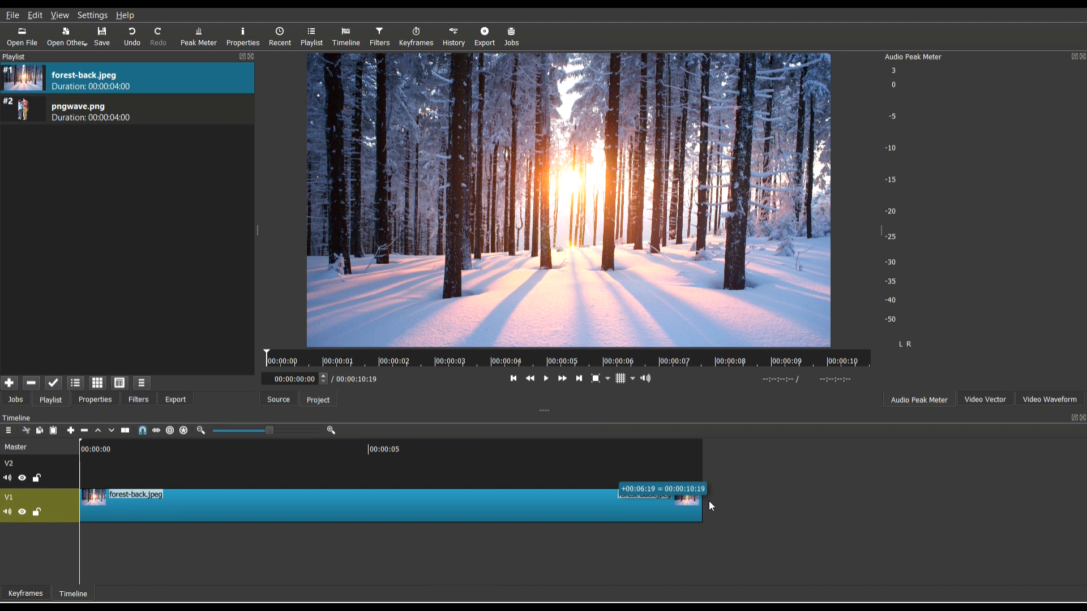
mouse_move(76, 177)
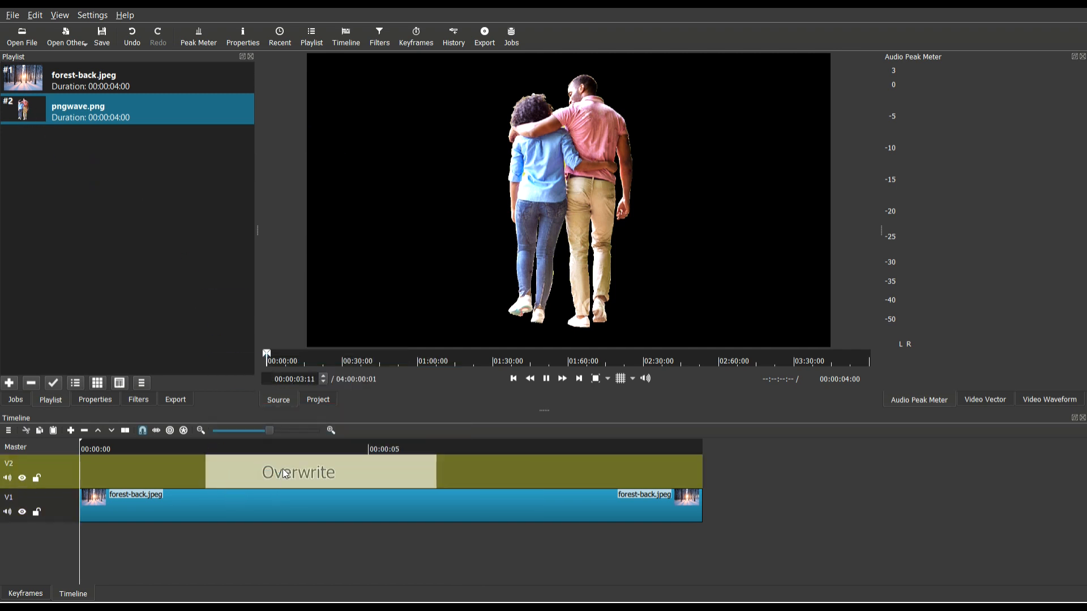
Place pngwave.png on track V2 and stretch it to 00:00:10:19
click(319, 471)
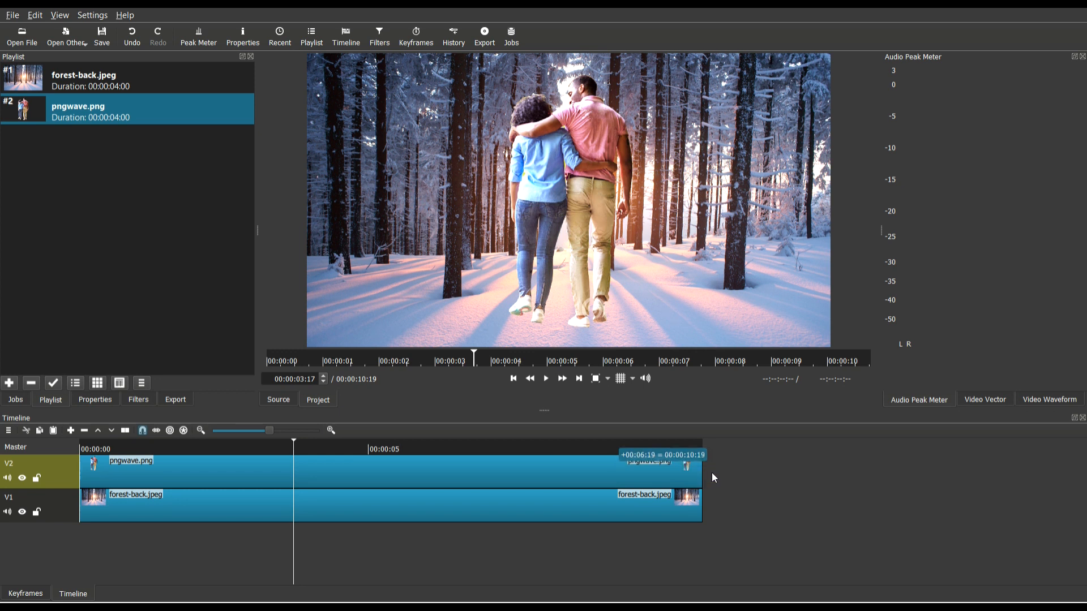
mouse_move(179, 479)
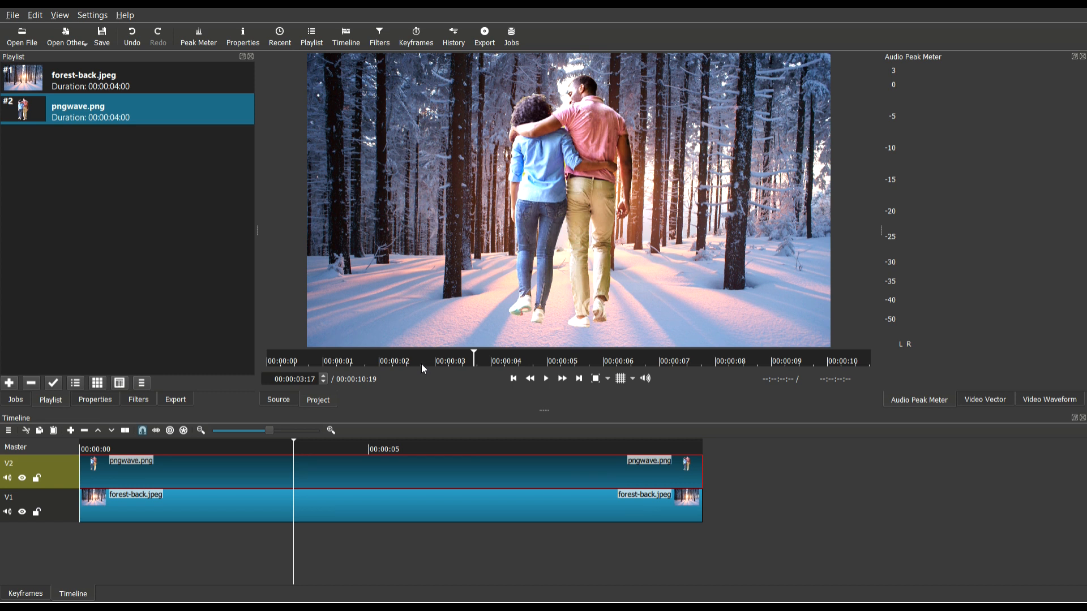
mouse_move(213, 362)
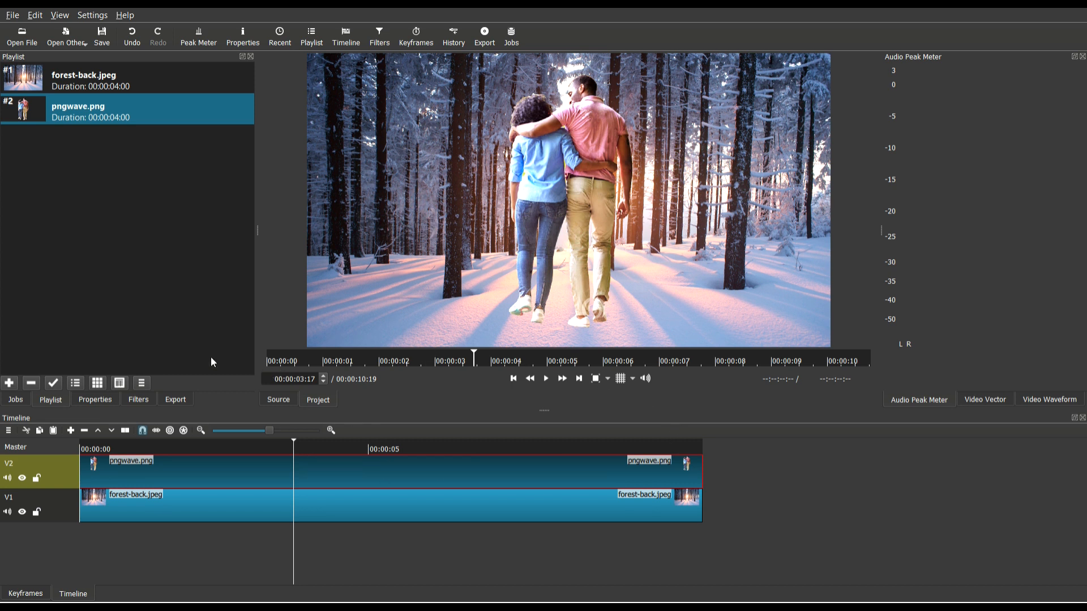
Add a Rotate and Scale filter to the pngwave.png clip
click(138, 399)
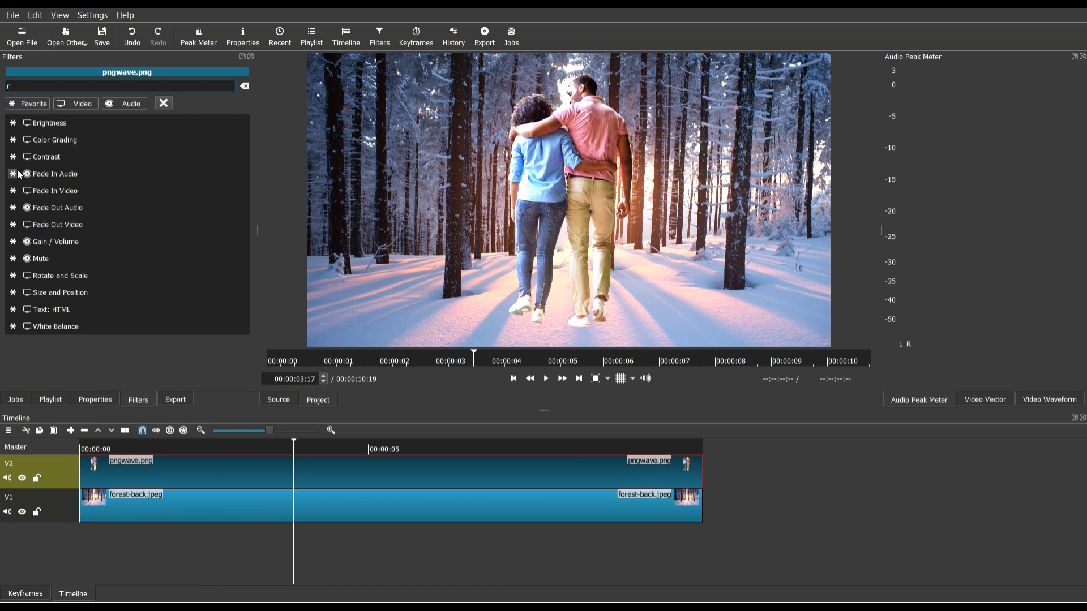
text(ot)
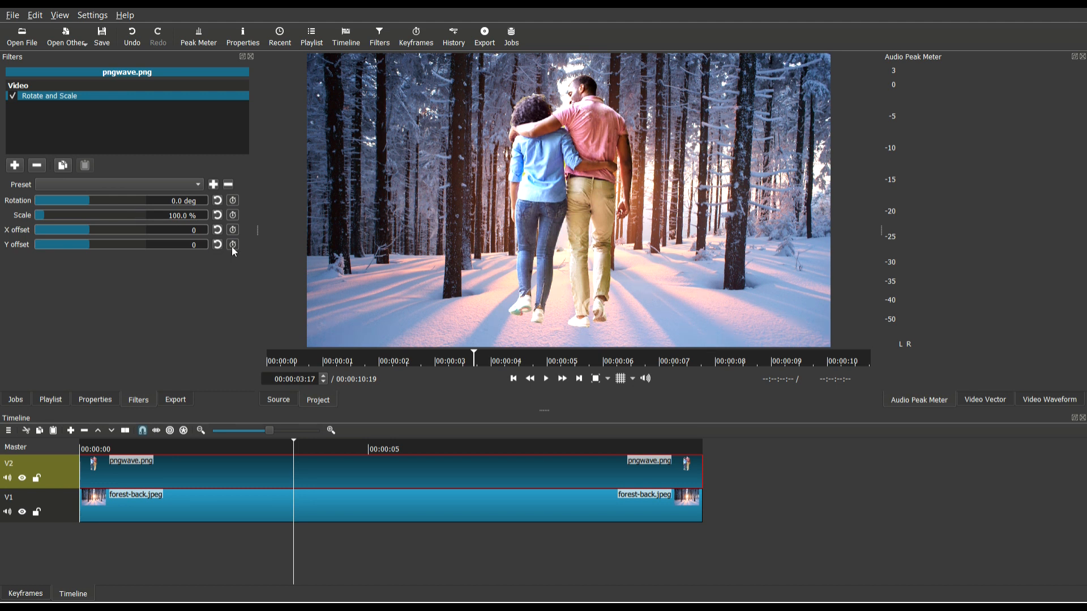
mouse_move(201, 251)
text(233)
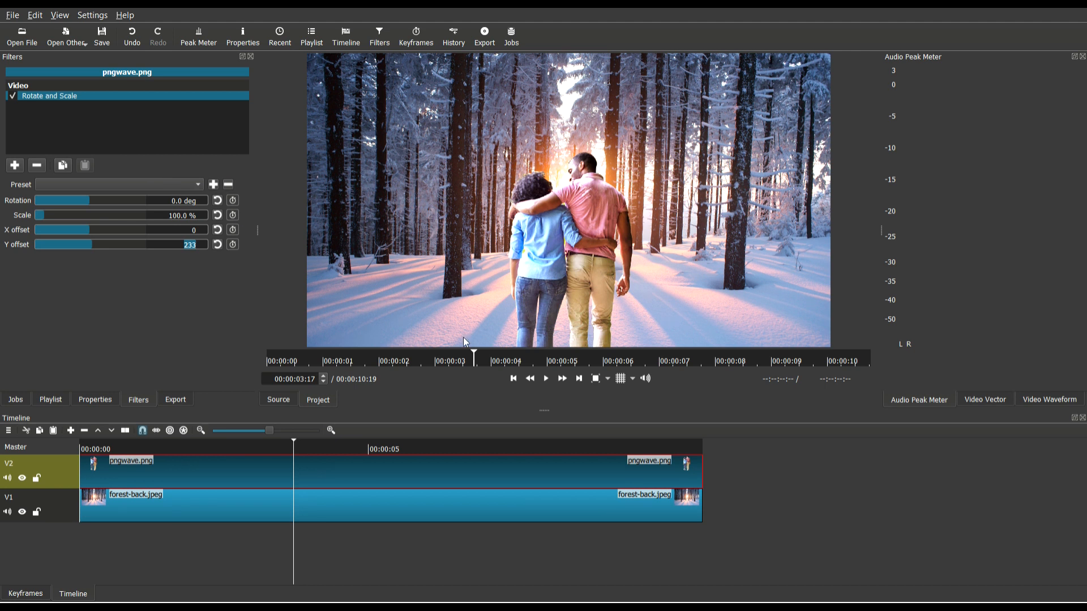
mouse_move(478, 505)
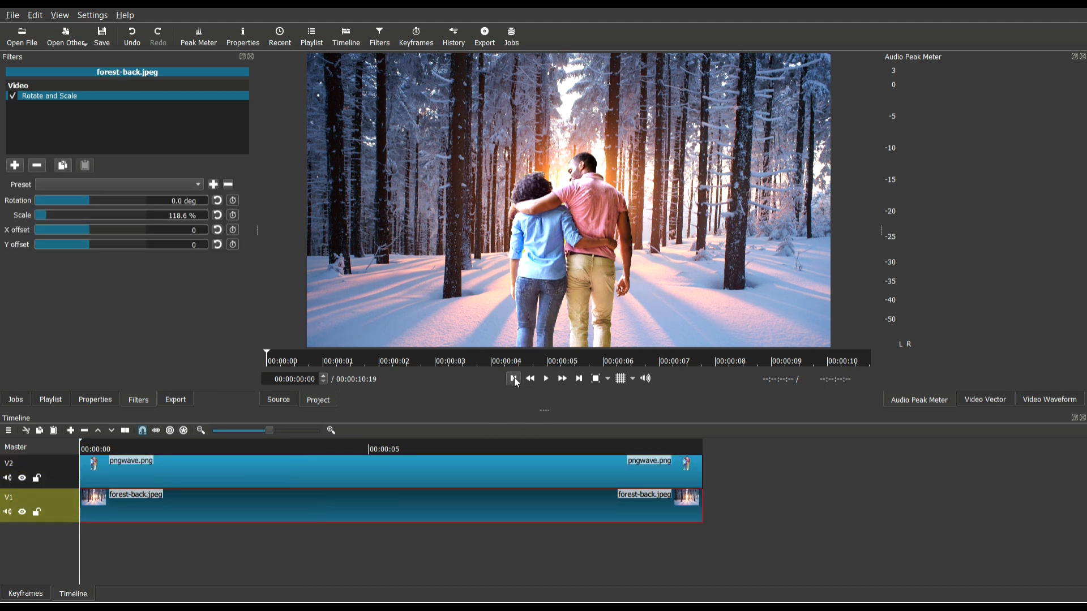
Hide track V2 so only forest-back.jpeg shows in the preview
click(22, 479)
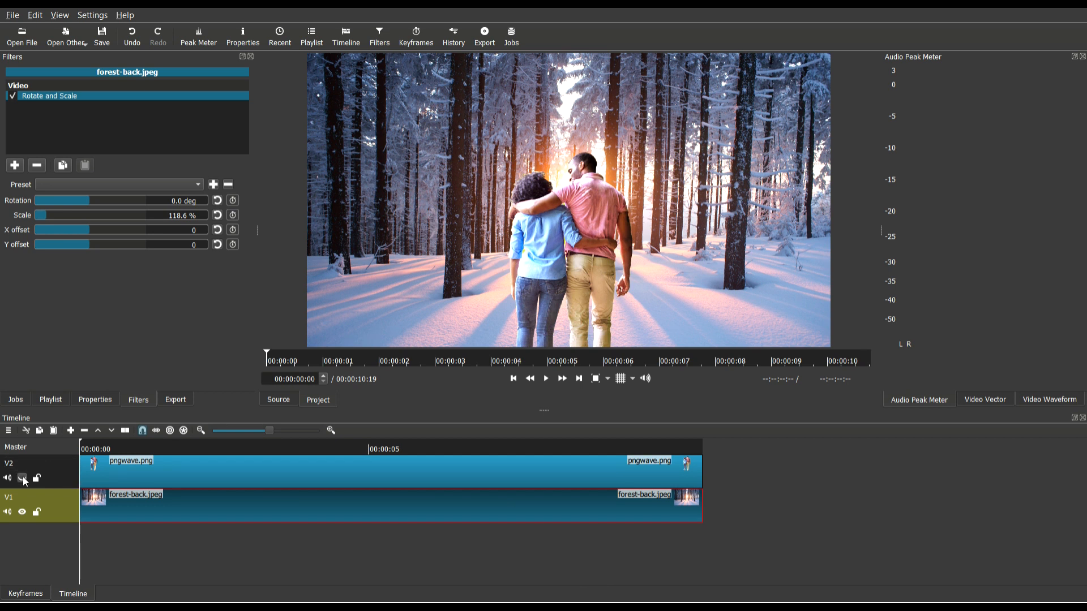
click(22, 478)
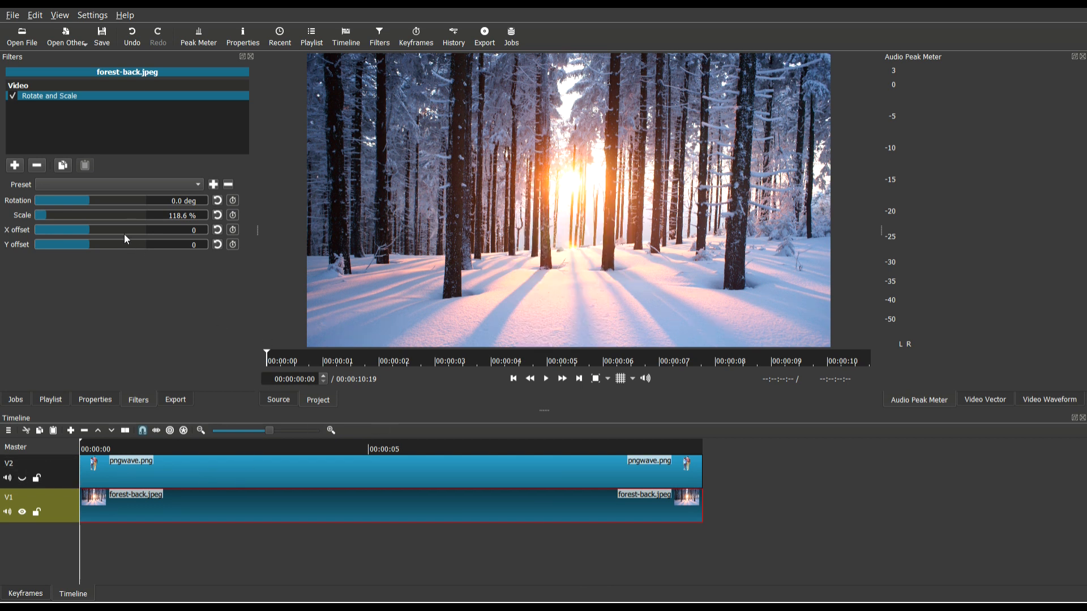
mouse_move(475, 289)
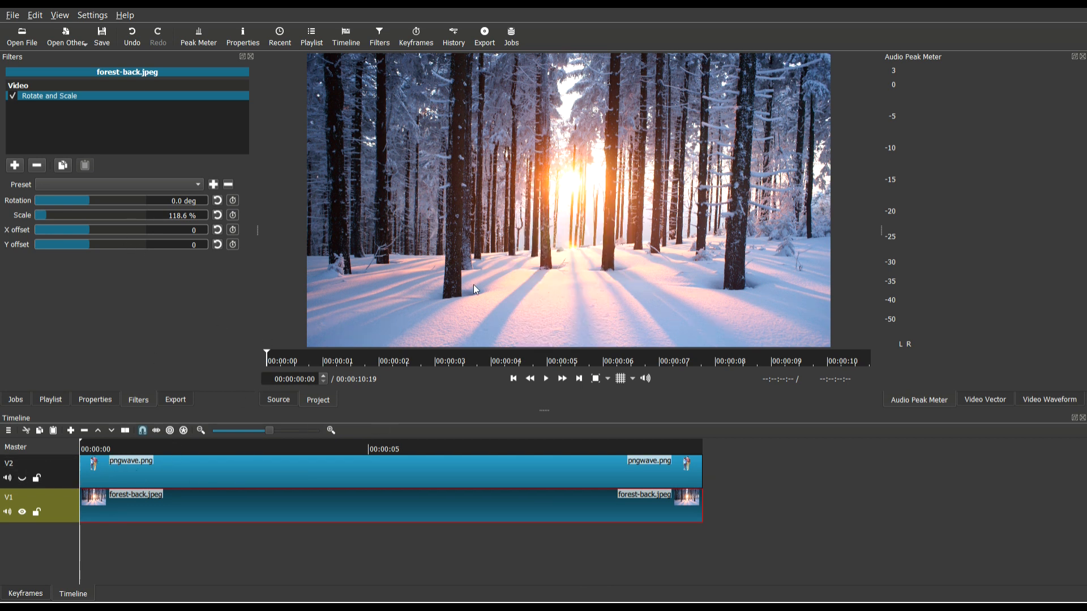
mouse_move(545, 255)
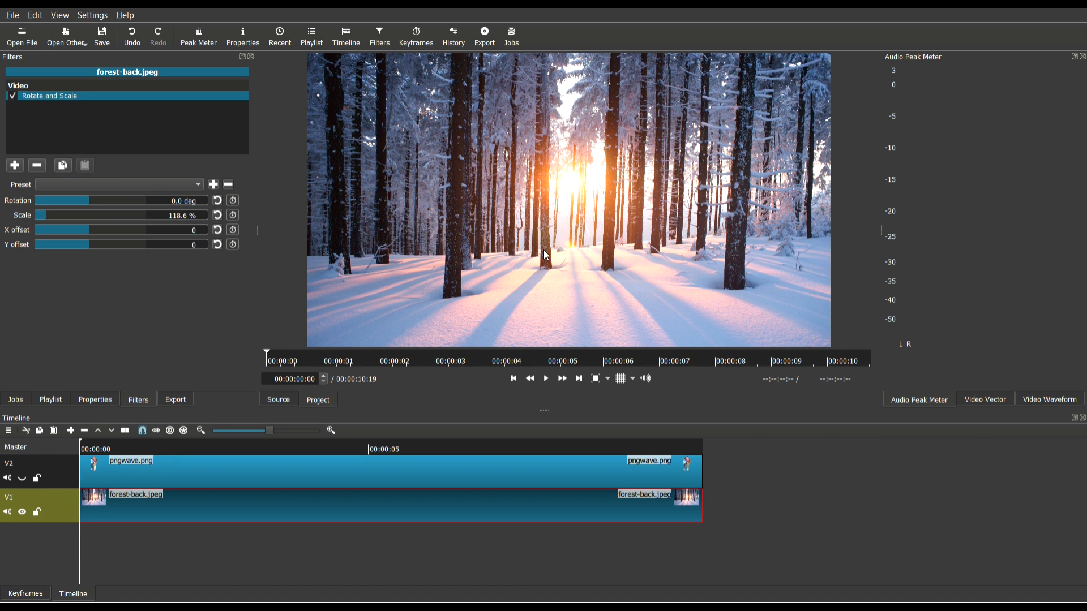
mouse_move(569, 276)
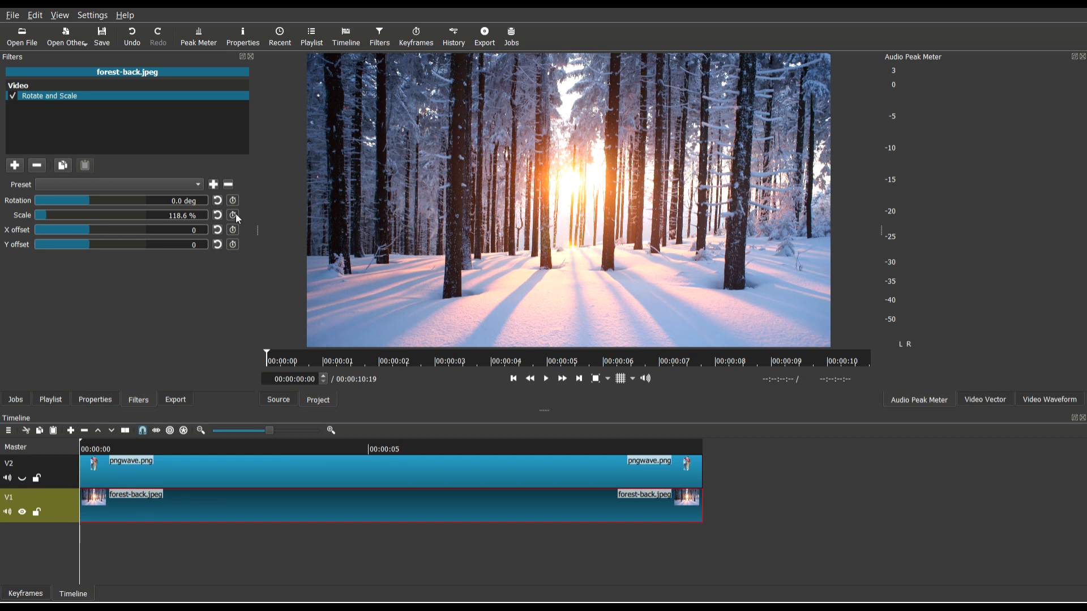
Keyframe the forest scale from 118.6% to 200% at the last frame
click(232, 216)
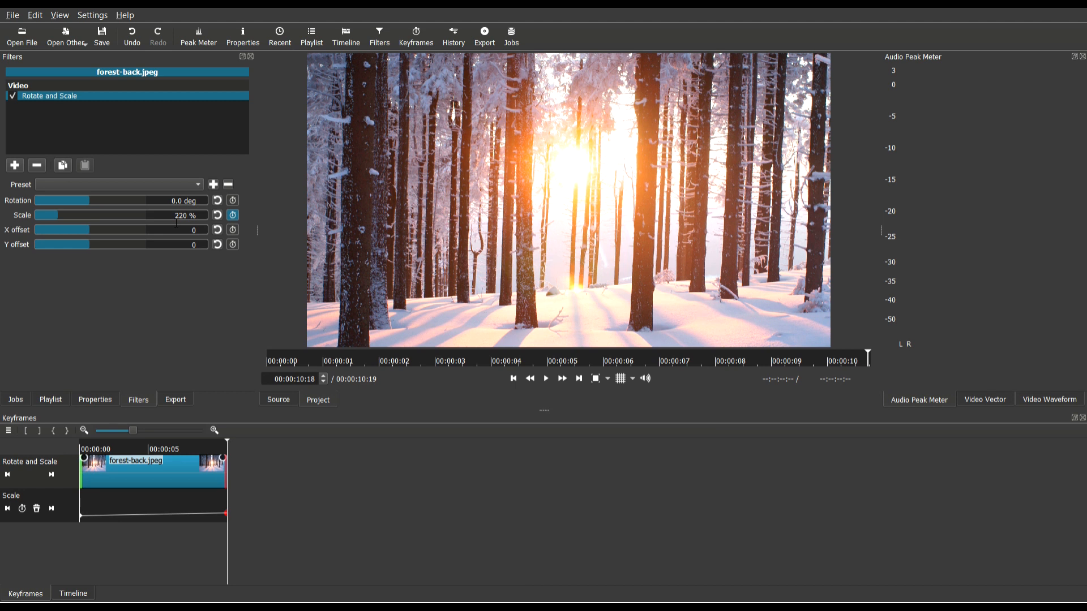
text(200)
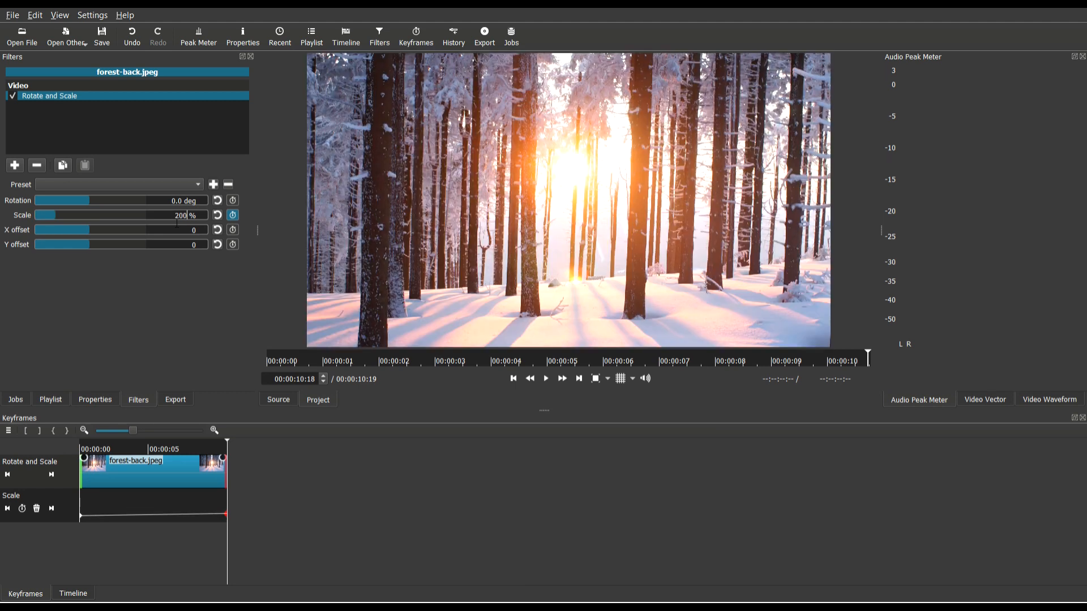
mouse_move(490, 388)
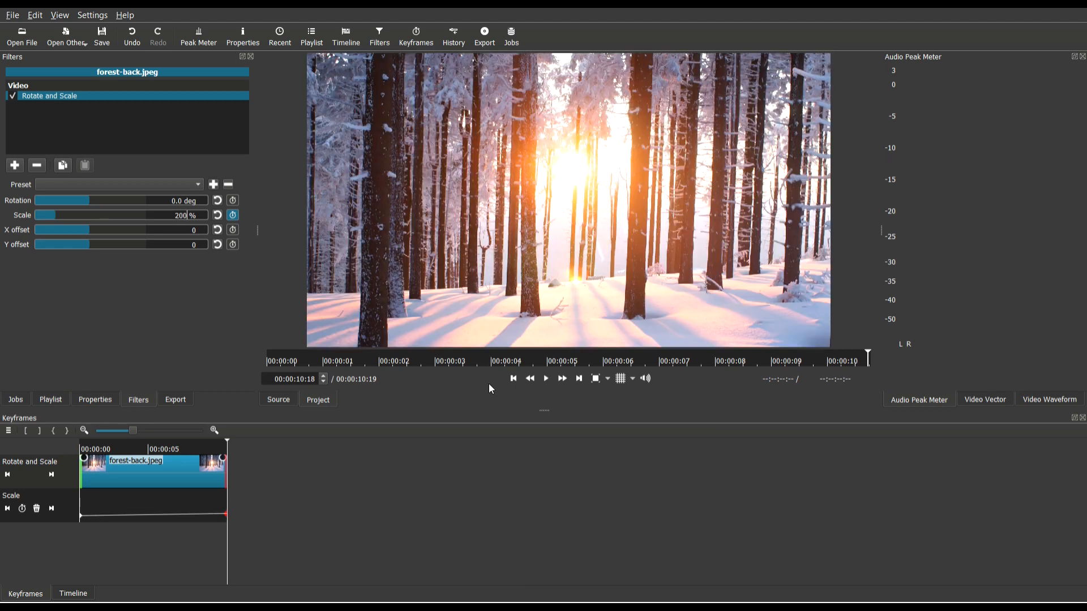
click(545, 379)
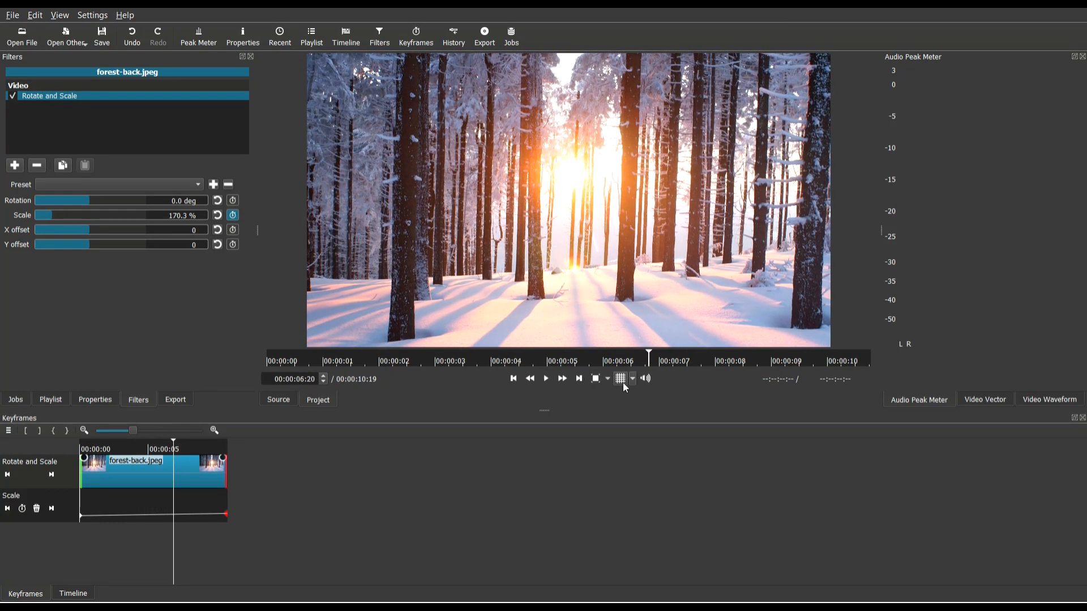
Turn on the preview grid and replay the zoom from the start
click(620, 379)
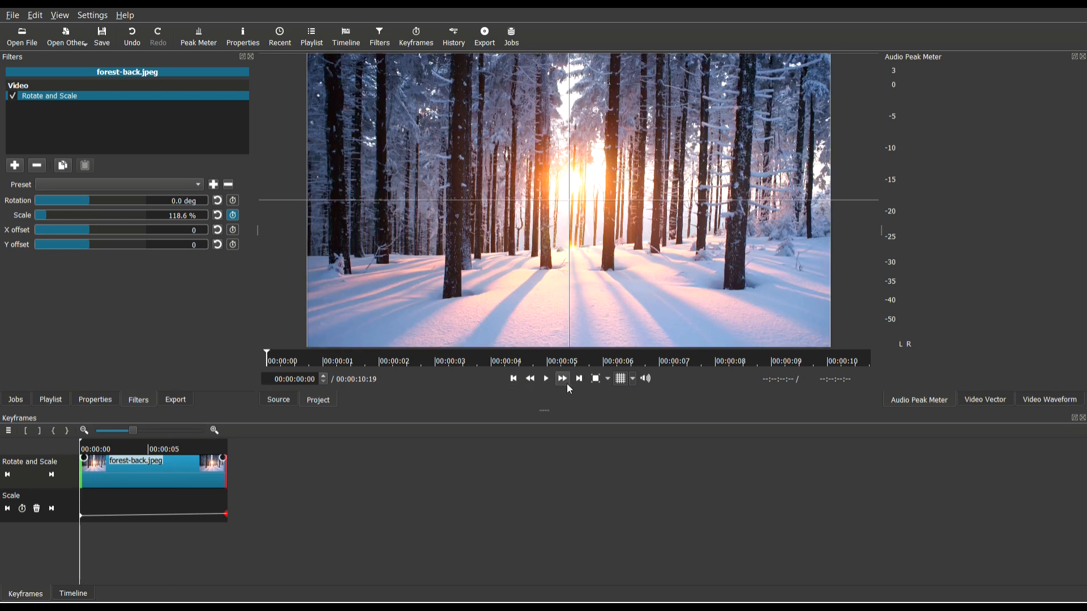
click(546, 378)
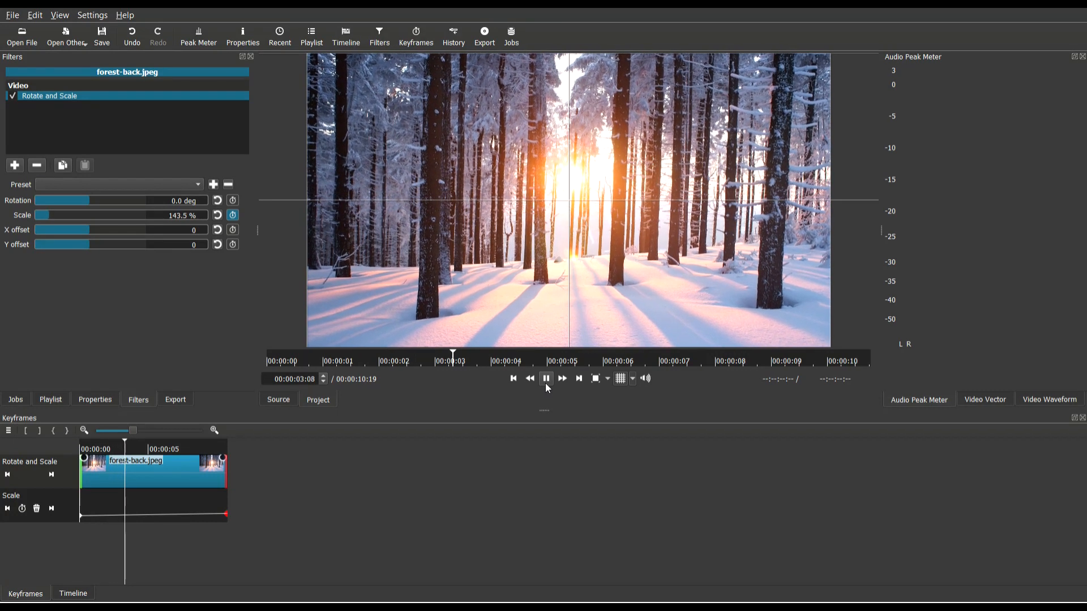
click(513, 379)
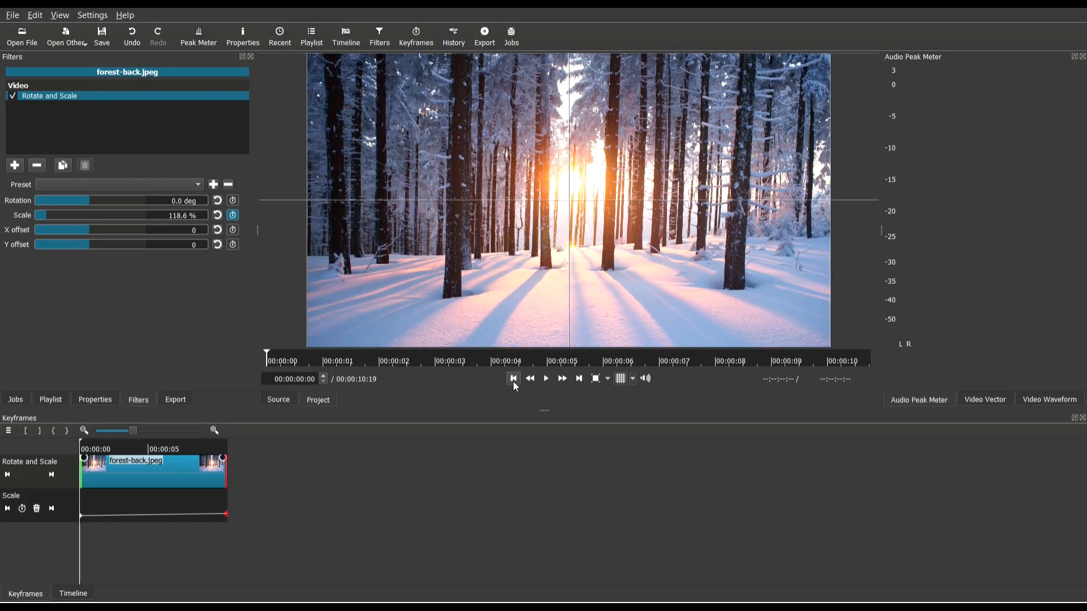
mouse_move(444, 247)
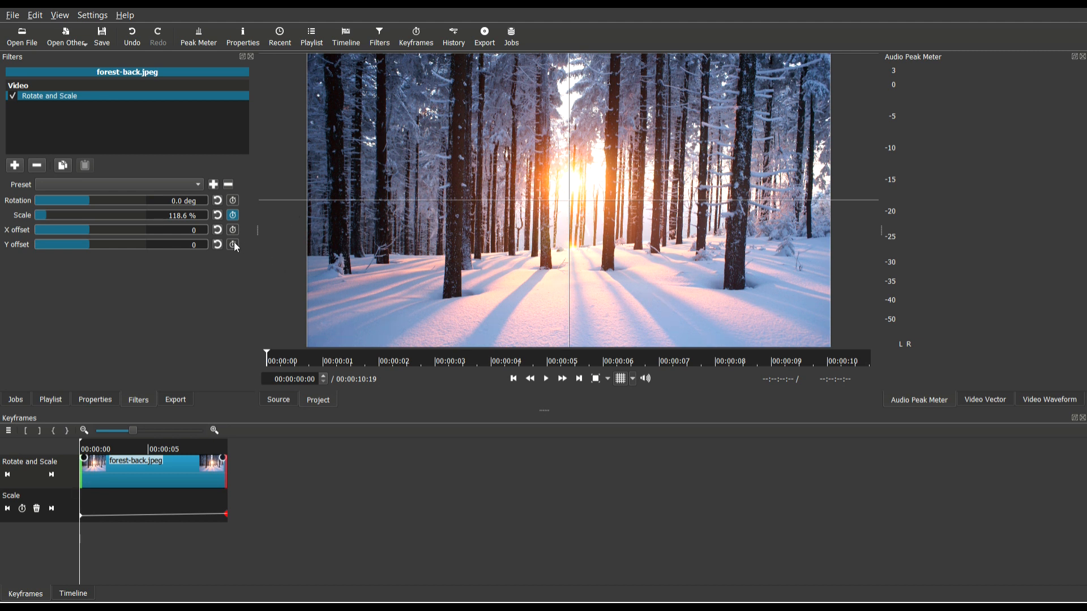
Keyframe the forest Y offset from 0 to 108 at the clip's last frame
click(233, 244)
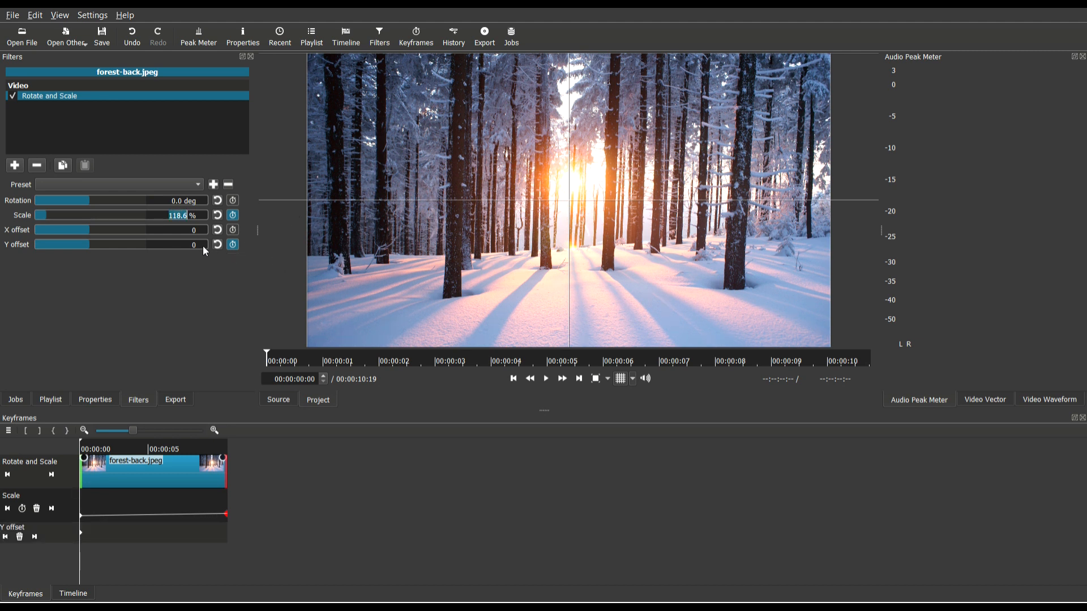
click(578, 379)
text(67)
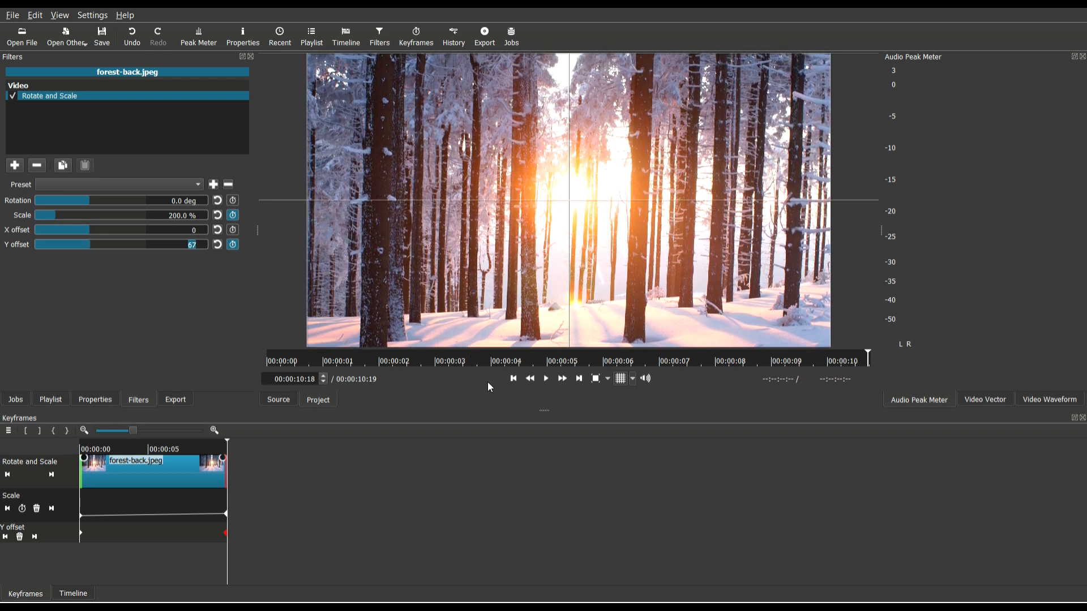
click(513, 379)
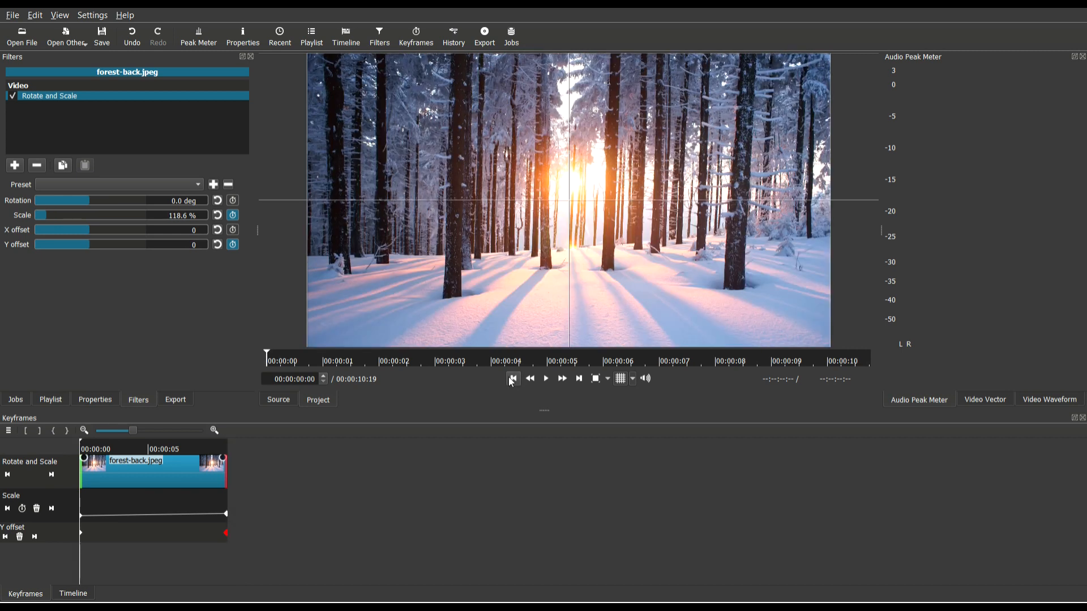
Play back the zoom and offset animation, check the end value, and turn off the grid
click(545, 378)
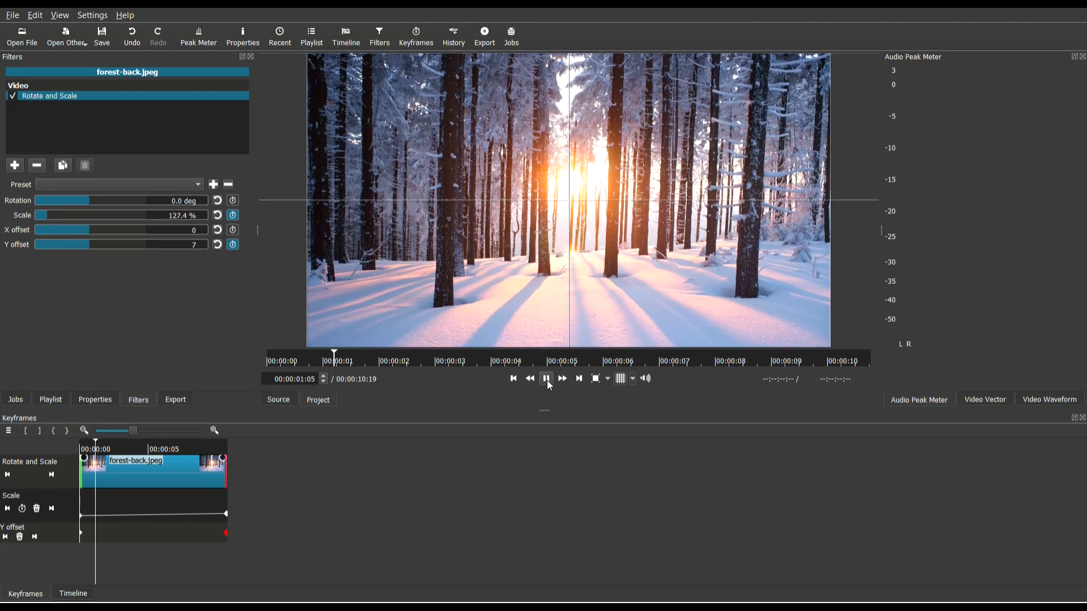
click(546, 379)
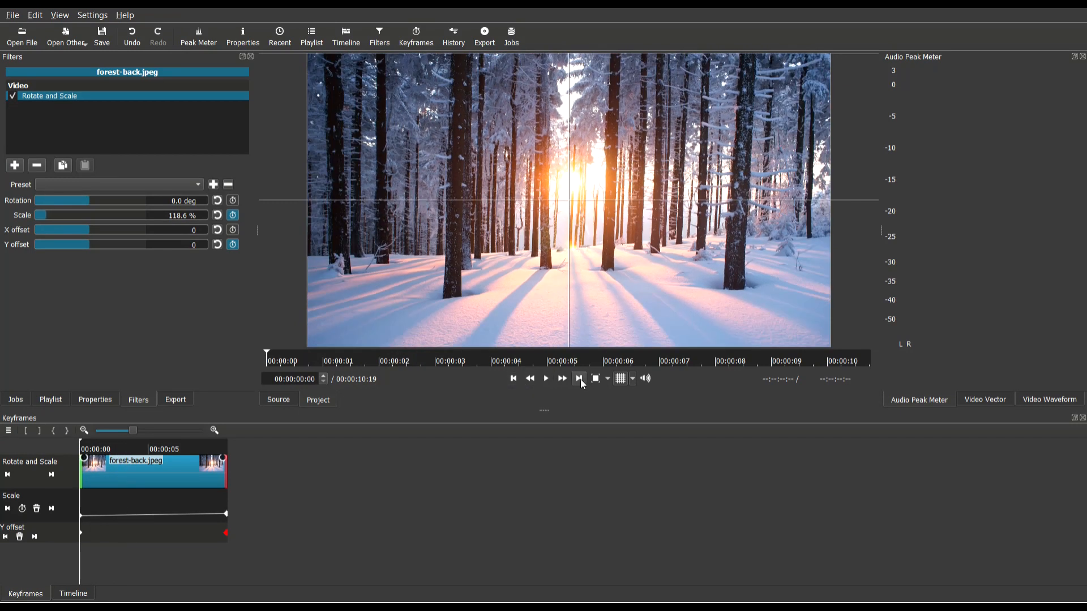
click(579, 379)
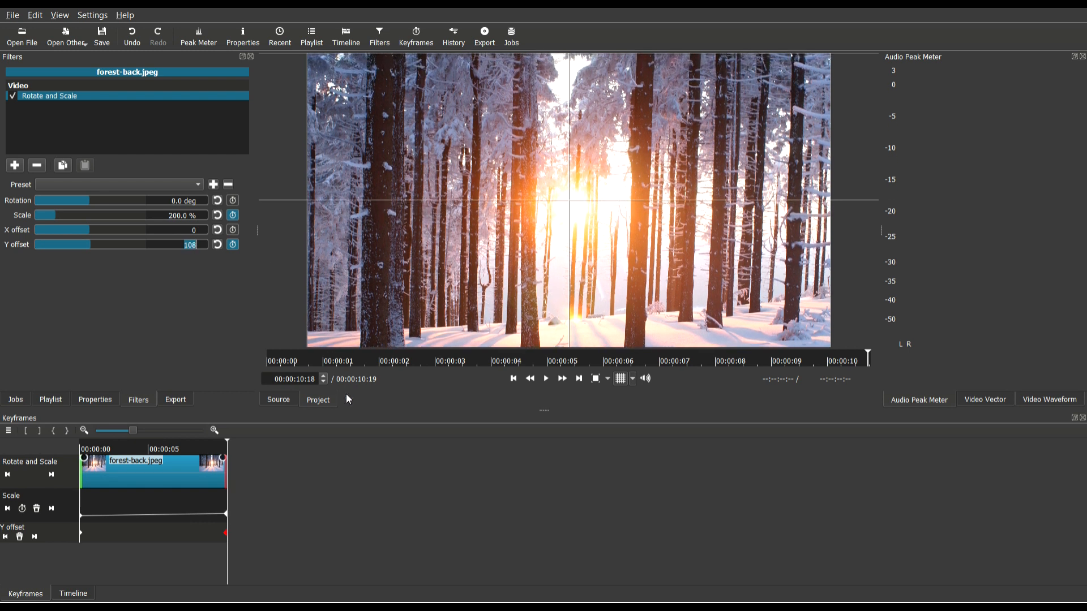
click(546, 379)
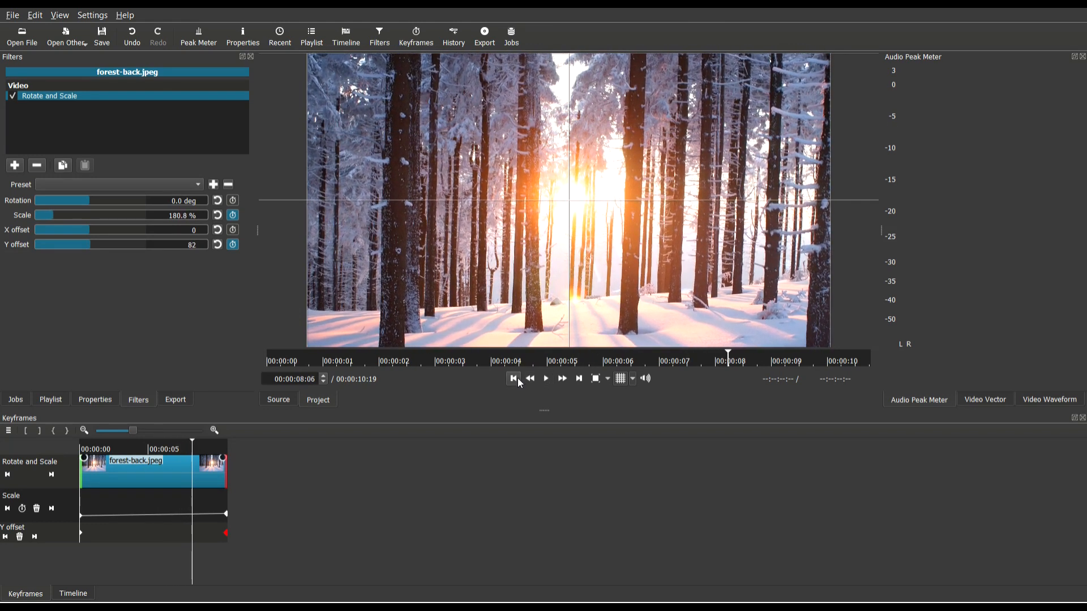
click(513, 379)
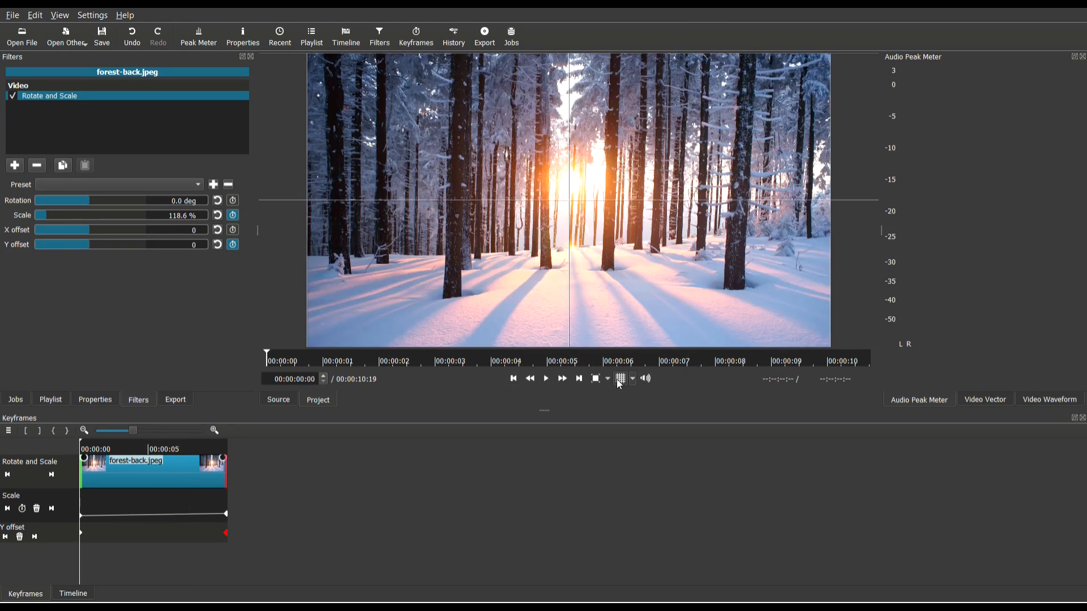
click(620, 377)
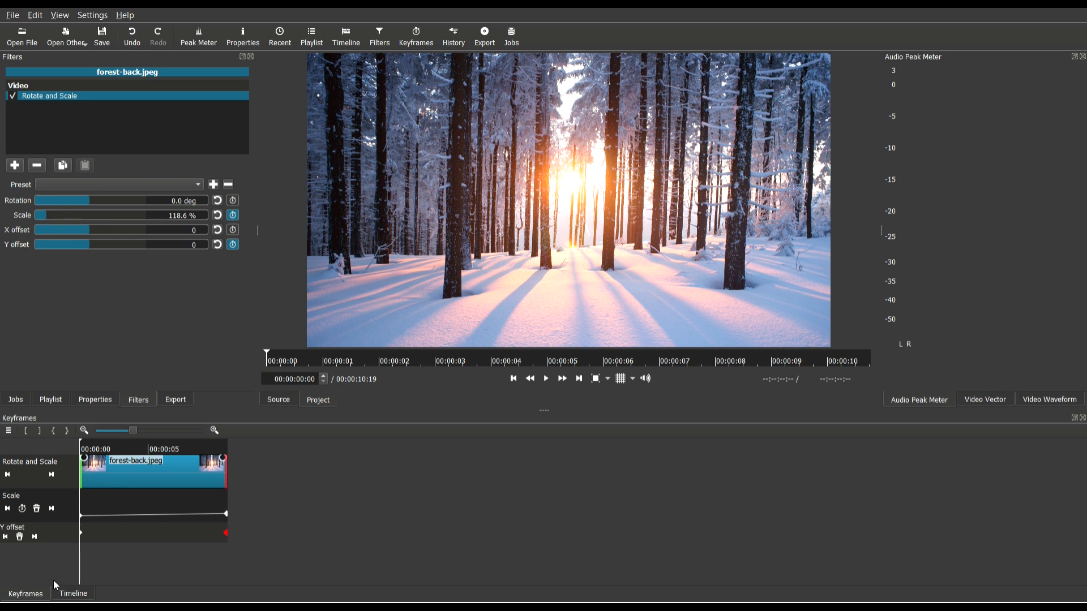
Unhide track V2 in the Timeline and preview the couple over the animated forest
click(71, 593)
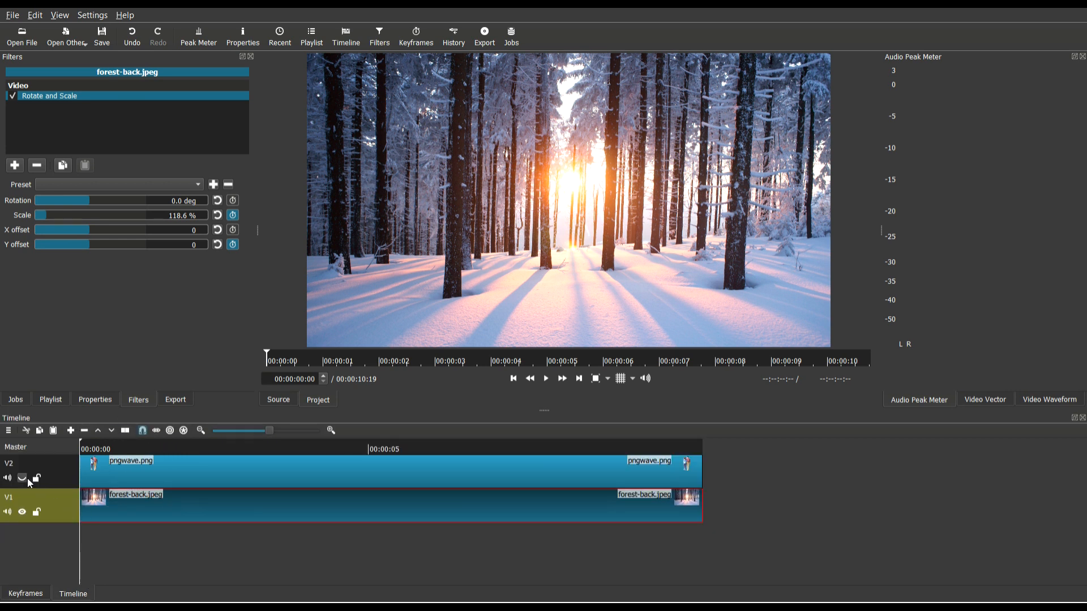
click(22, 478)
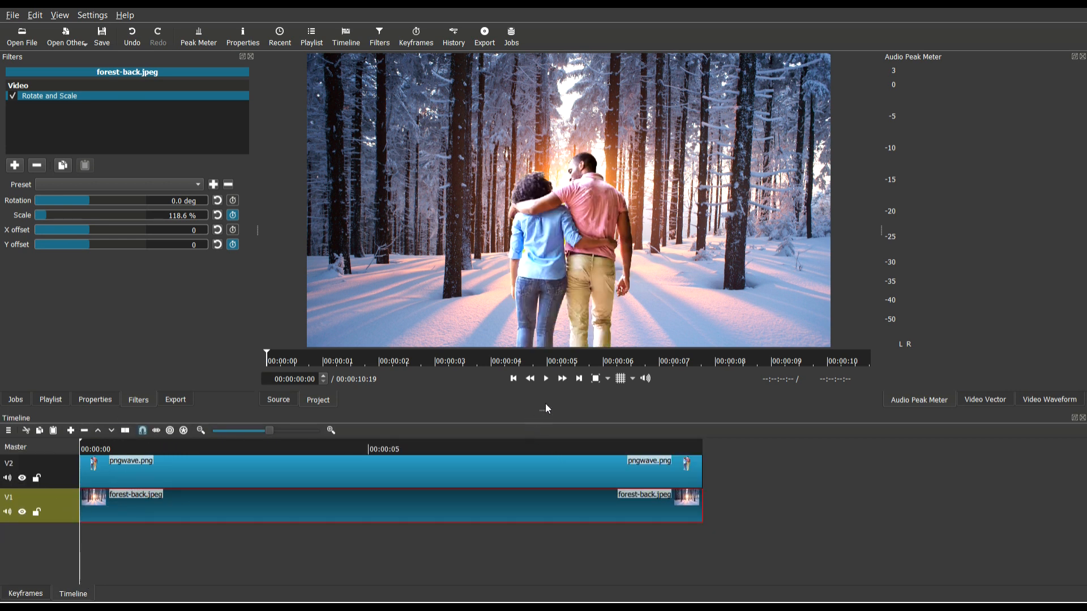
click(546, 379)
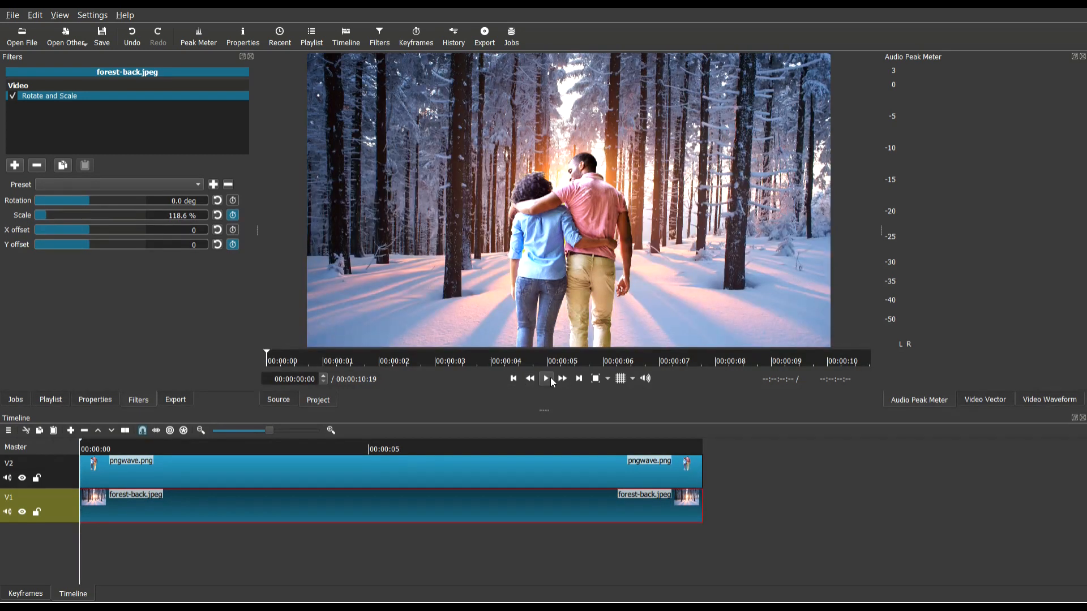
click(546, 379)
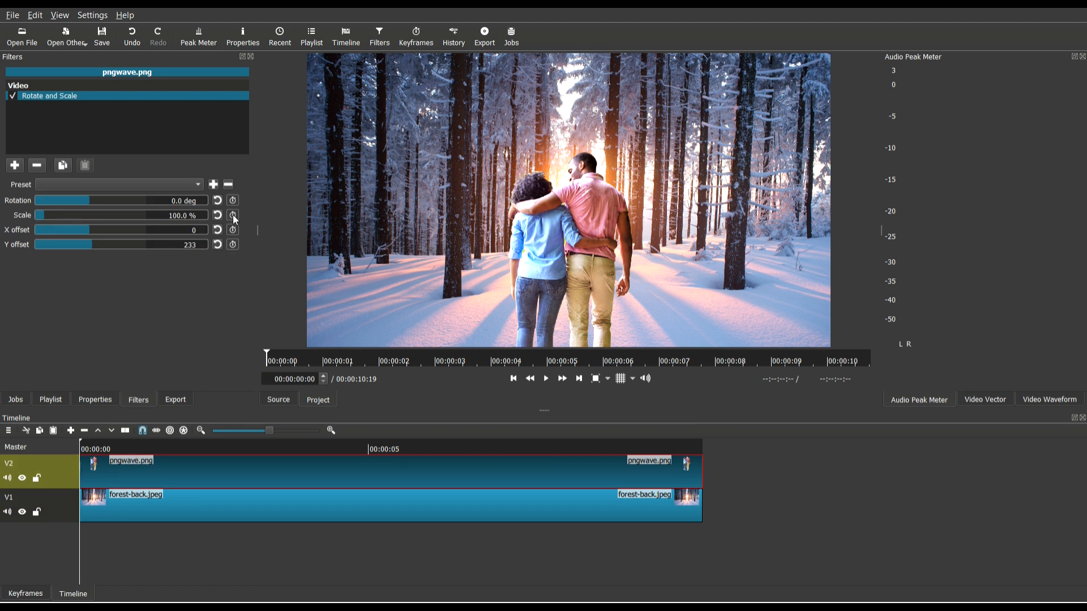
Keyframe the couple's scale from 100% to 87.8% and Y offset from 233 to 283
click(234, 216)
text(87.8)
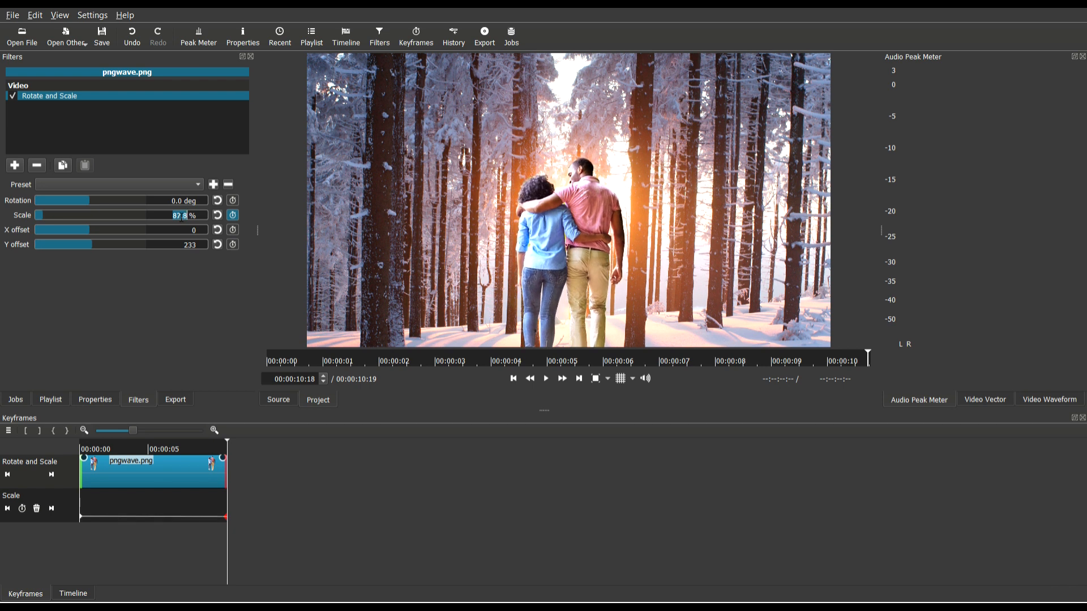
click(217, 216)
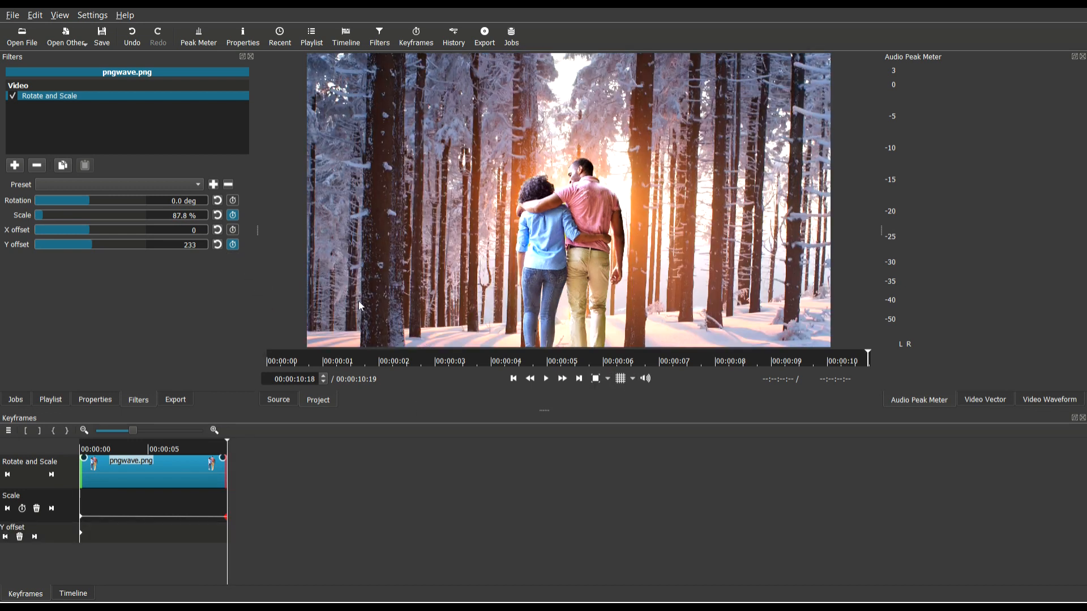
triple_click(188, 244)
text(283)
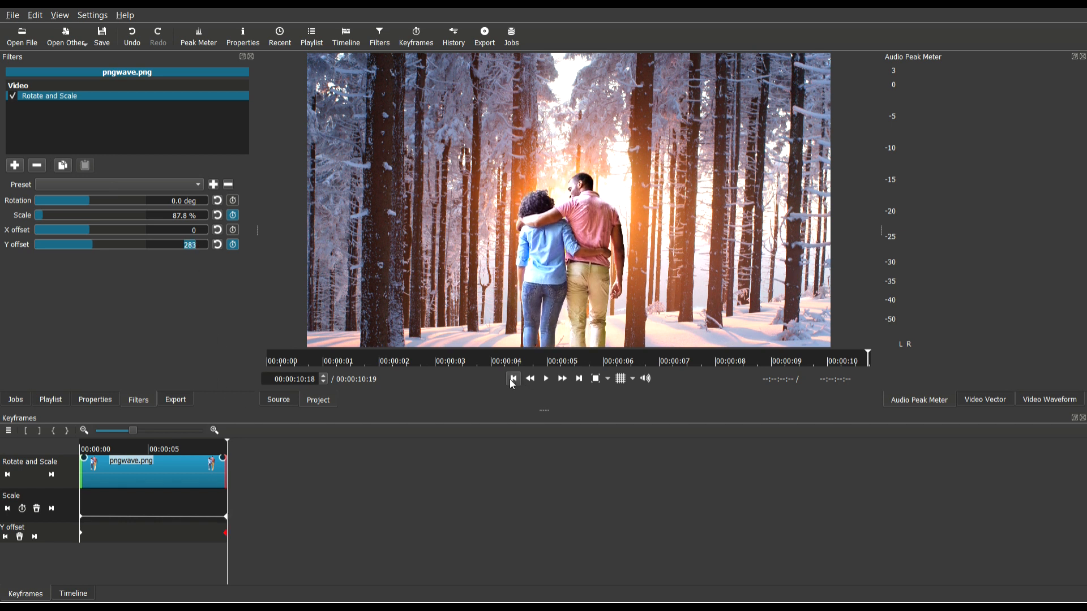
click(512, 379)
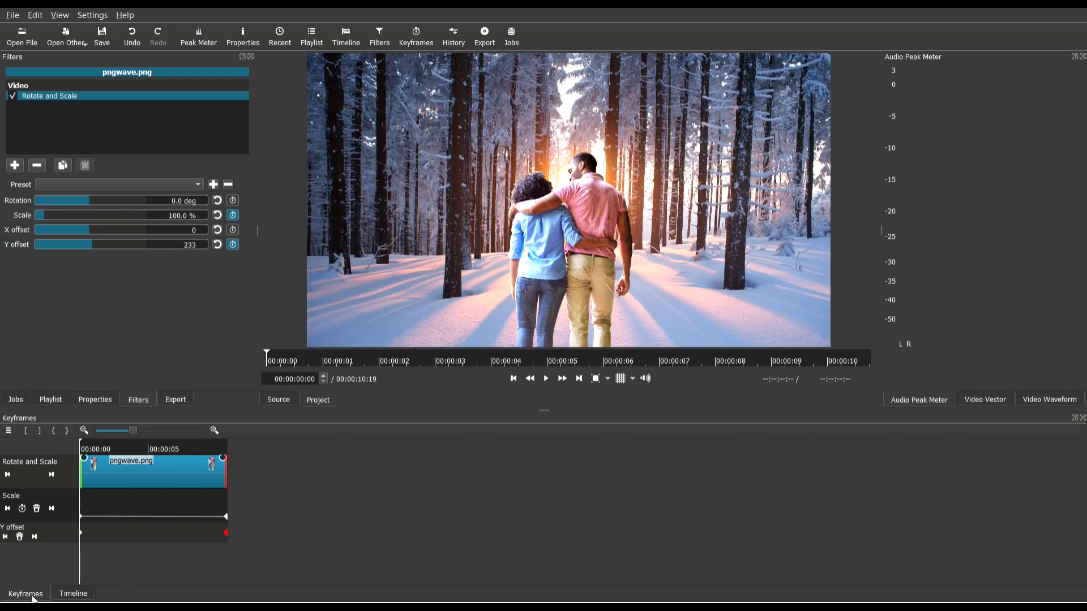
Play and pause the combined forest-and-couple parallax animation three times in the Timeline view
click(72, 594)
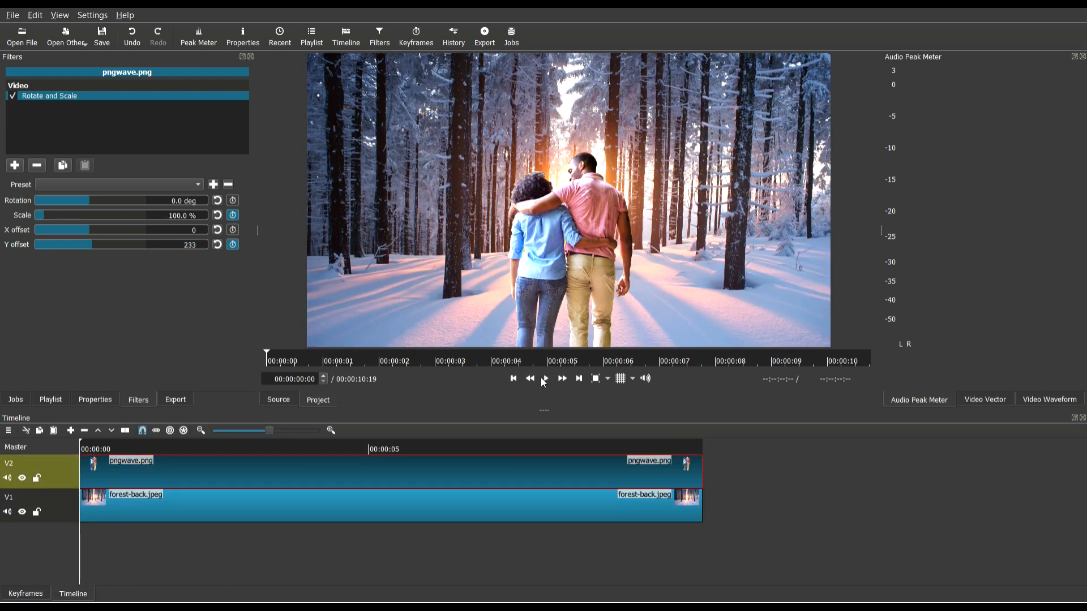
click(546, 379)
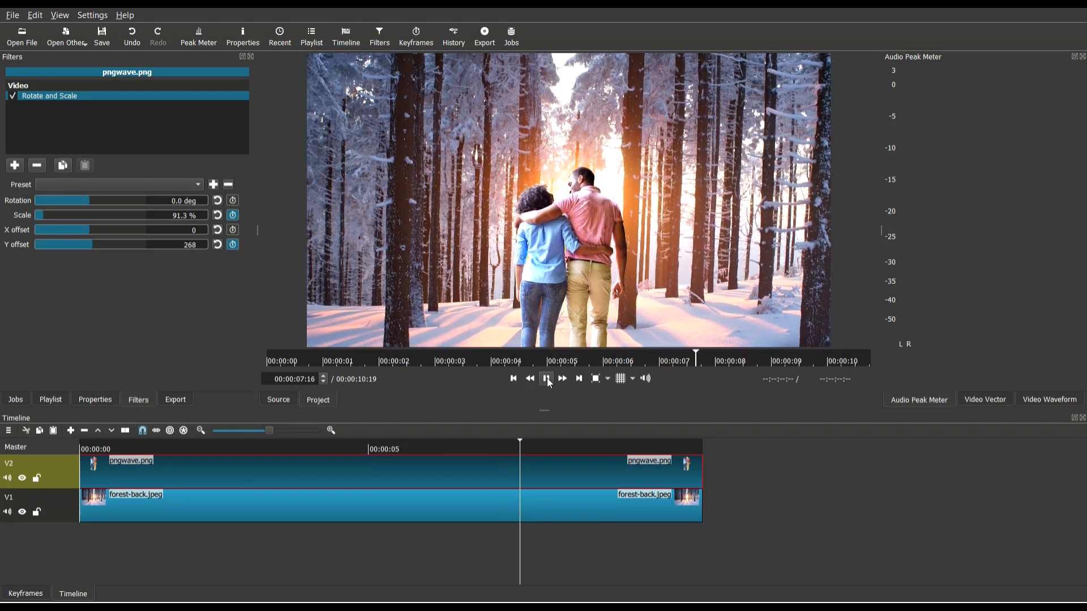
click(547, 379)
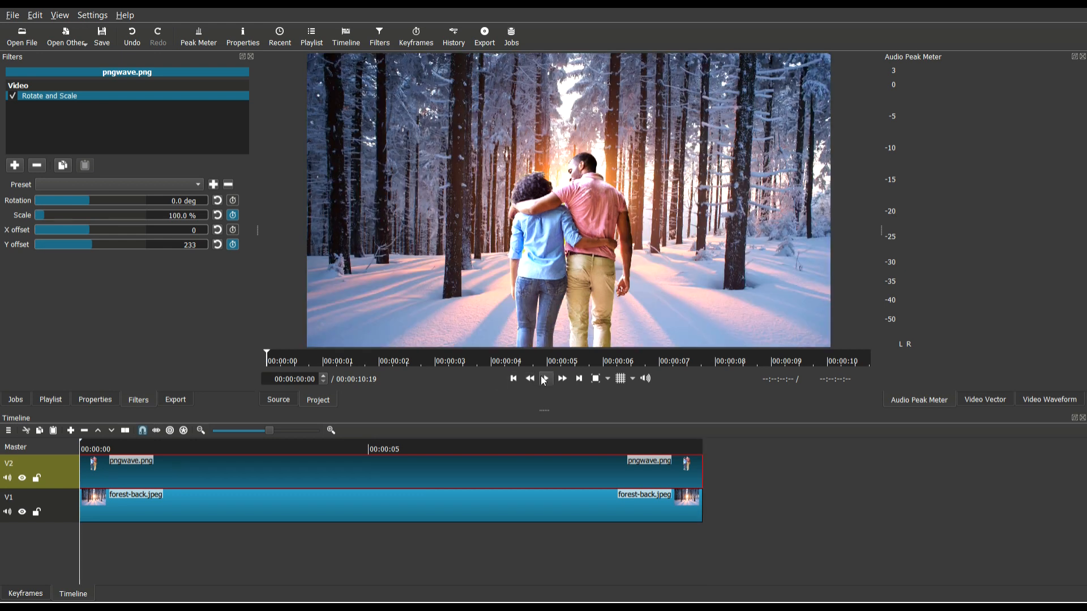
click(545, 379)
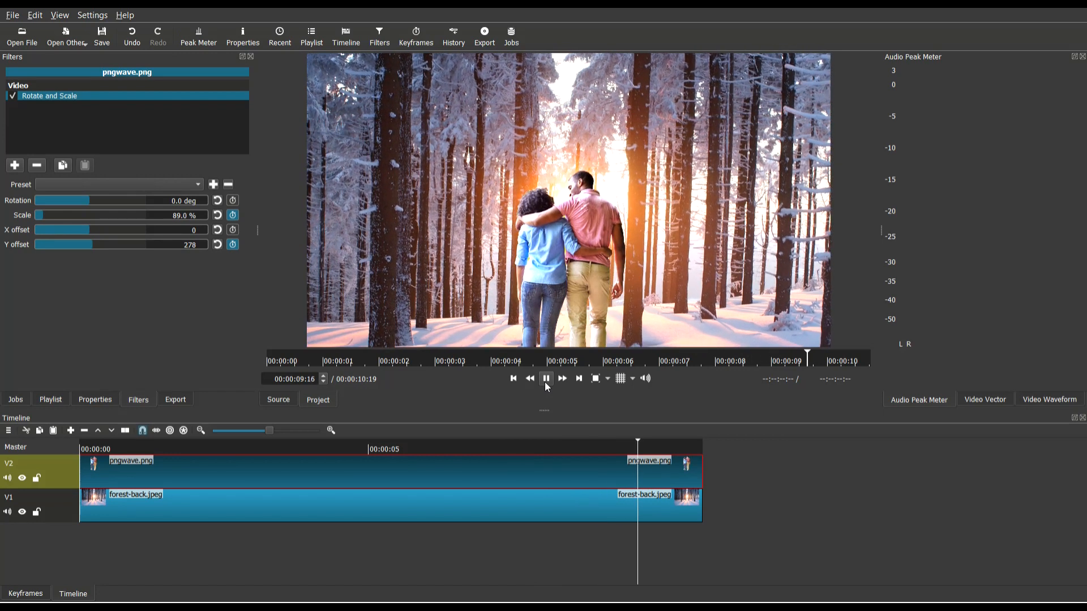
click(546, 379)
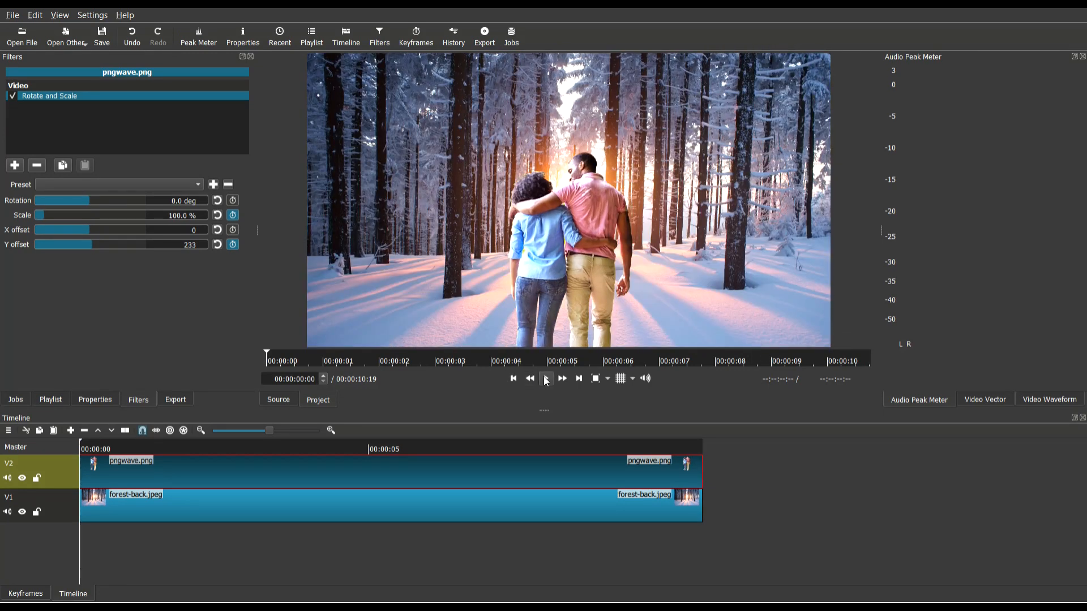
click(546, 379)
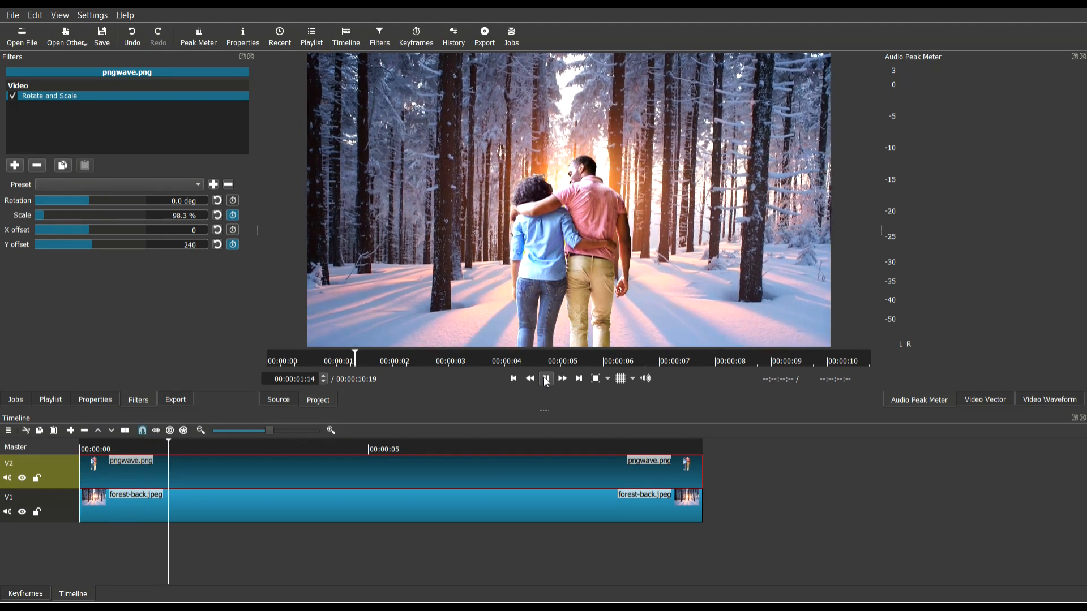
click(546, 379)
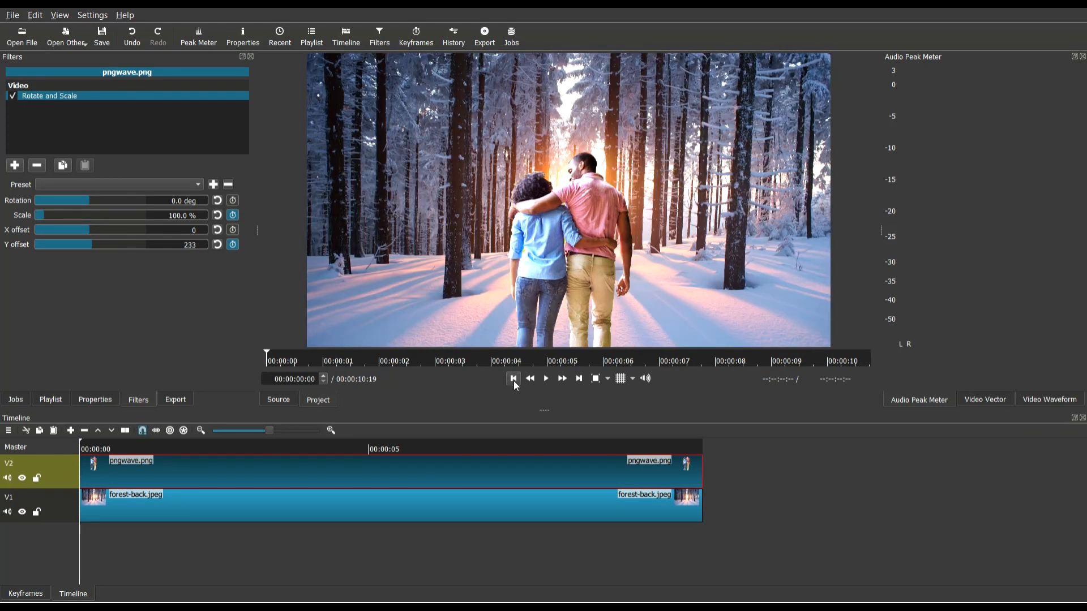
mouse_move(351, 509)
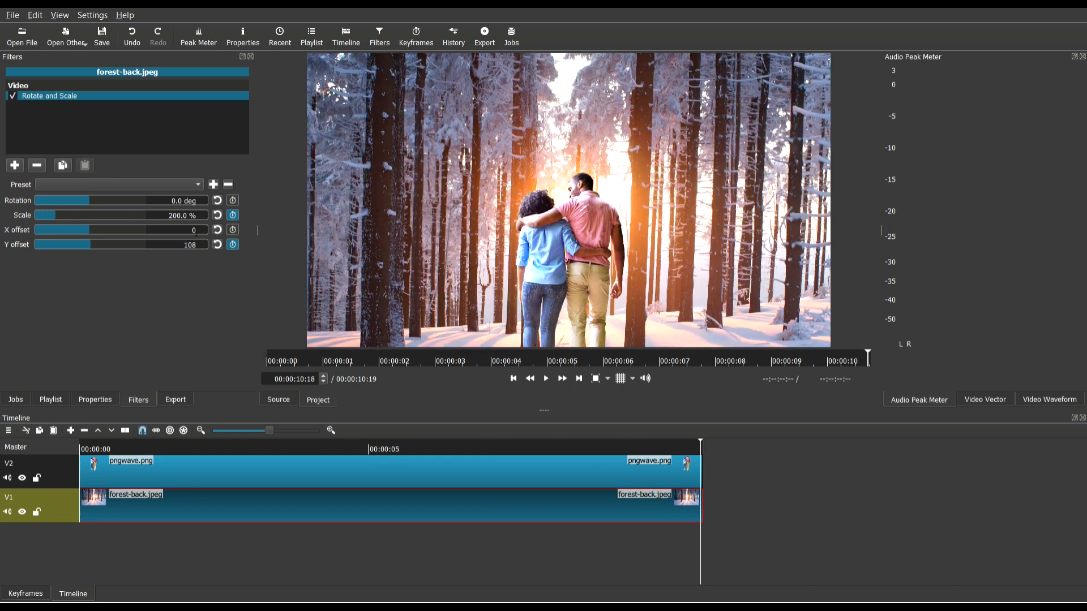
Raise forest-back.jpeg's end-keyframe Scale to 250 and play back the zoom
triple_click(177, 216)
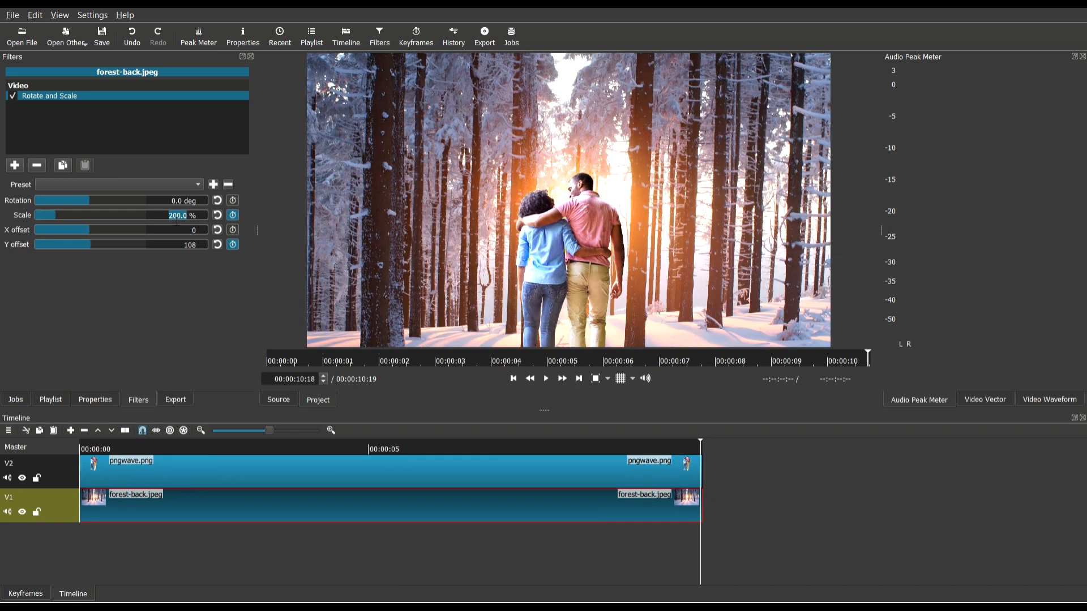
text(250)
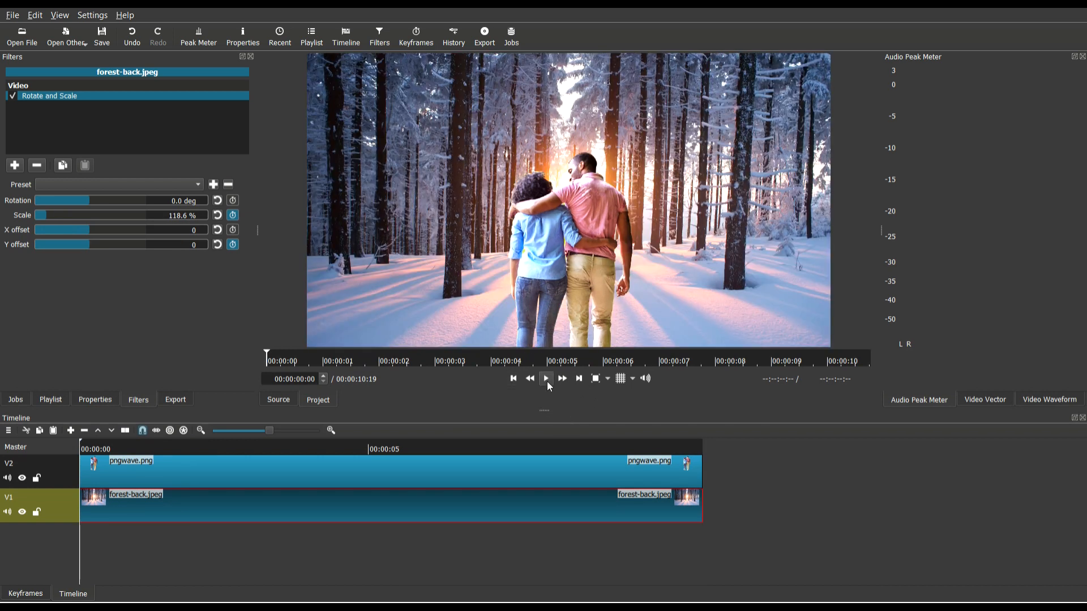
click(545, 378)
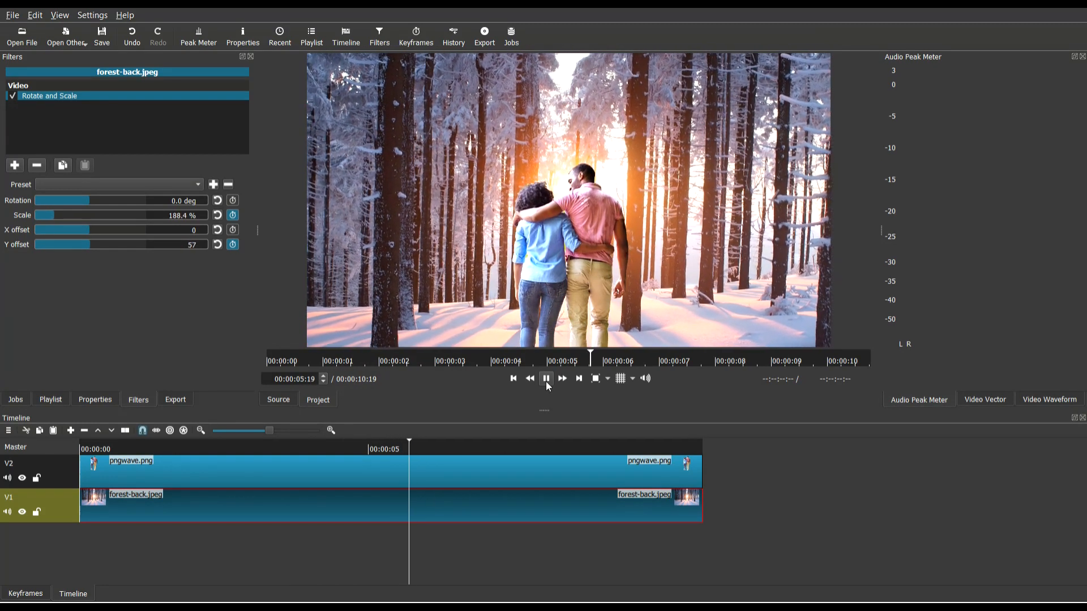
click(546, 379)
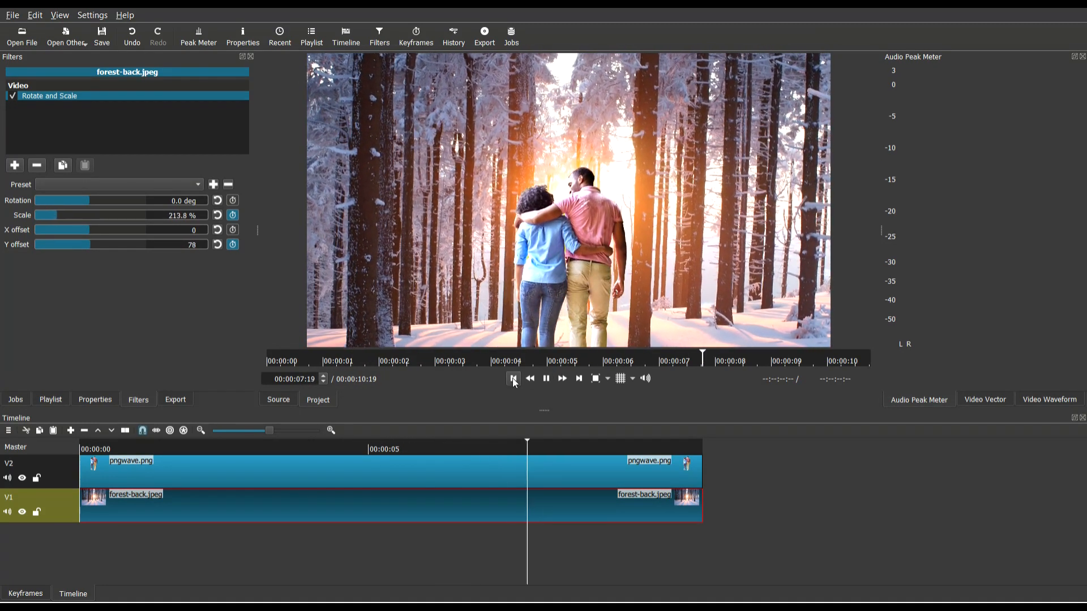
click(546, 378)
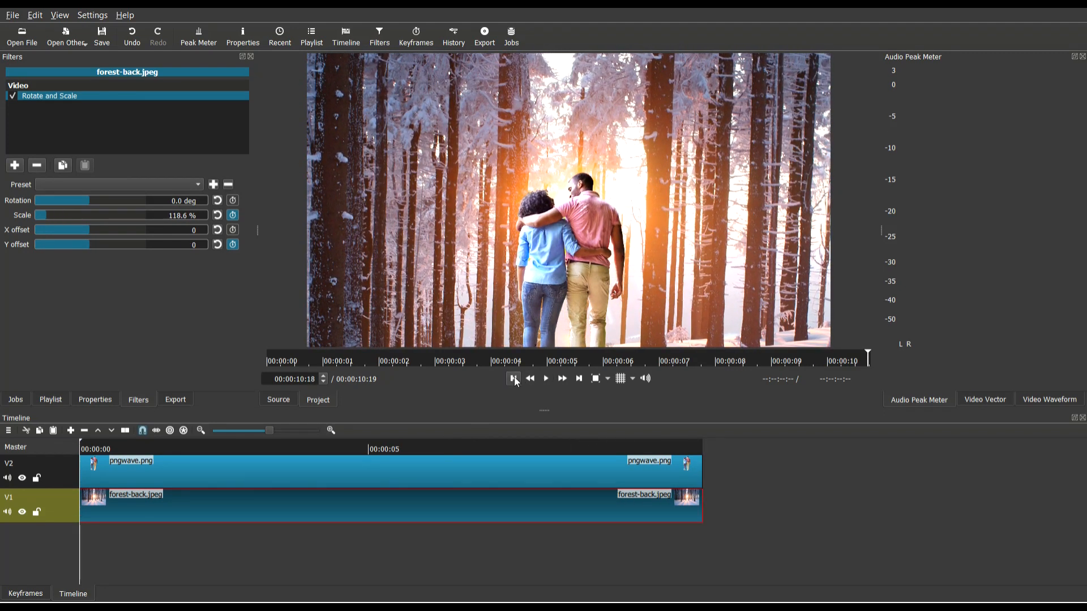
click(513, 379)
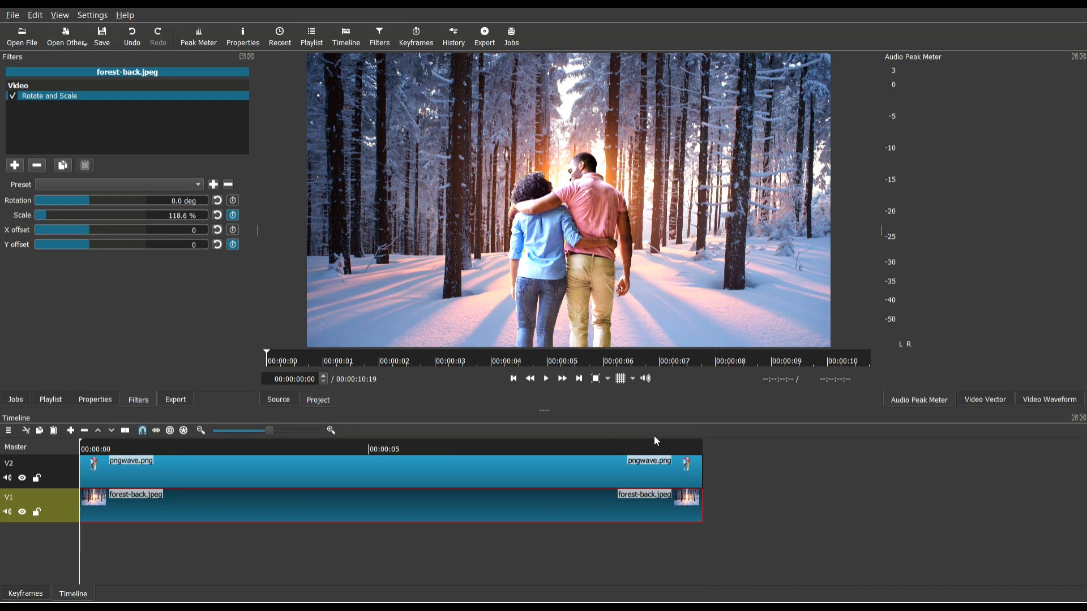
mouse_move(719, 463)
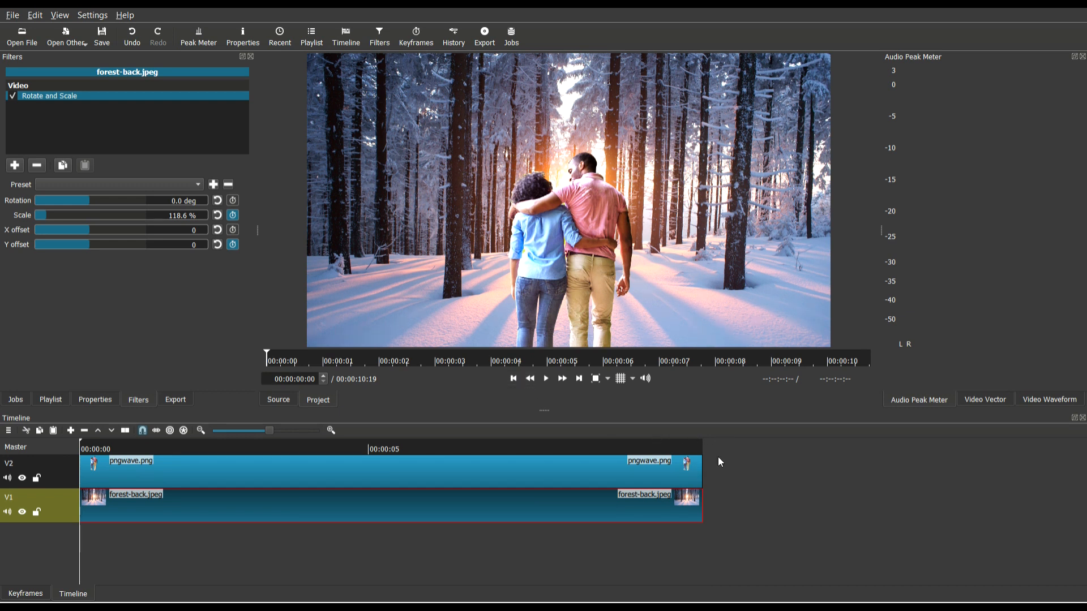
mouse_move(688, 451)
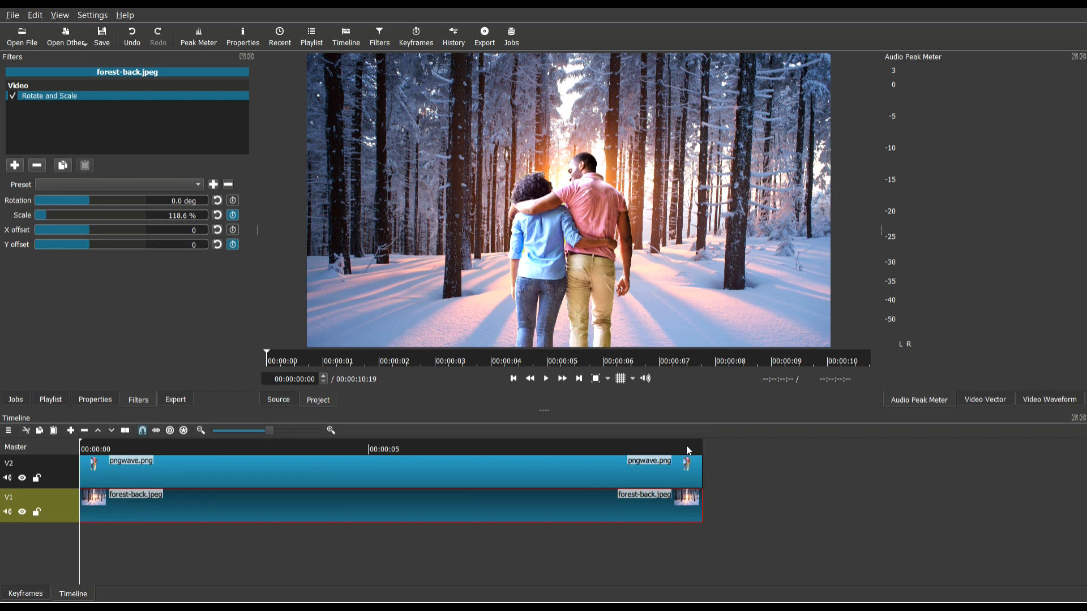
mouse_move(961, 165)
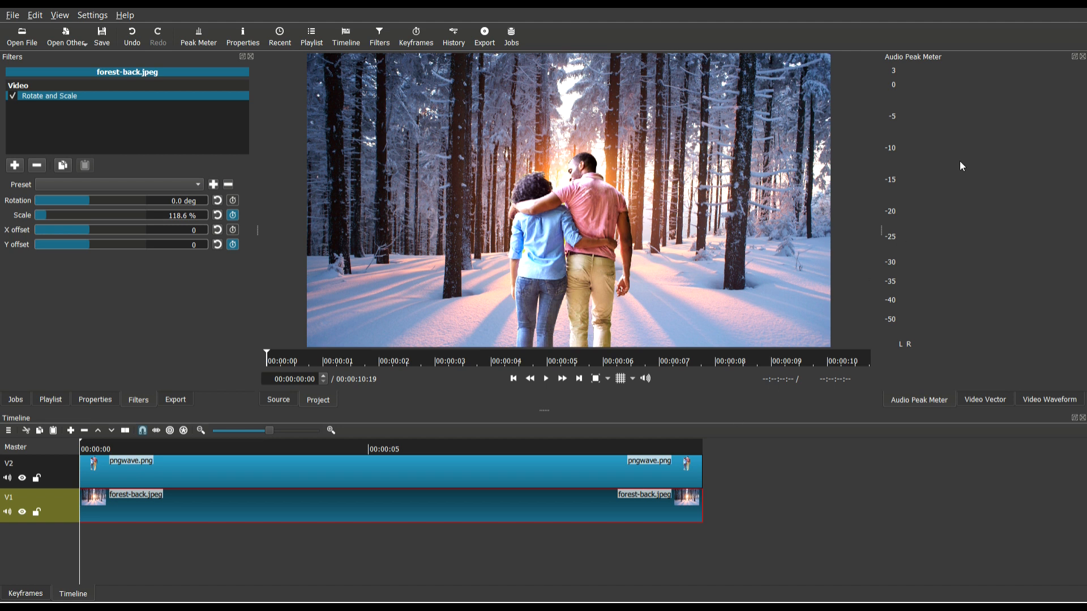
mouse_move(1013, 91)
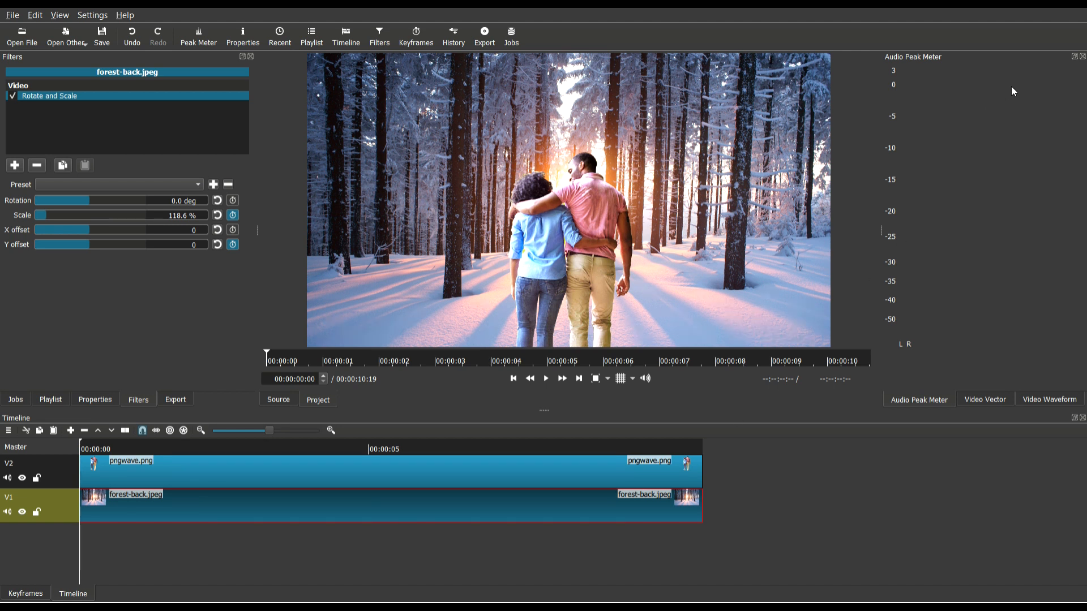
mouse_move(1016, 101)
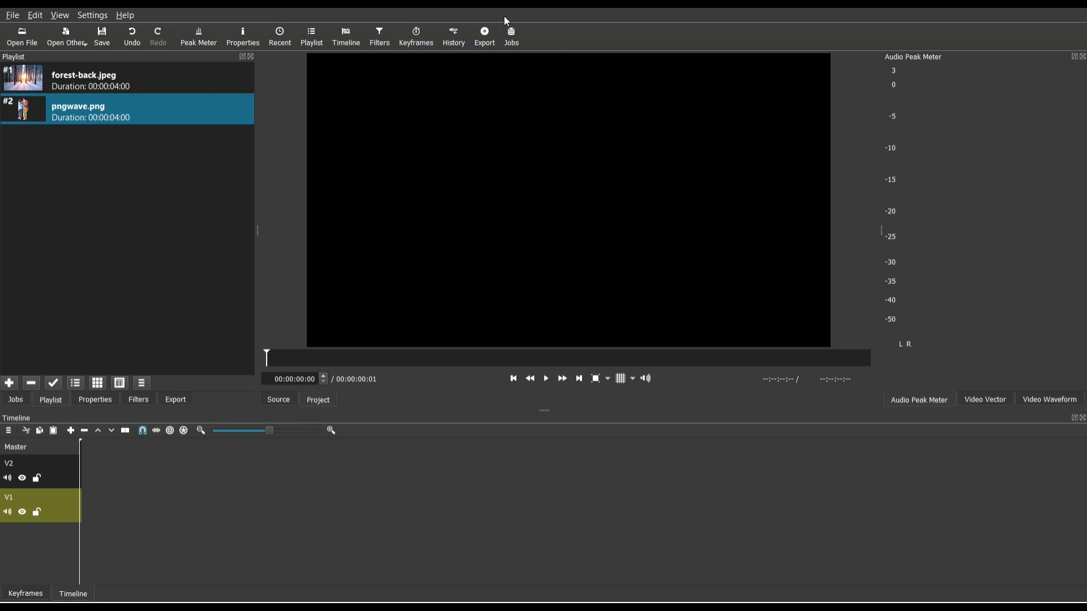
mouse_move(101, 352)
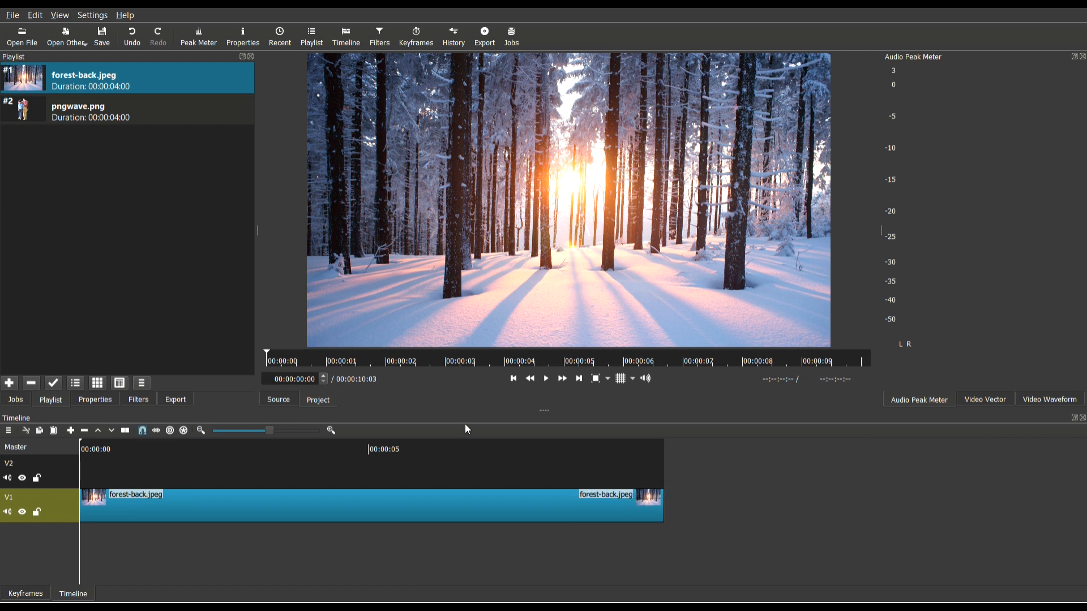
mouse_move(347, 215)
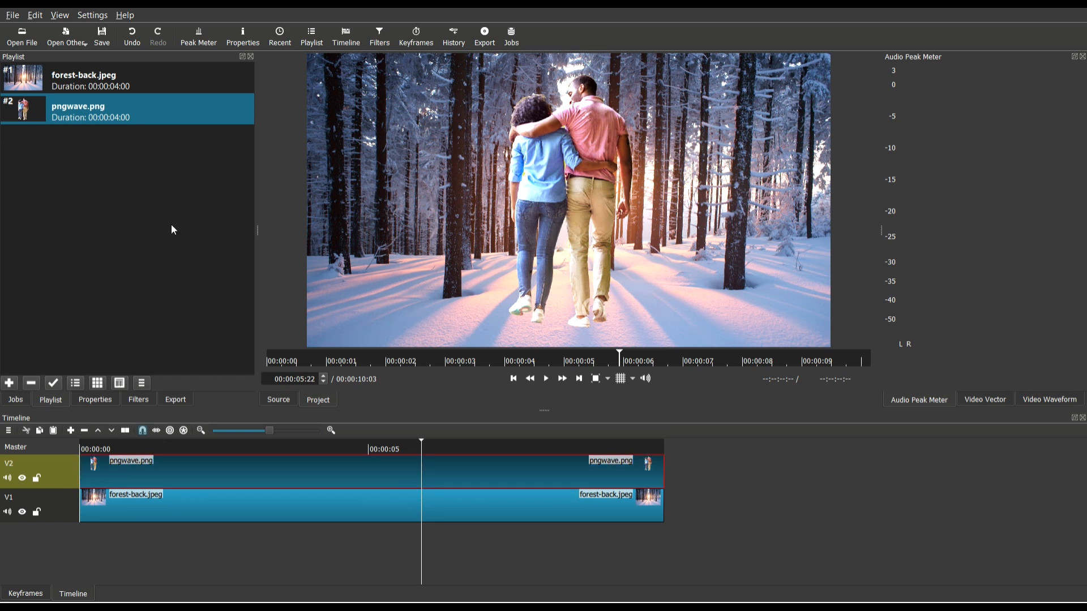
mouse_move(221, 337)
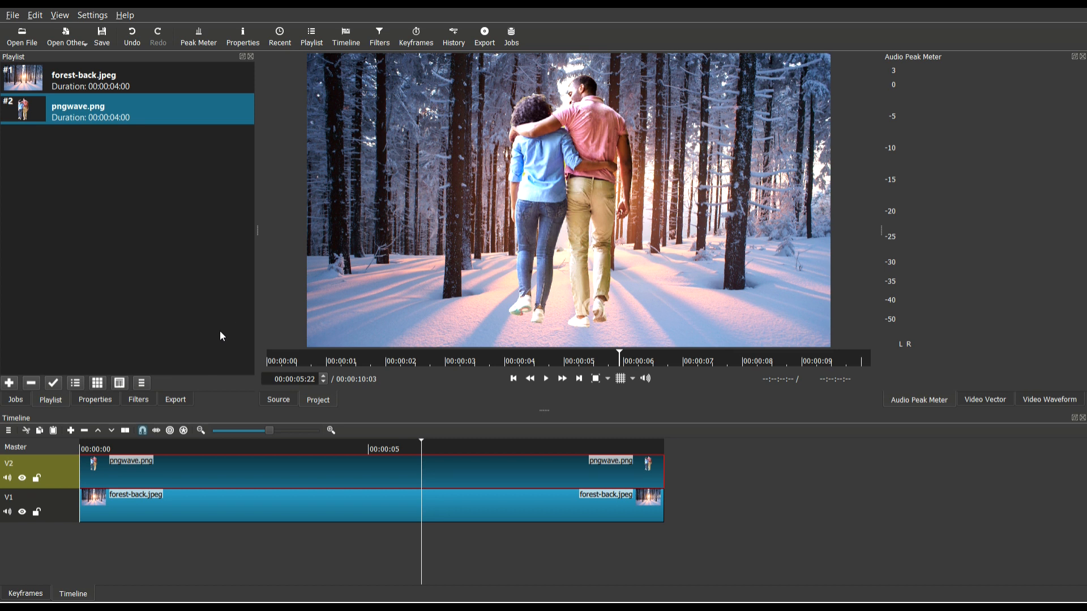
Add a Rotate and Scale filter to pngwave.png and raise its Y offset to lower the couple
click(138, 400)
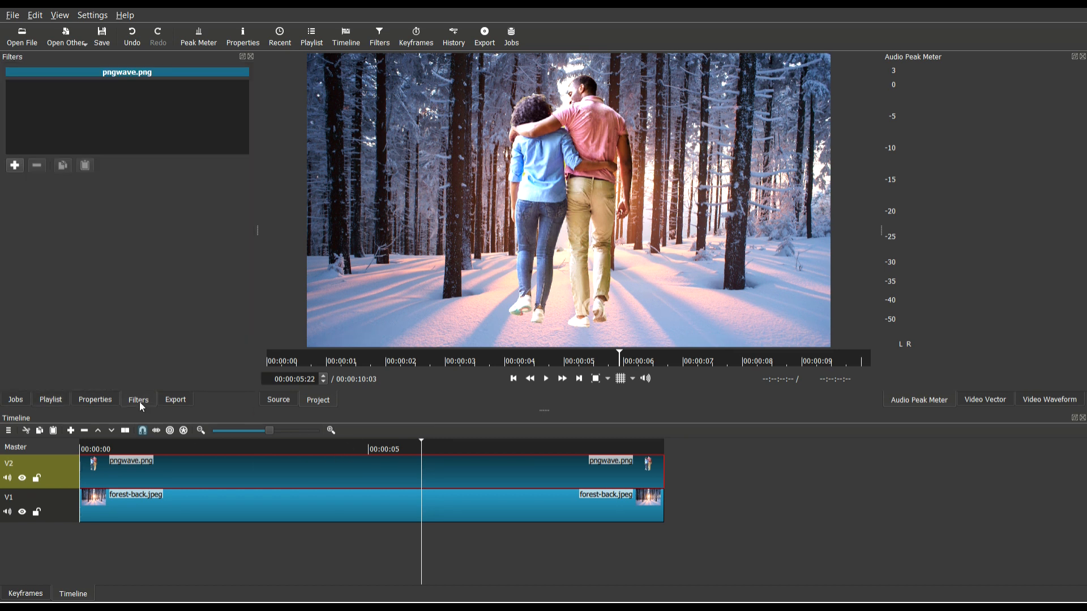
click(14, 165)
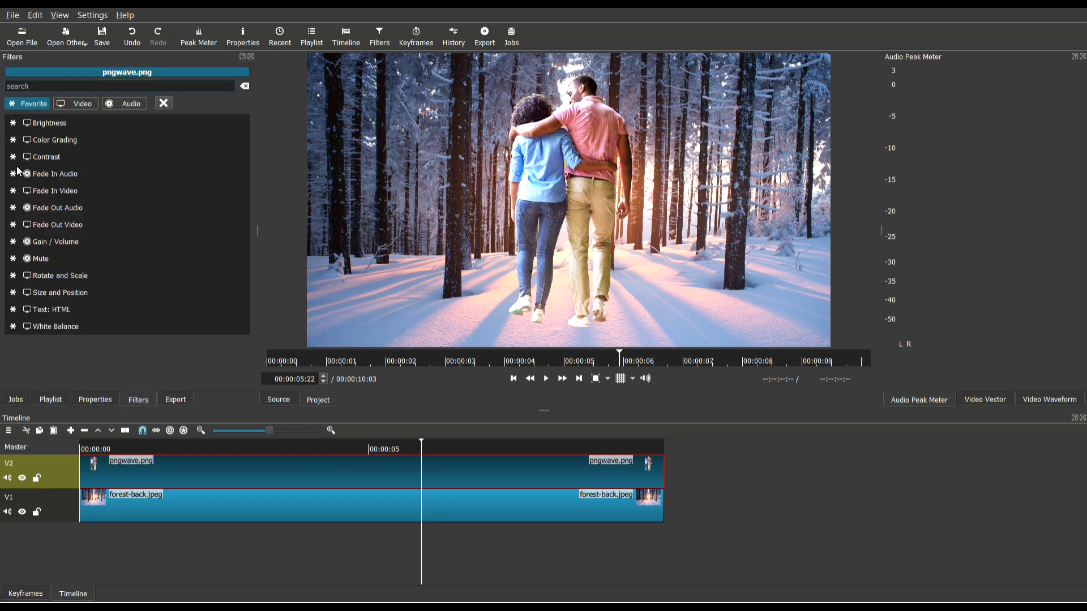
text(rota)
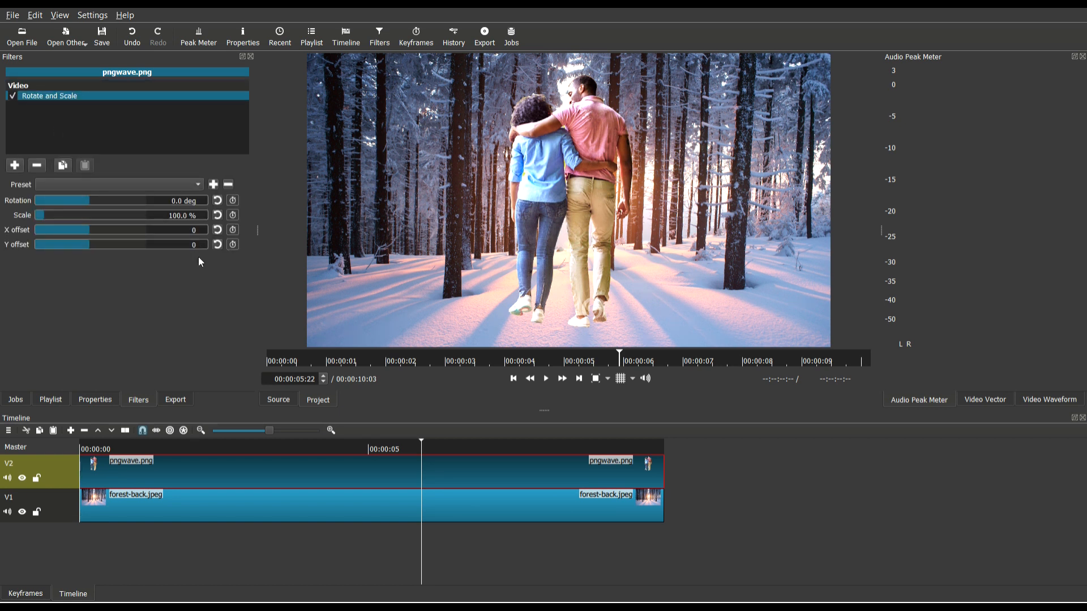
click(194, 244)
text(96)
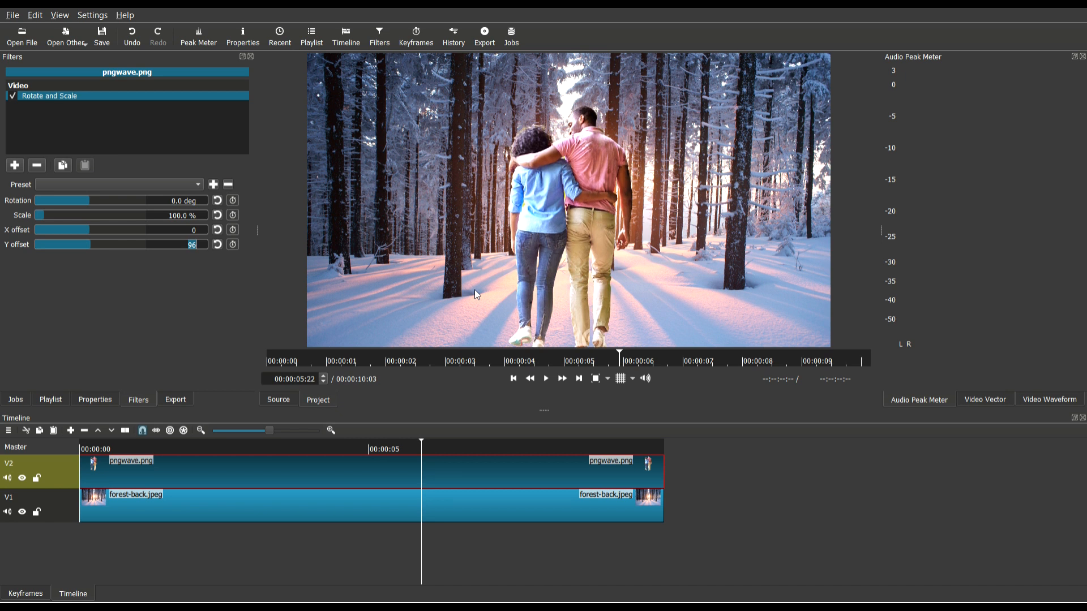
text(156)
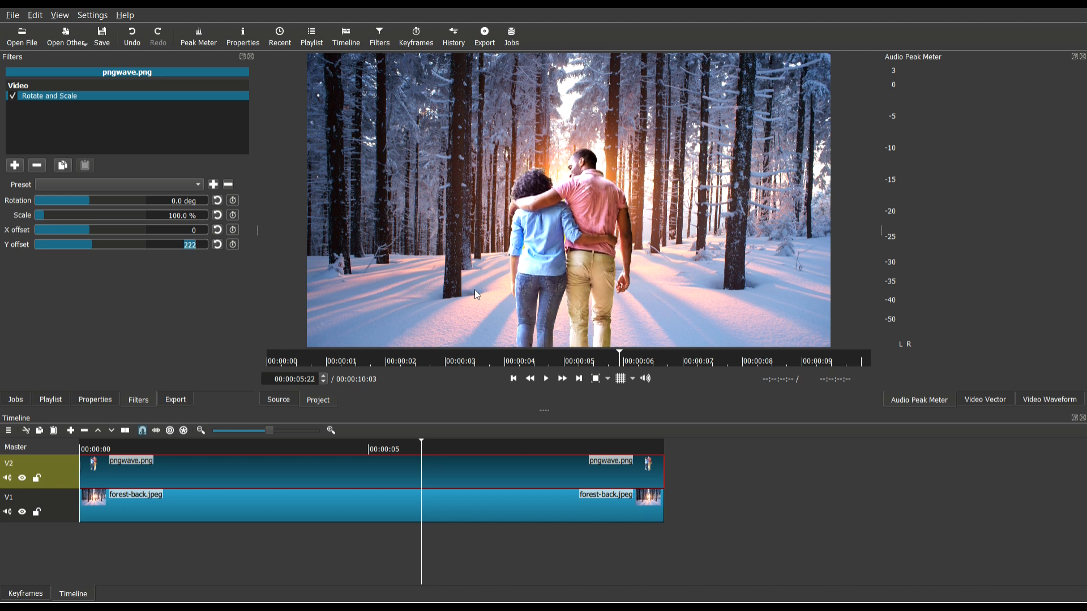
mouse_move(327, 508)
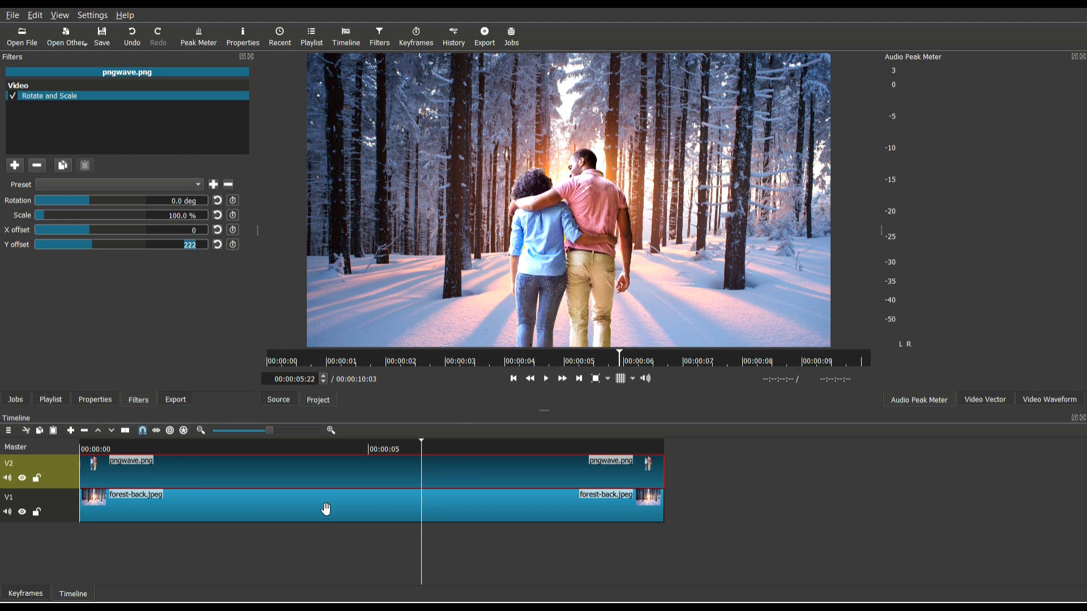
Set forest-back.jpeg's Rotate and Scale to 133.4% scale with X offset 140
click(326, 504)
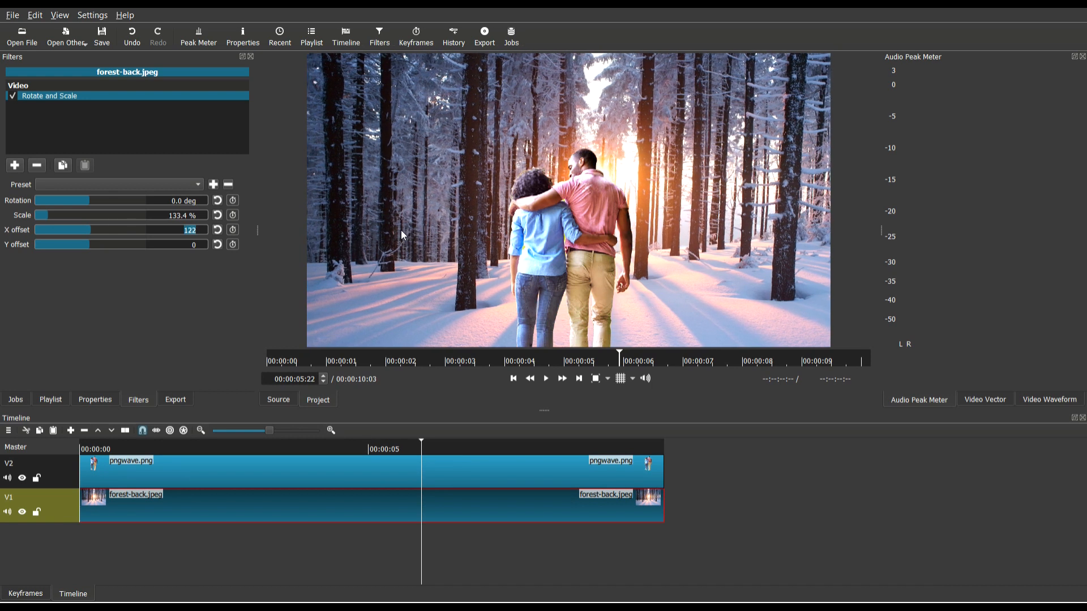
text(165)
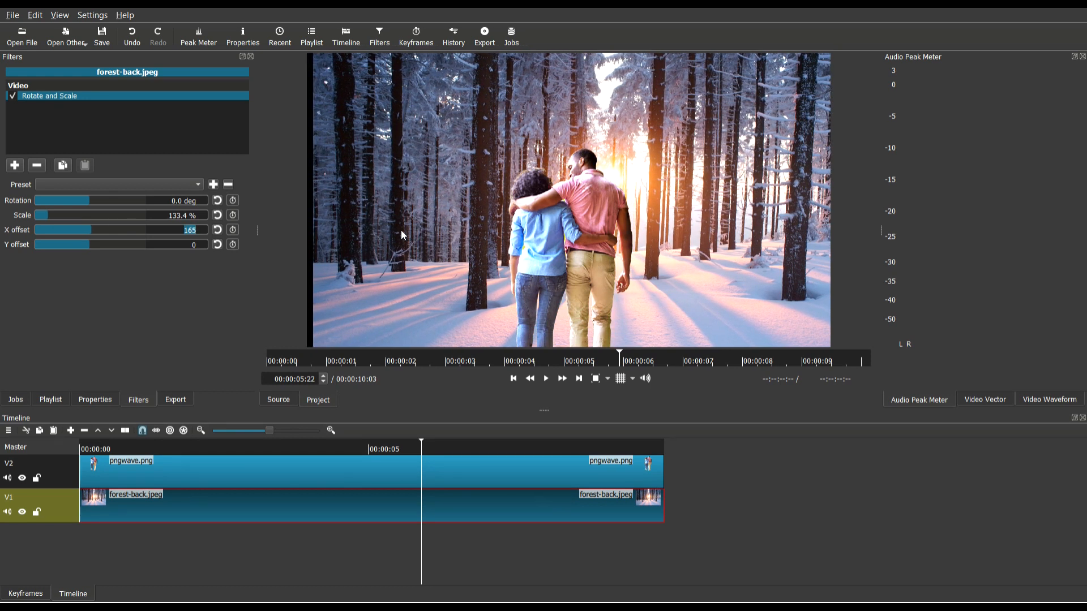
text(141)
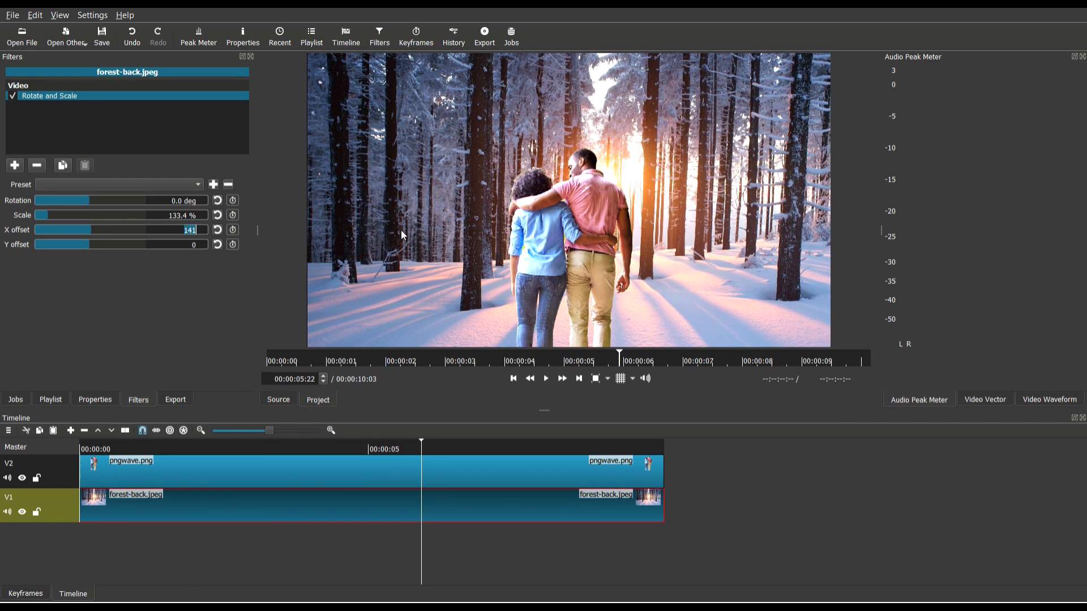
click(218, 230)
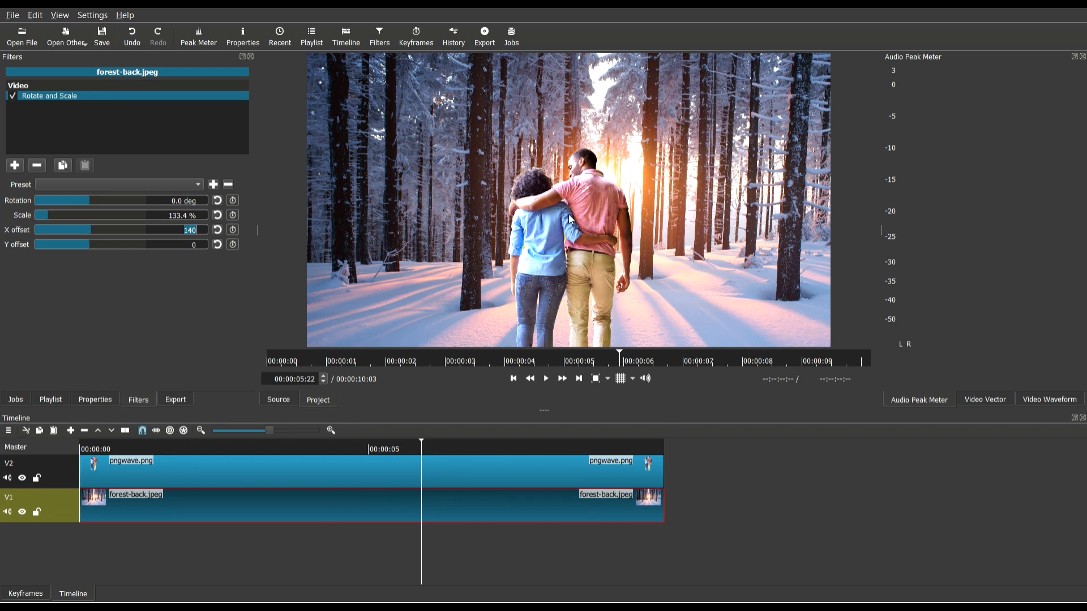
mouse_move(774, 486)
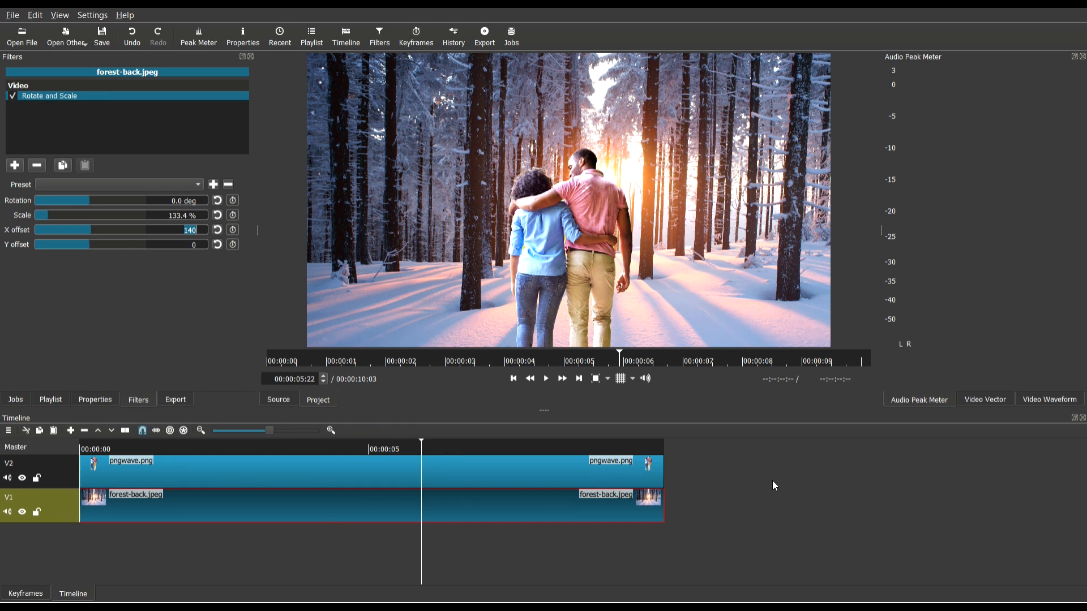
click(514, 378)
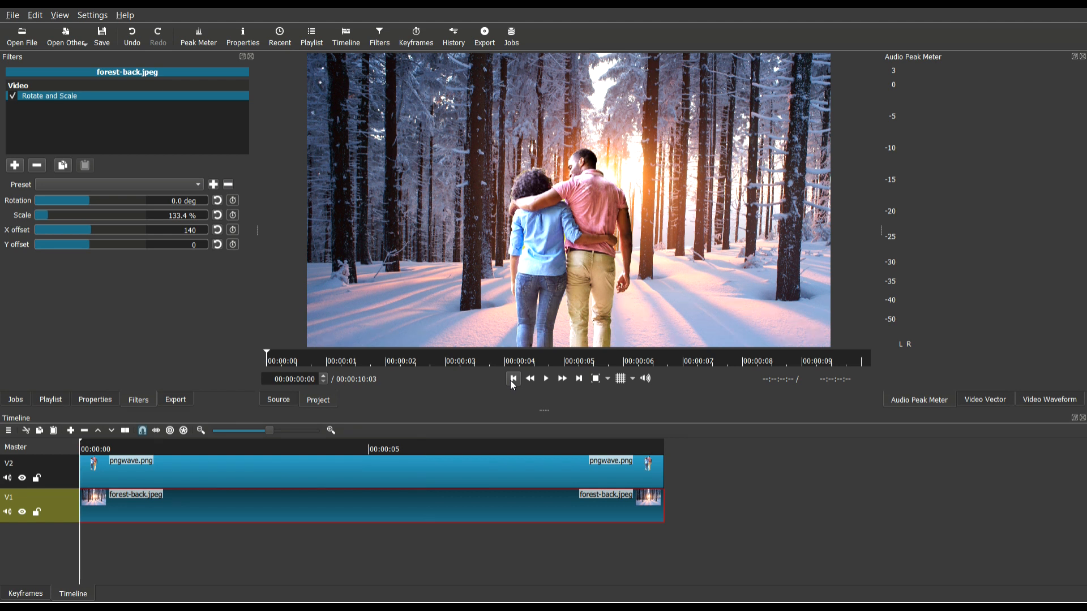
Preview the background movement, then stop and rewind to the start
click(546, 379)
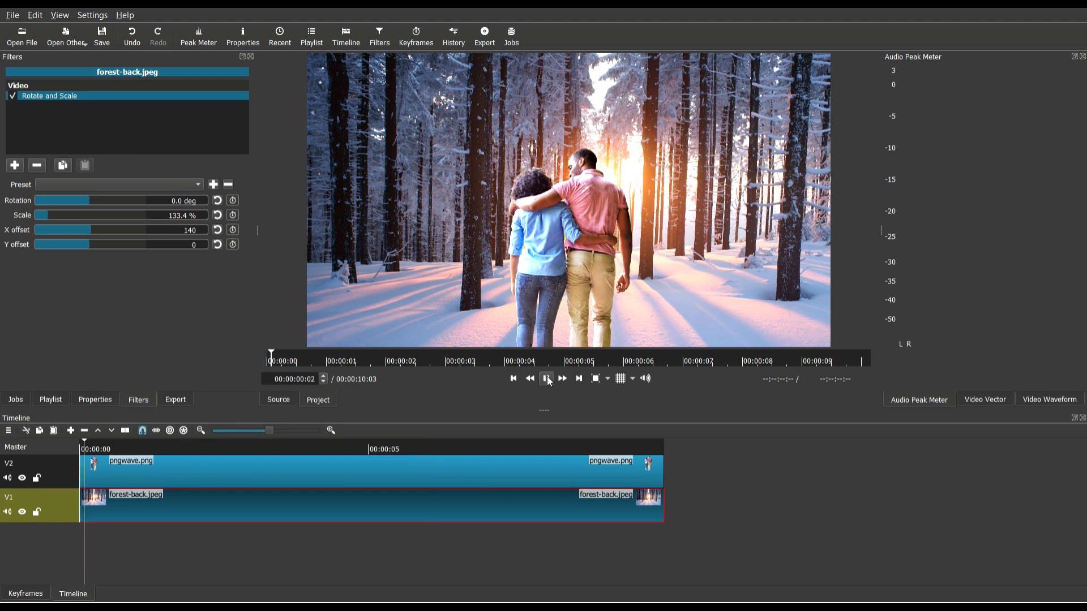
click(514, 379)
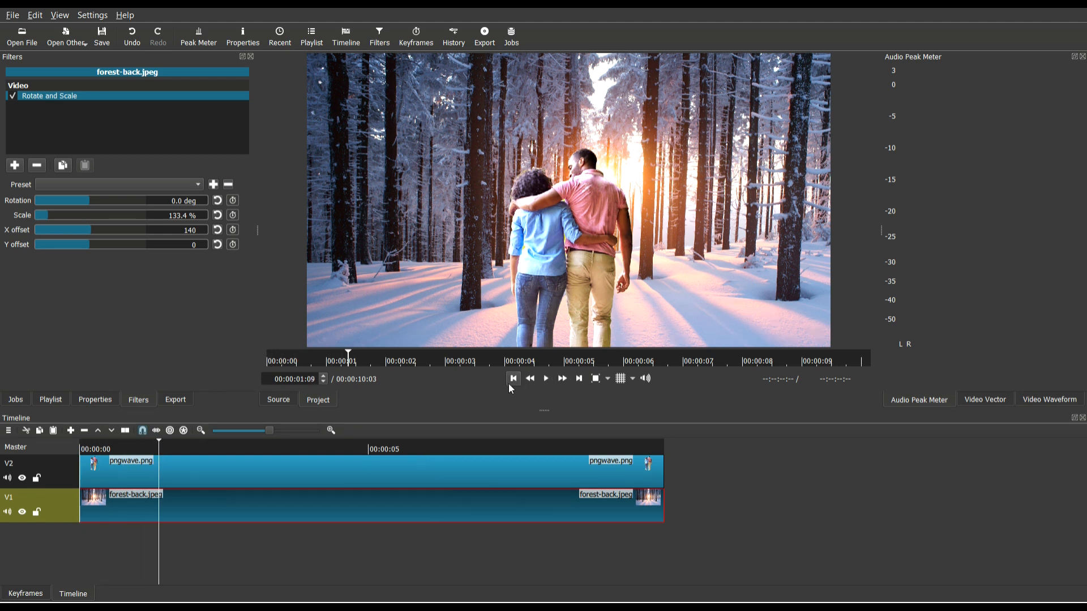
click(513, 379)
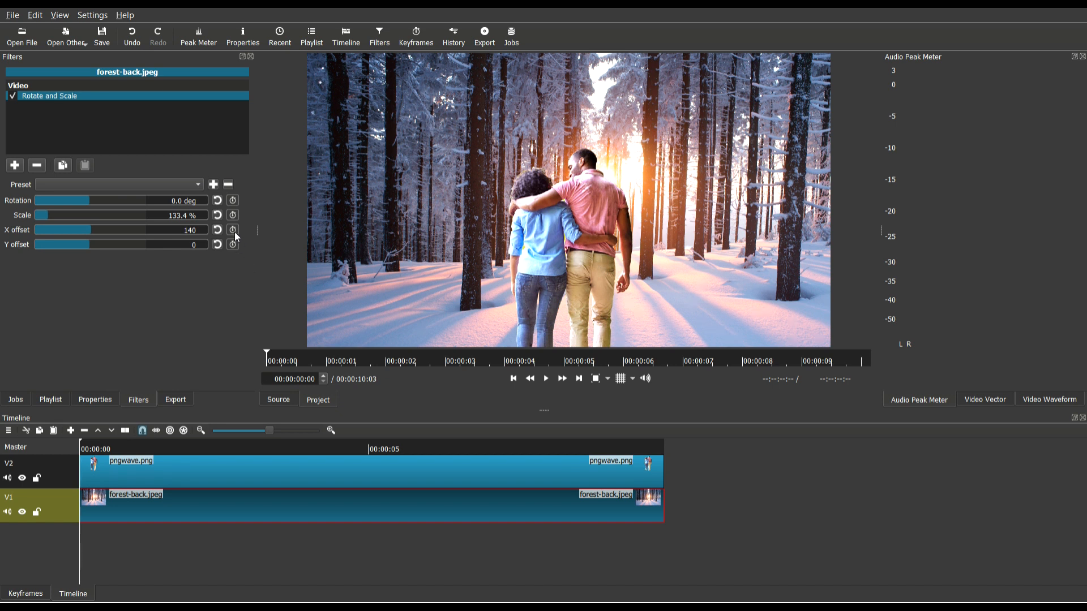
Enable keyframing on the forest's X offset and reselect the pngwave.png couple clip
click(233, 229)
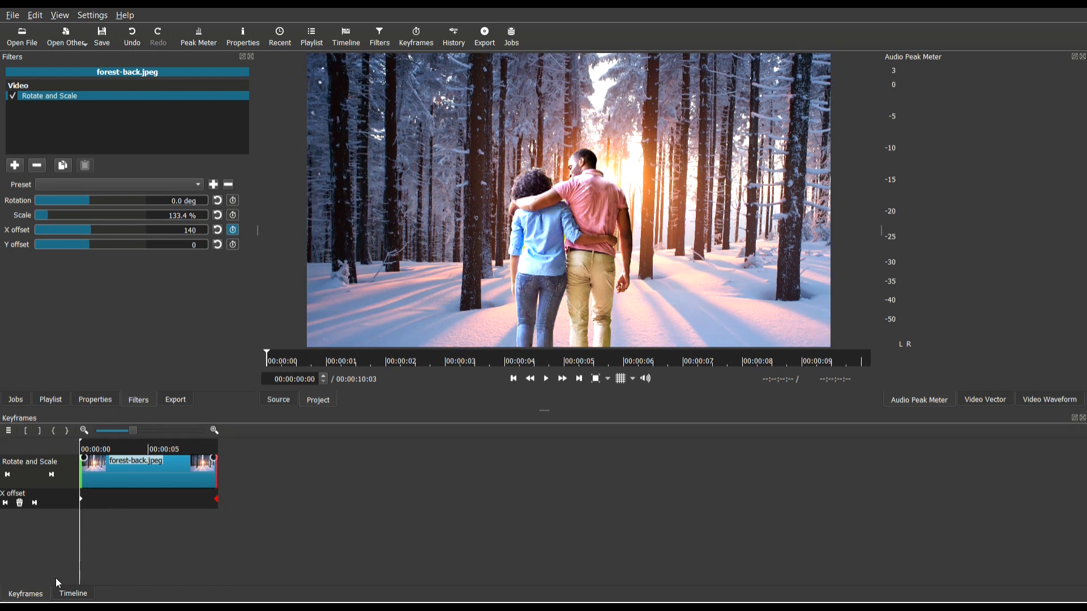
click(72, 594)
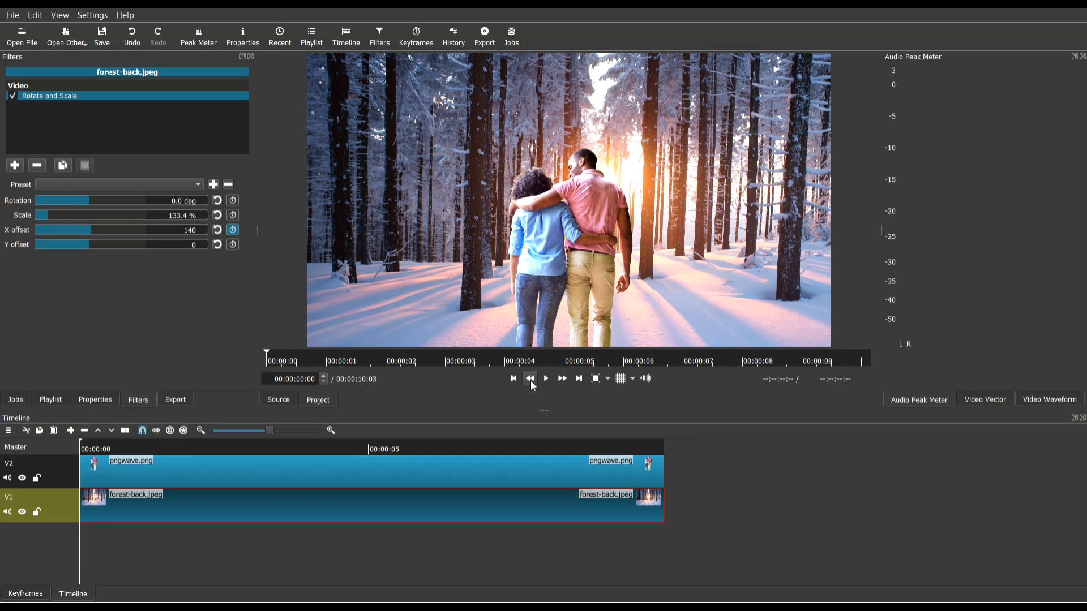
click(546, 379)
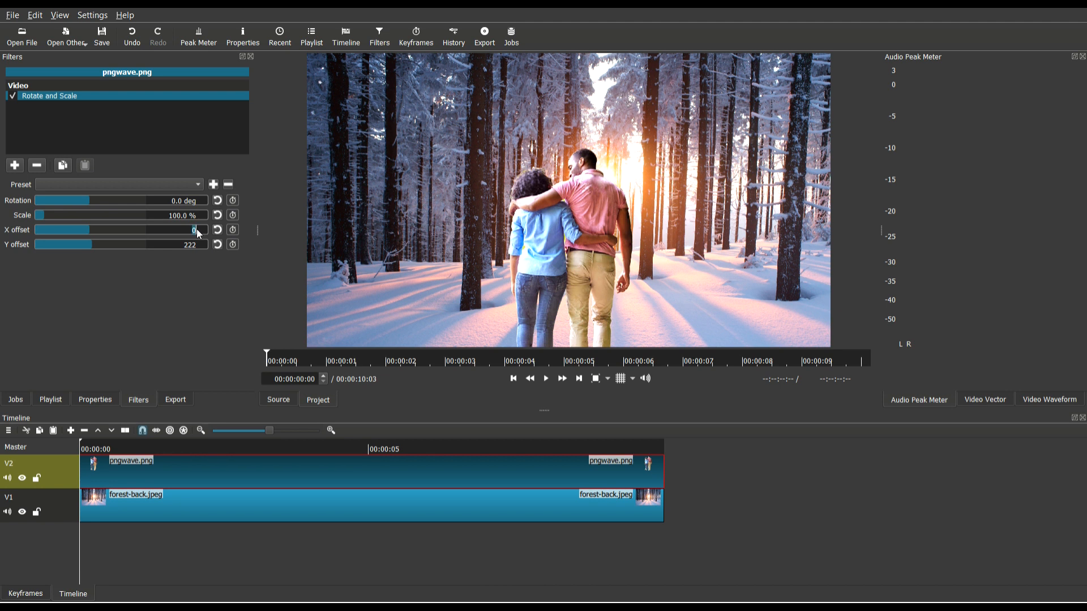
Keyframe the couple's X offset from 0 at the start to -24 at the end, and preview
click(233, 230)
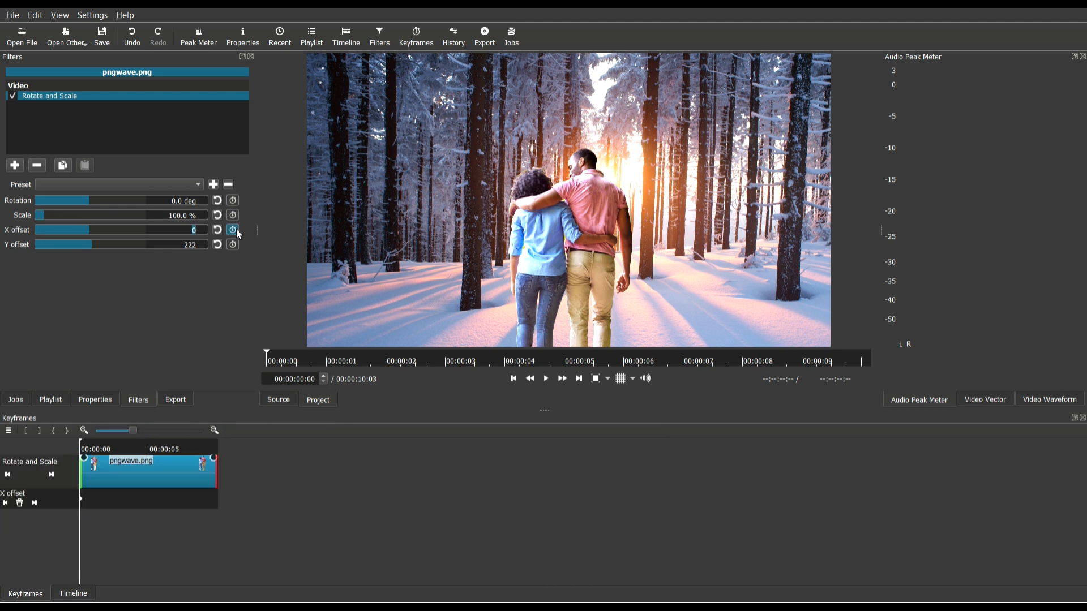
click(578, 378)
text(-24)
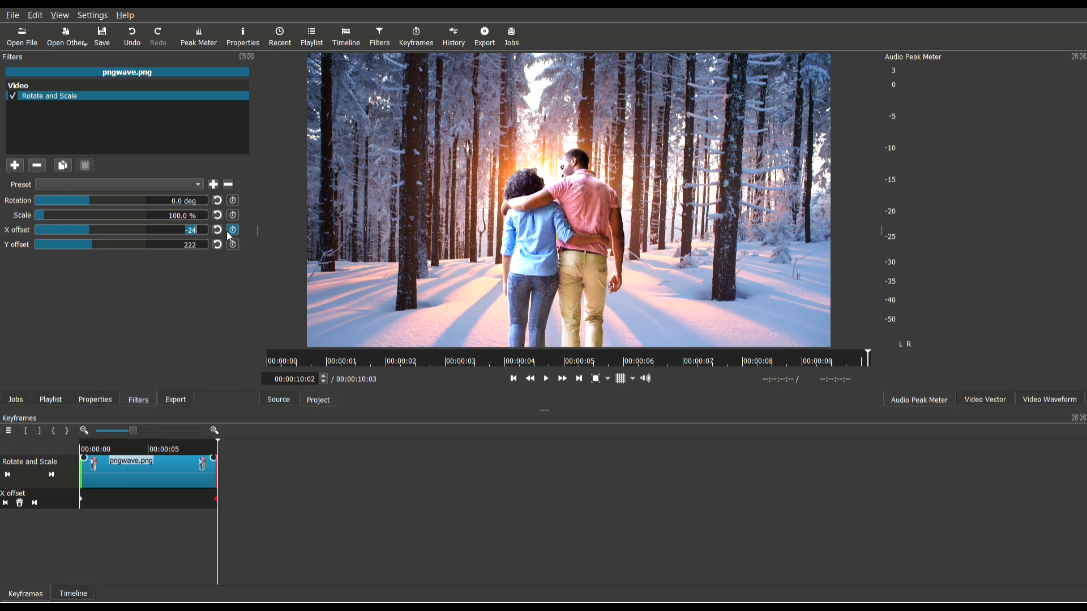
mouse_move(221, 261)
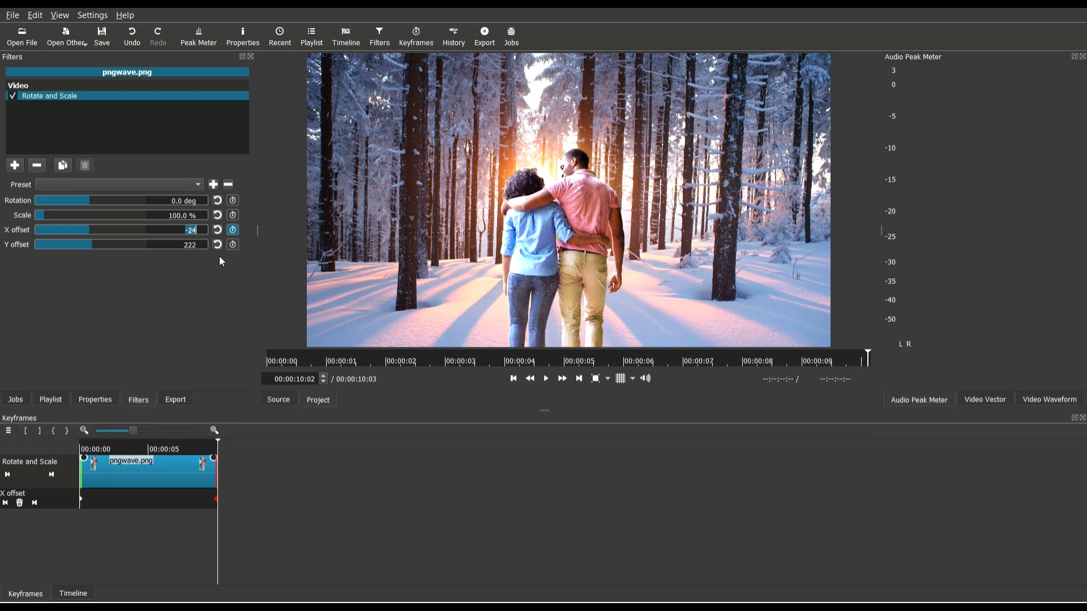
mouse_move(107, 512)
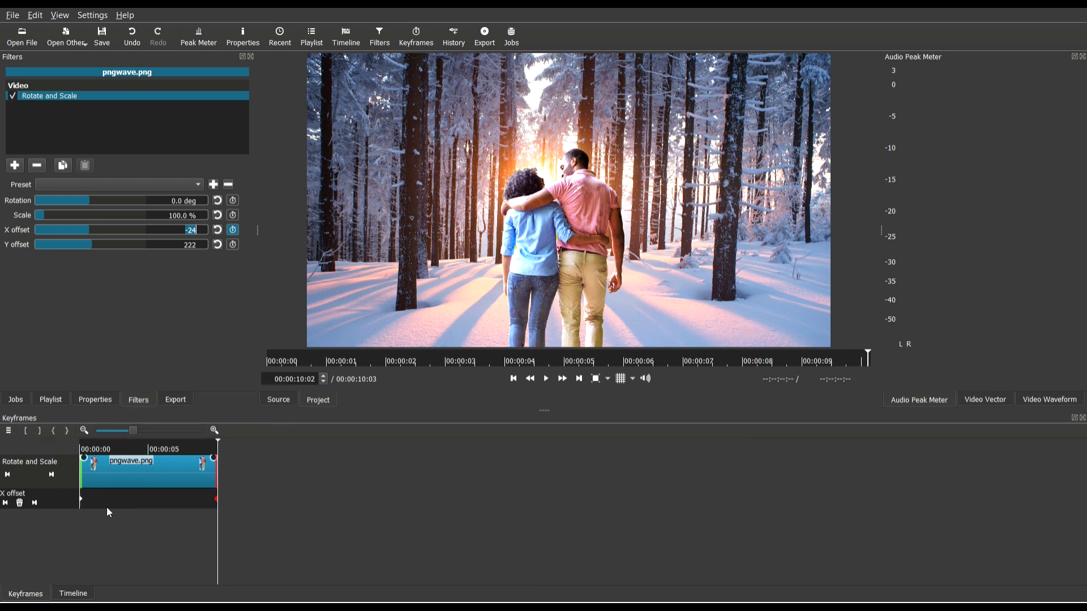
click(72, 593)
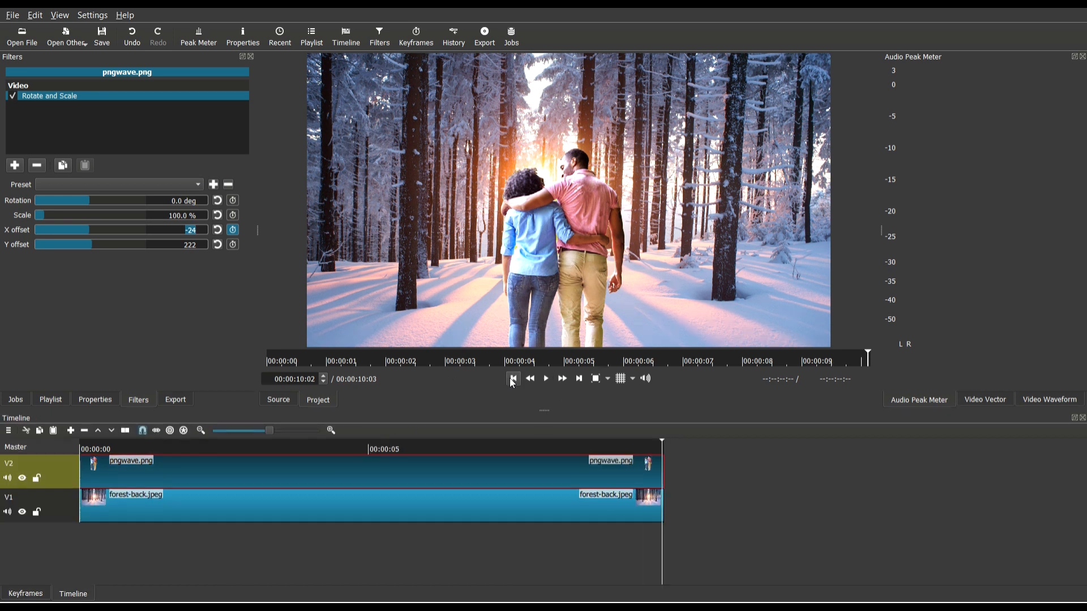
click(546, 379)
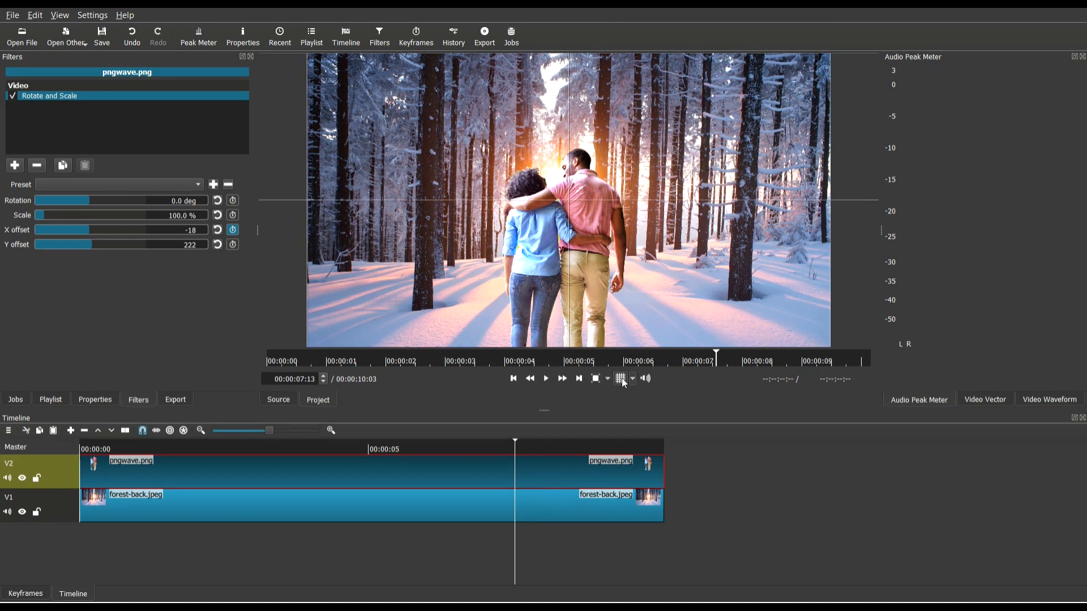
click(545, 379)
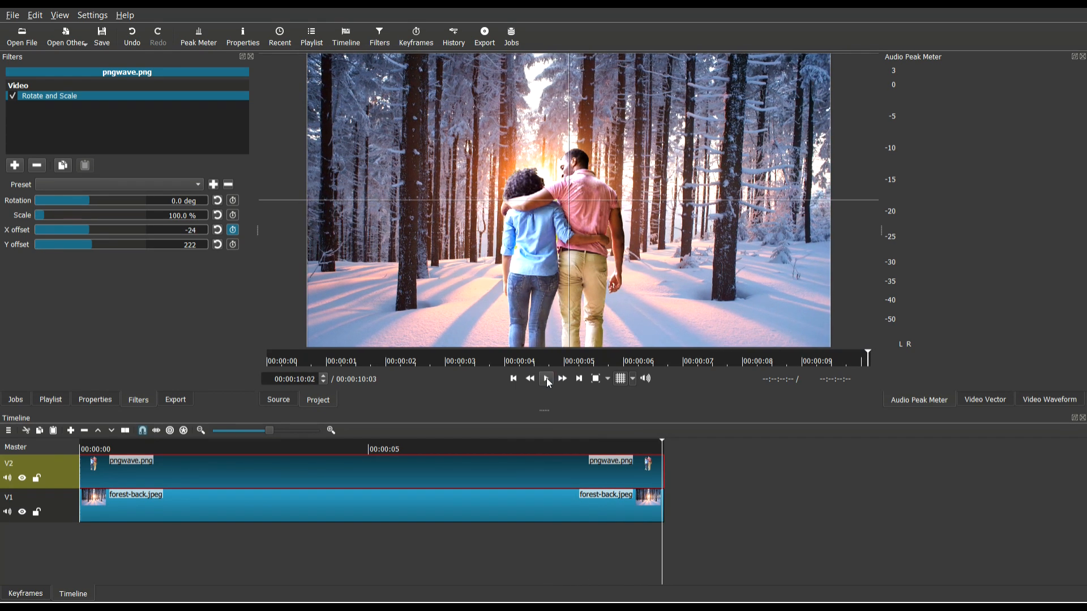
Replay the couple's drift animation and rewind to the first frame
click(546, 379)
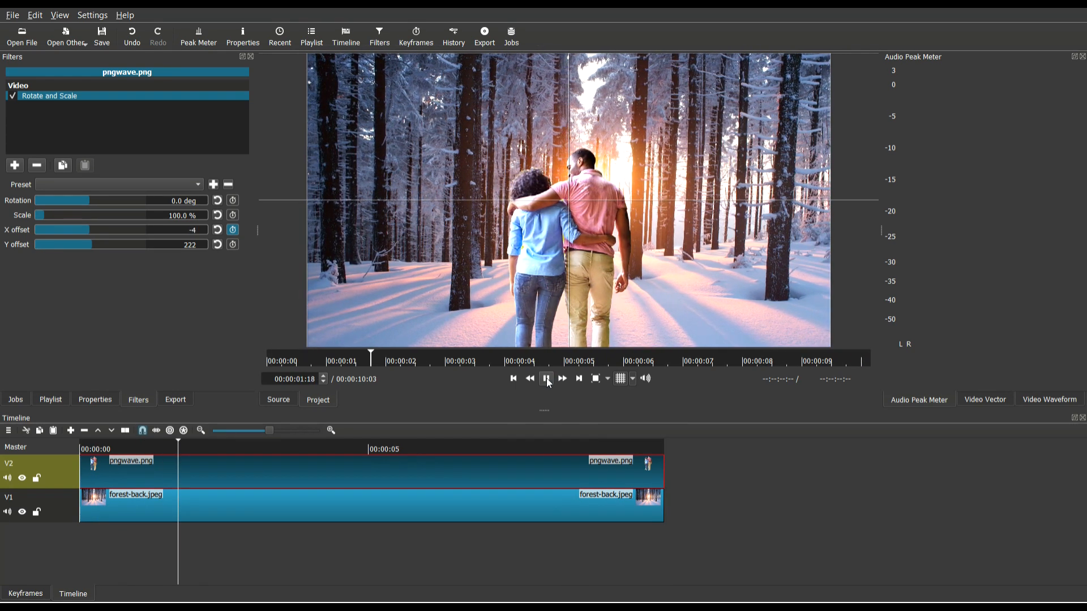
click(546, 379)
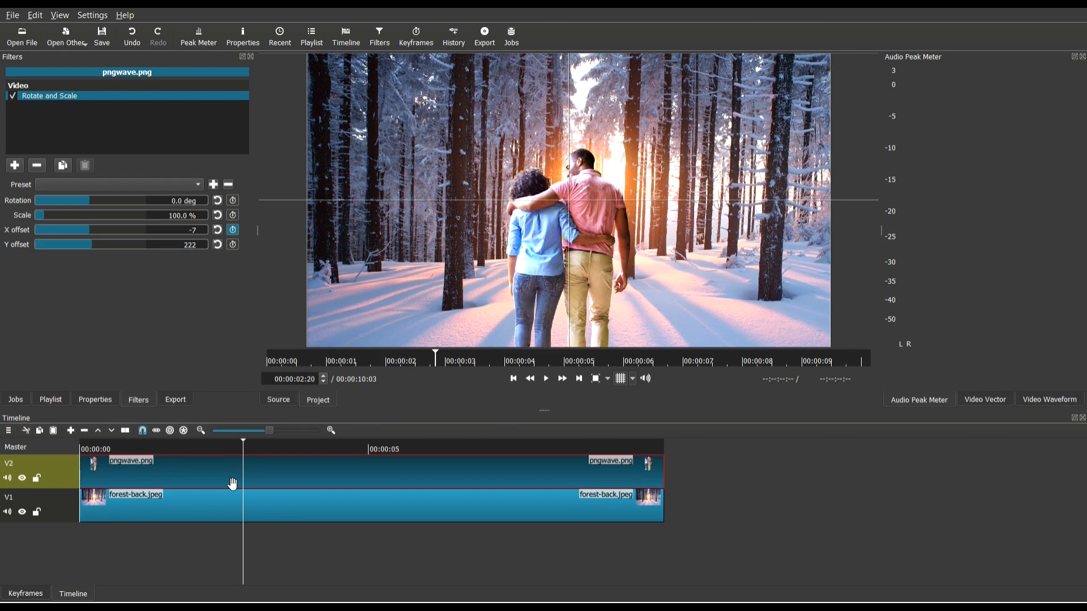
click(513, 379)
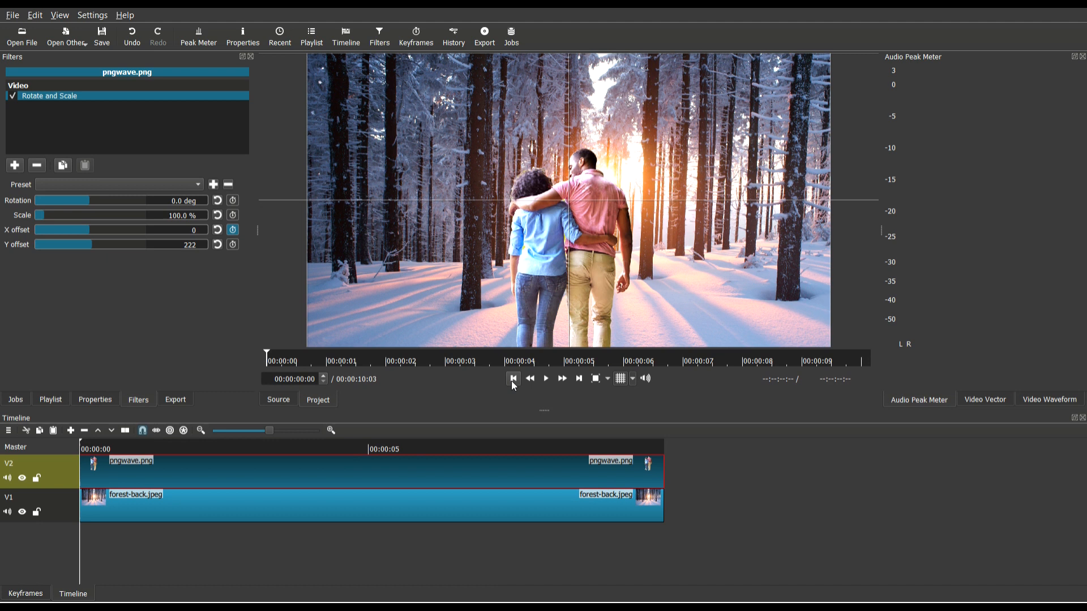
mouse_move(579, 381)
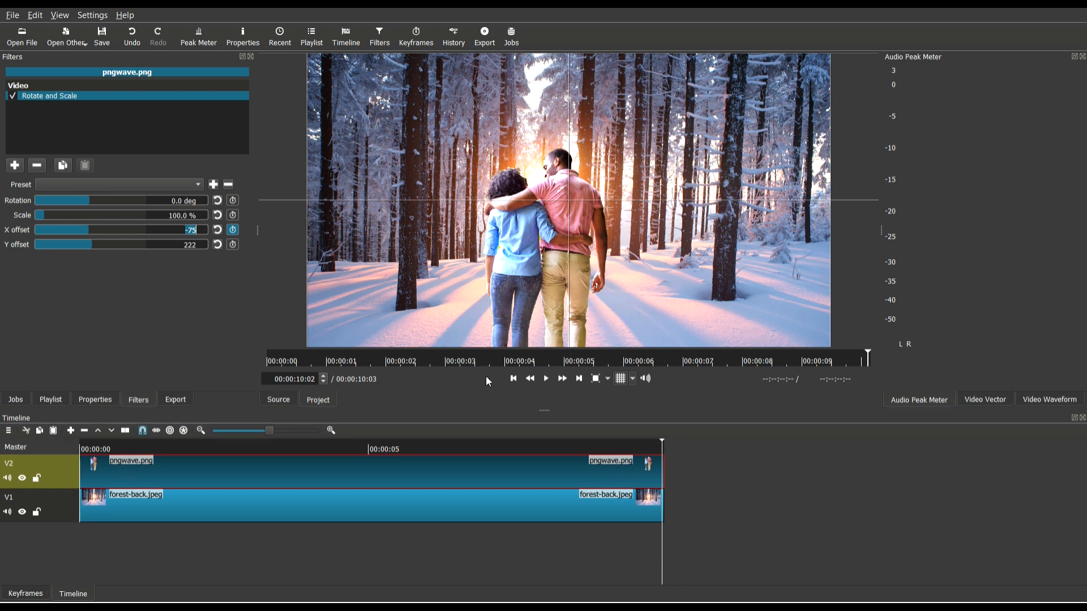
click(217, 229)
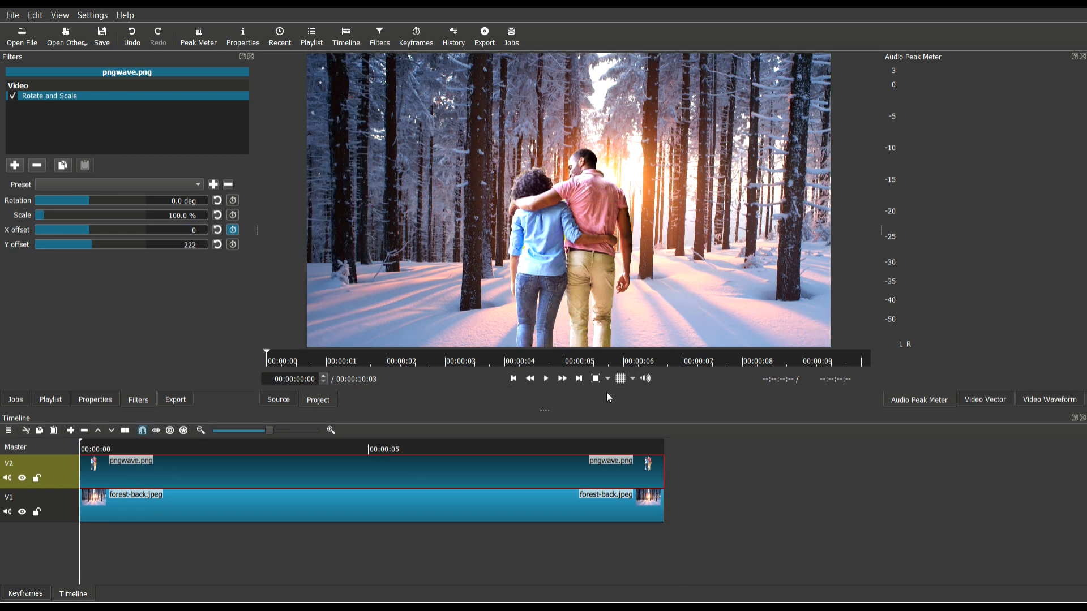
click(546, 379)
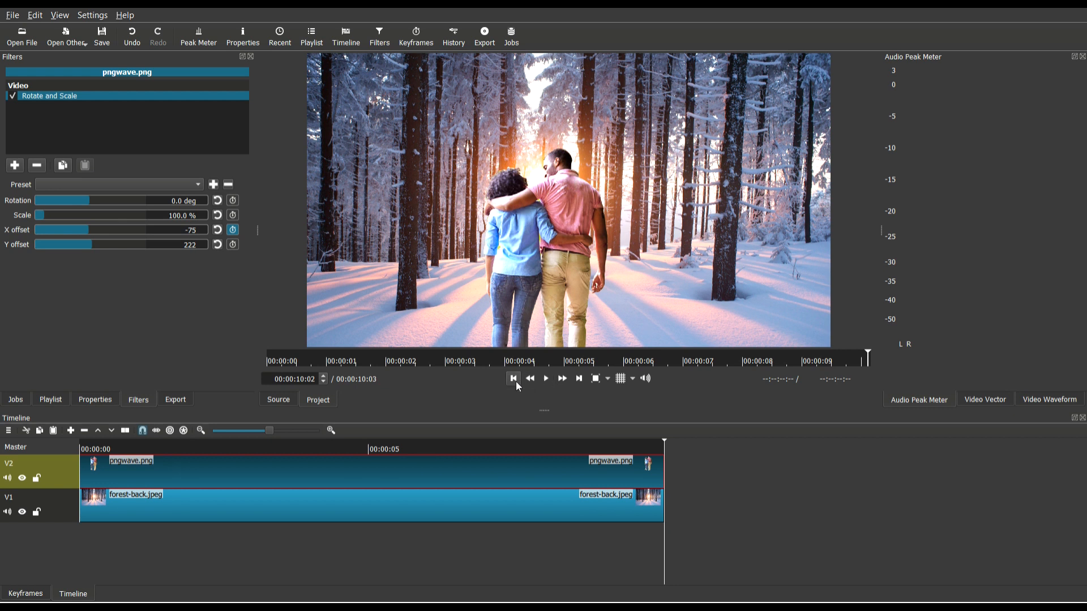
click(546, 379)
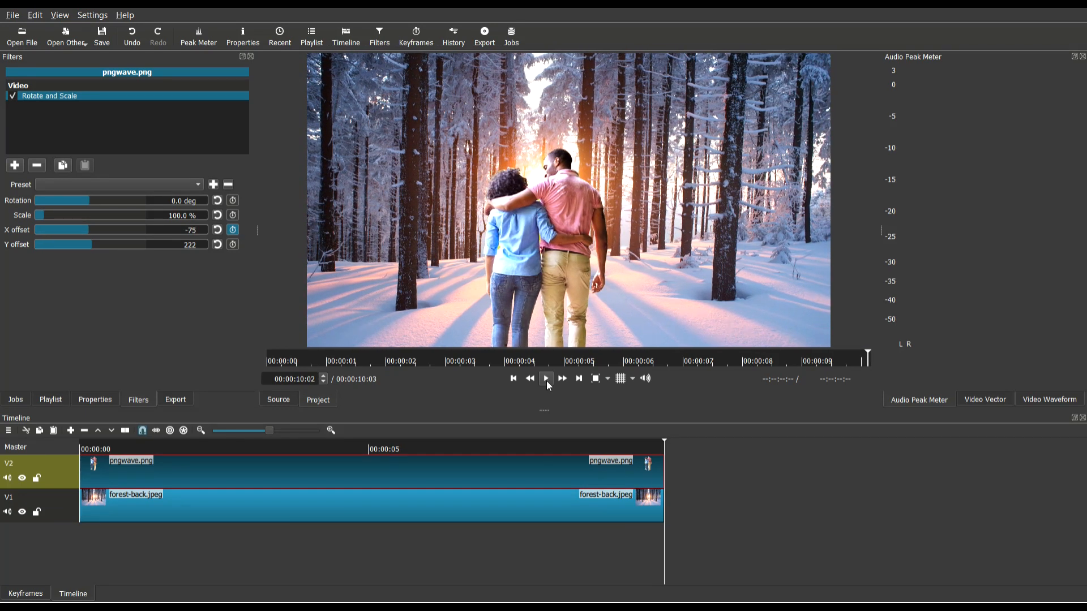
click(513, 378)
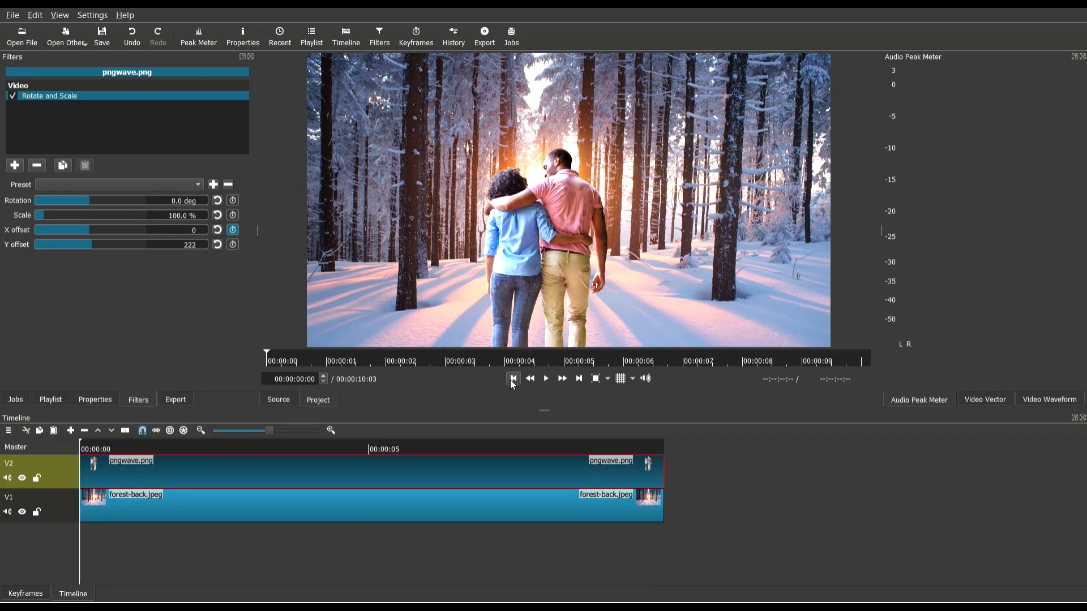
click(546, 379)
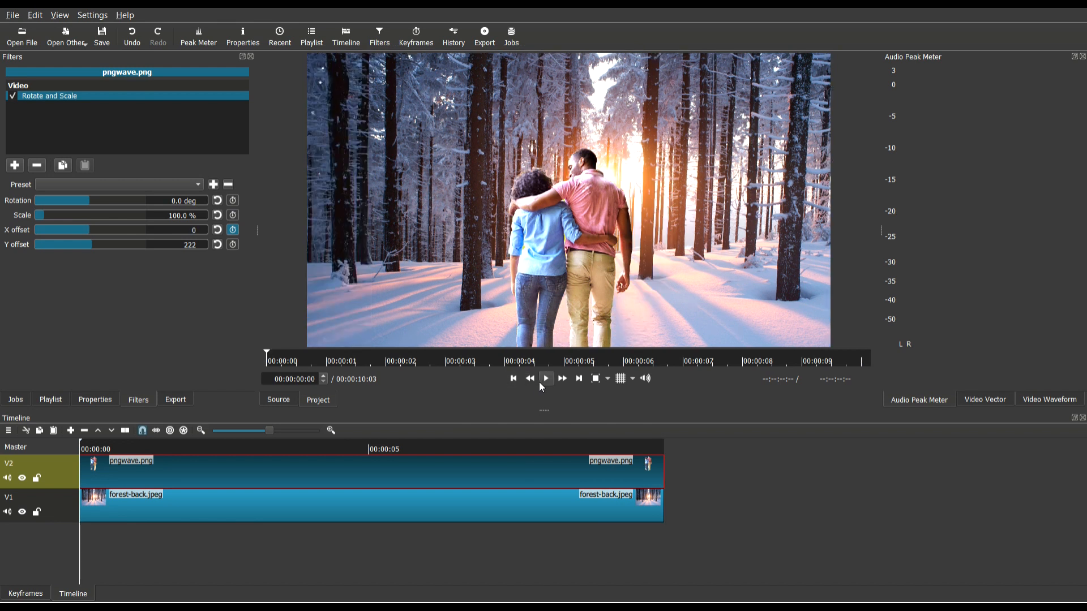
click(545, 378)
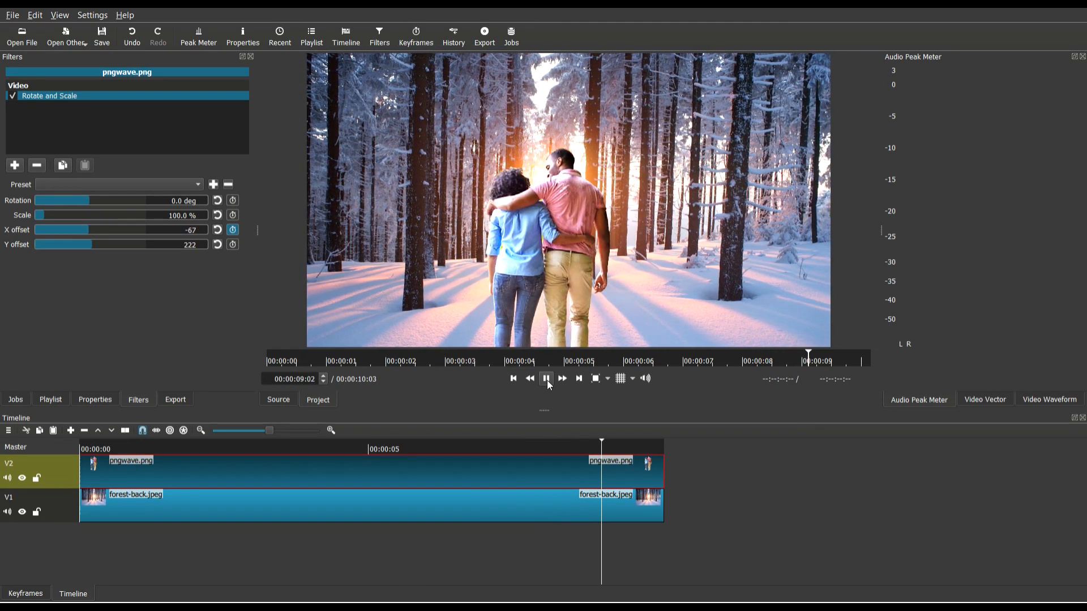
click(546, 378)
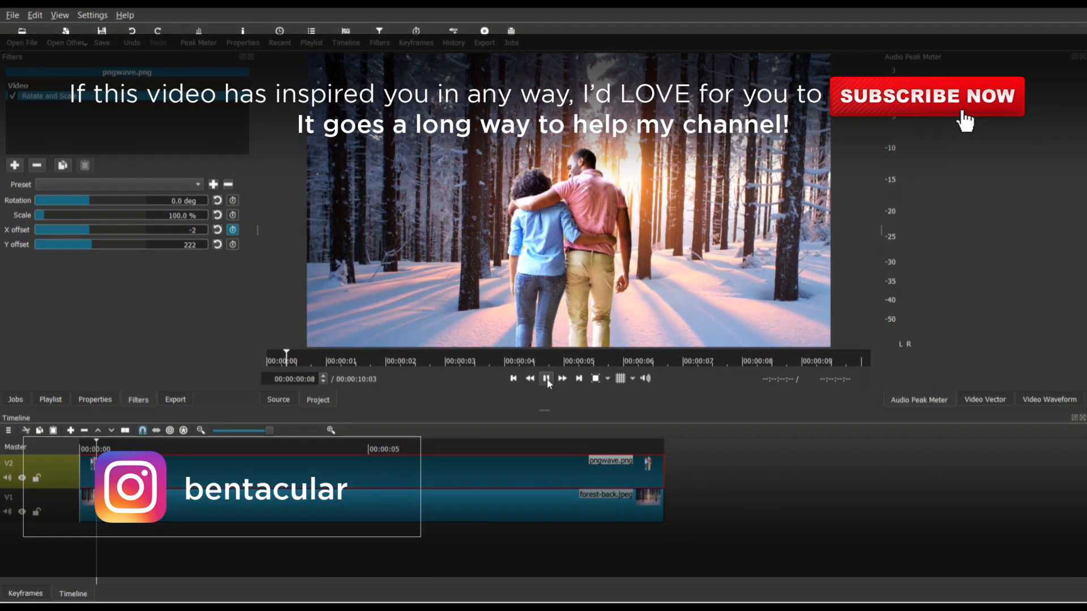
click(546, 379)
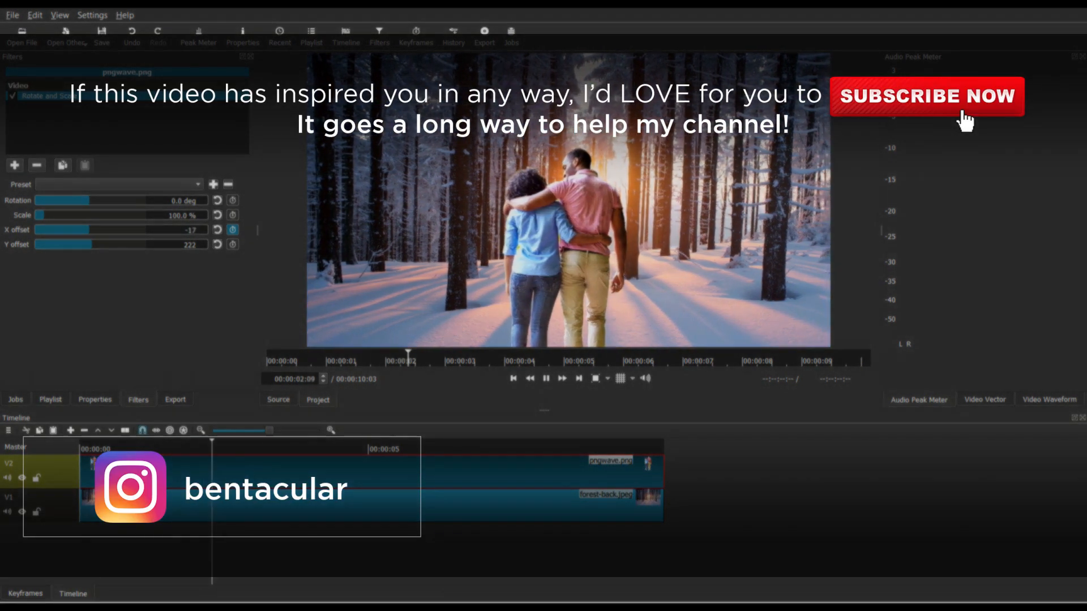